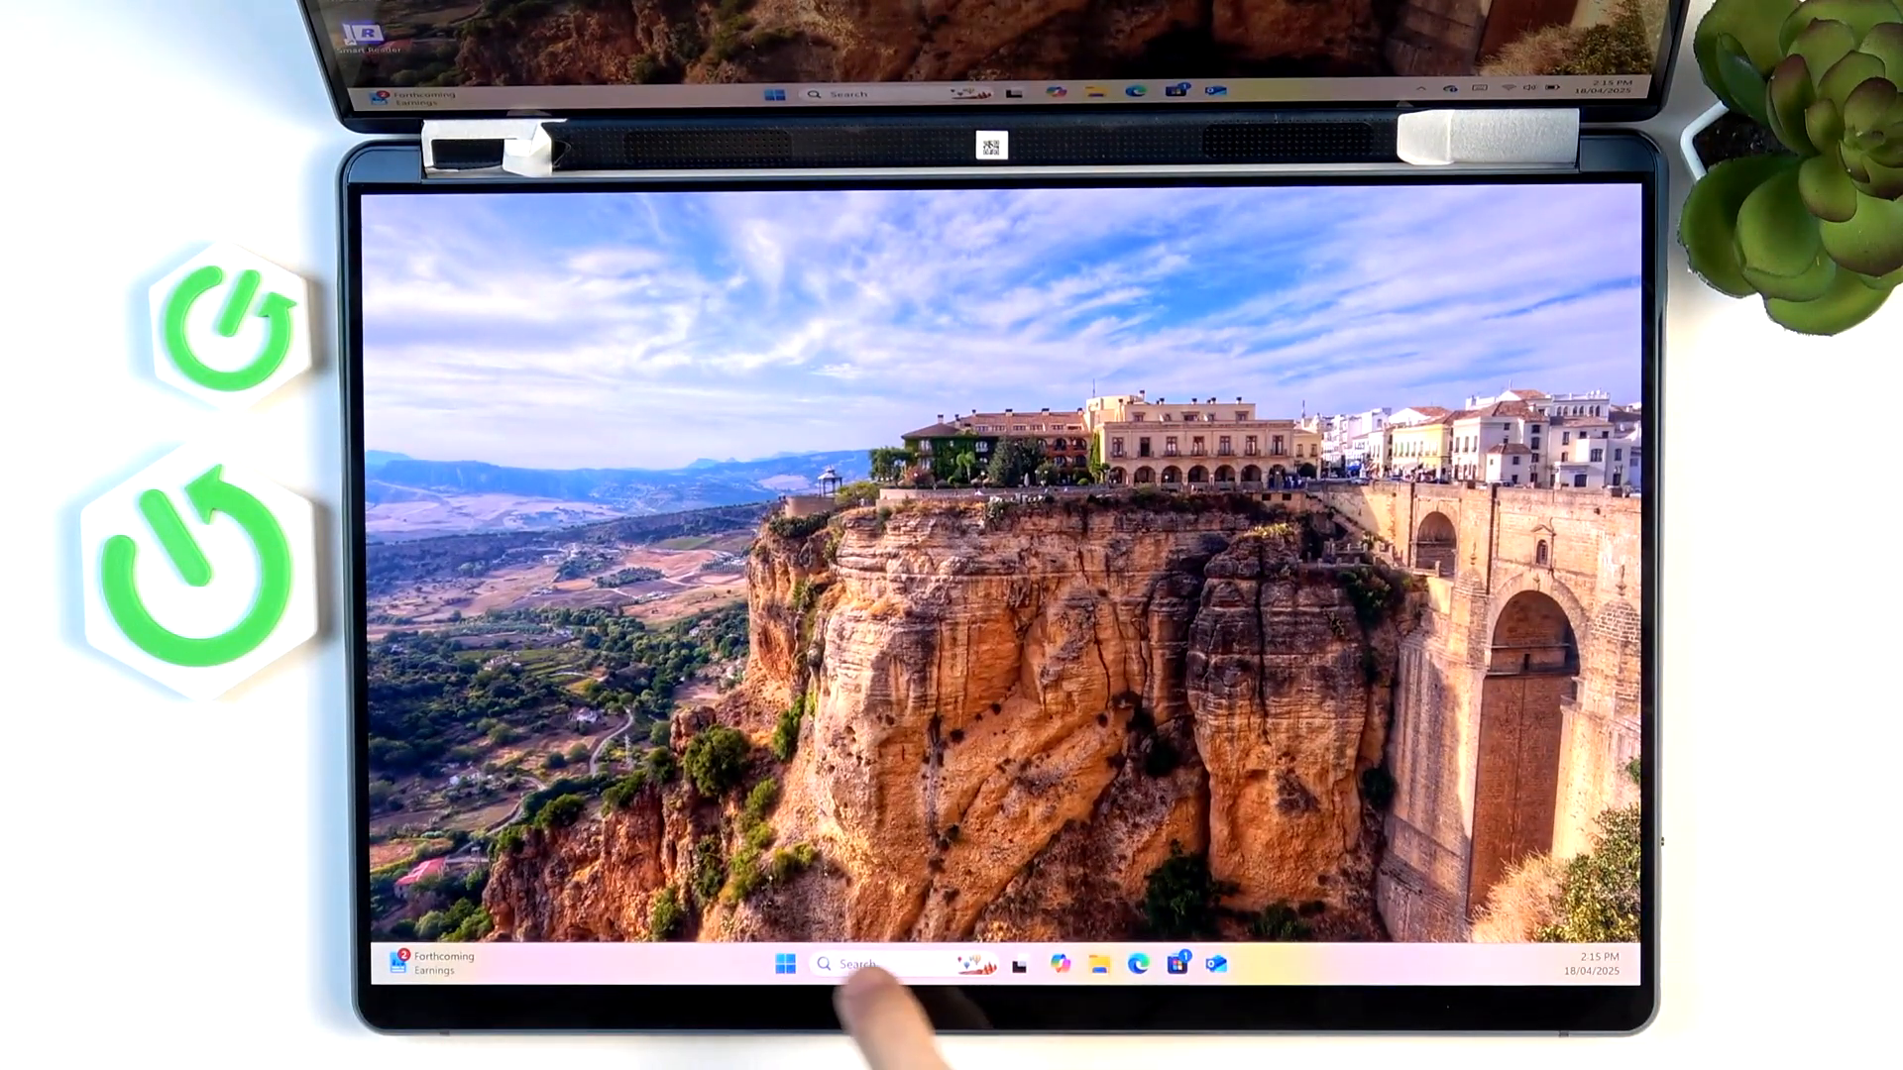
Launch the Windows Settings app from the Start menu's pinned apps.
{"action": "left_click", "coordinate": [785, 963]}
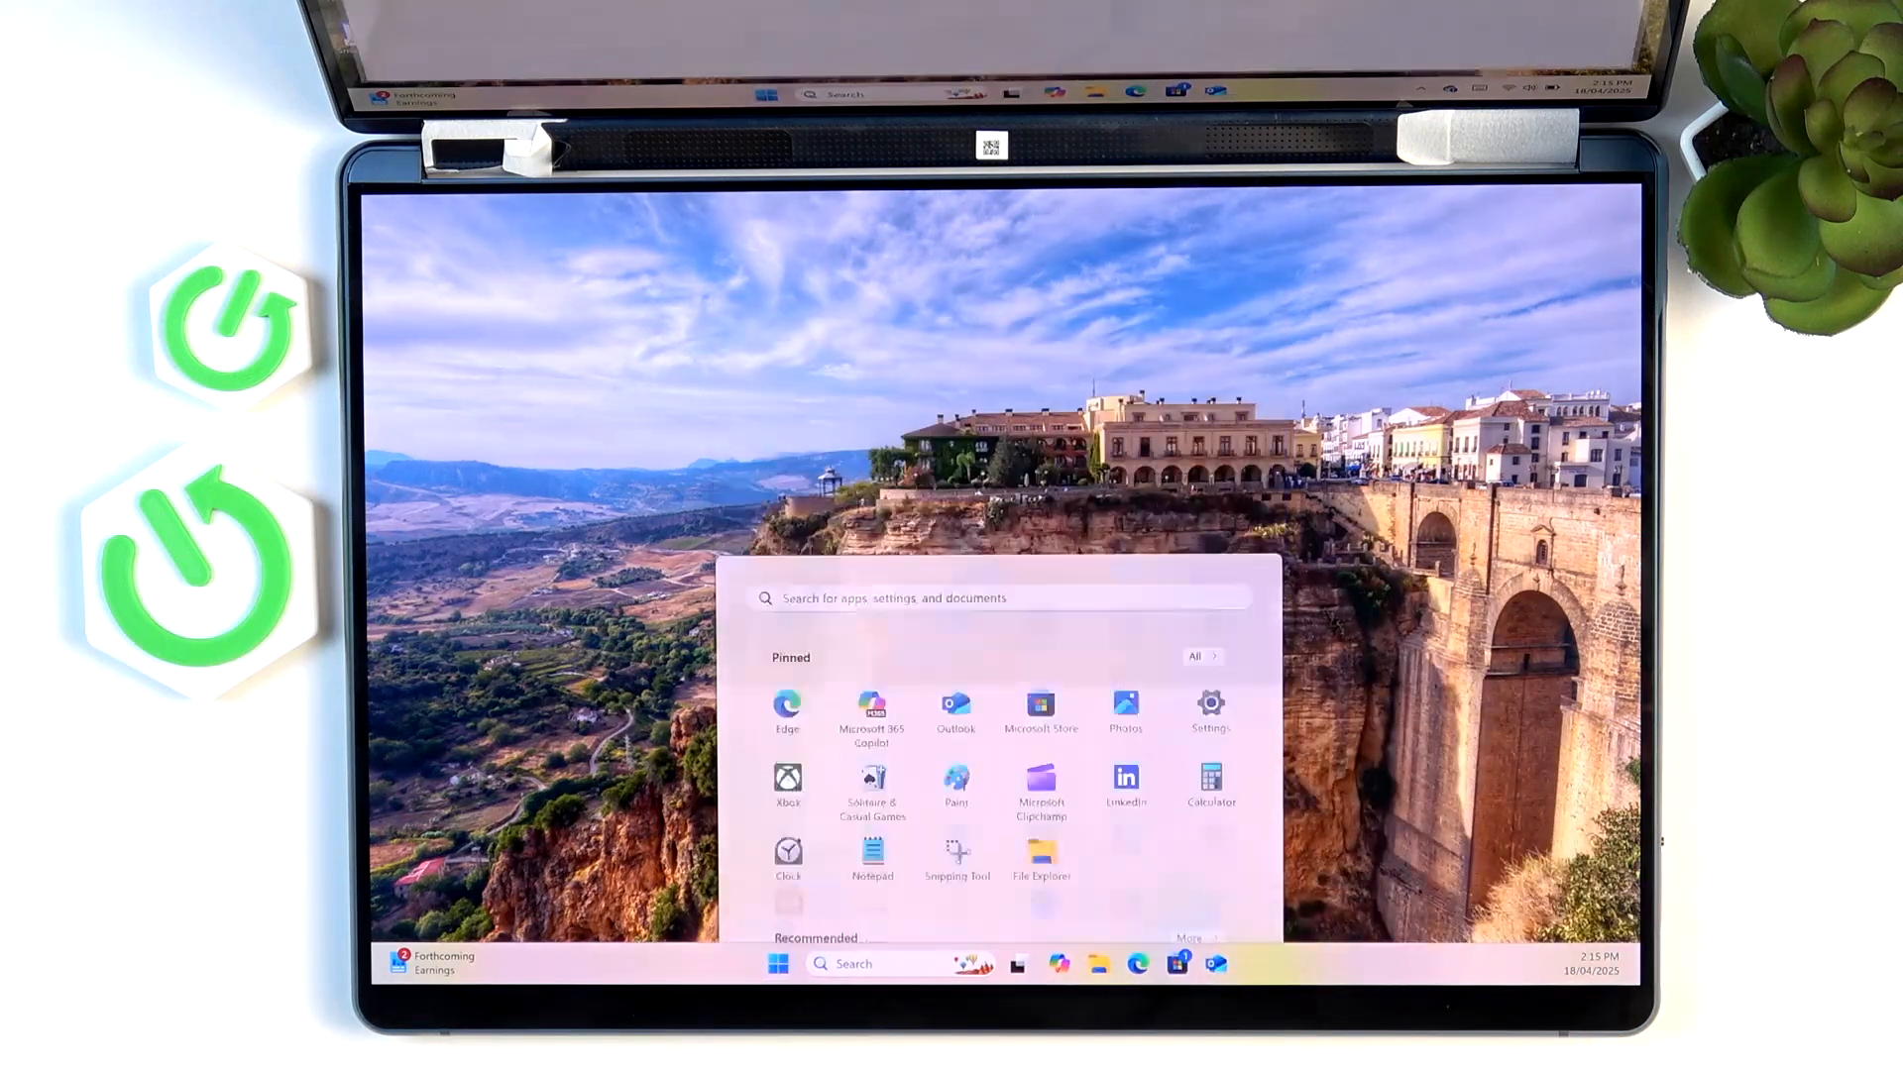
{"action": "left_click", "coordinate": [777, 964]}
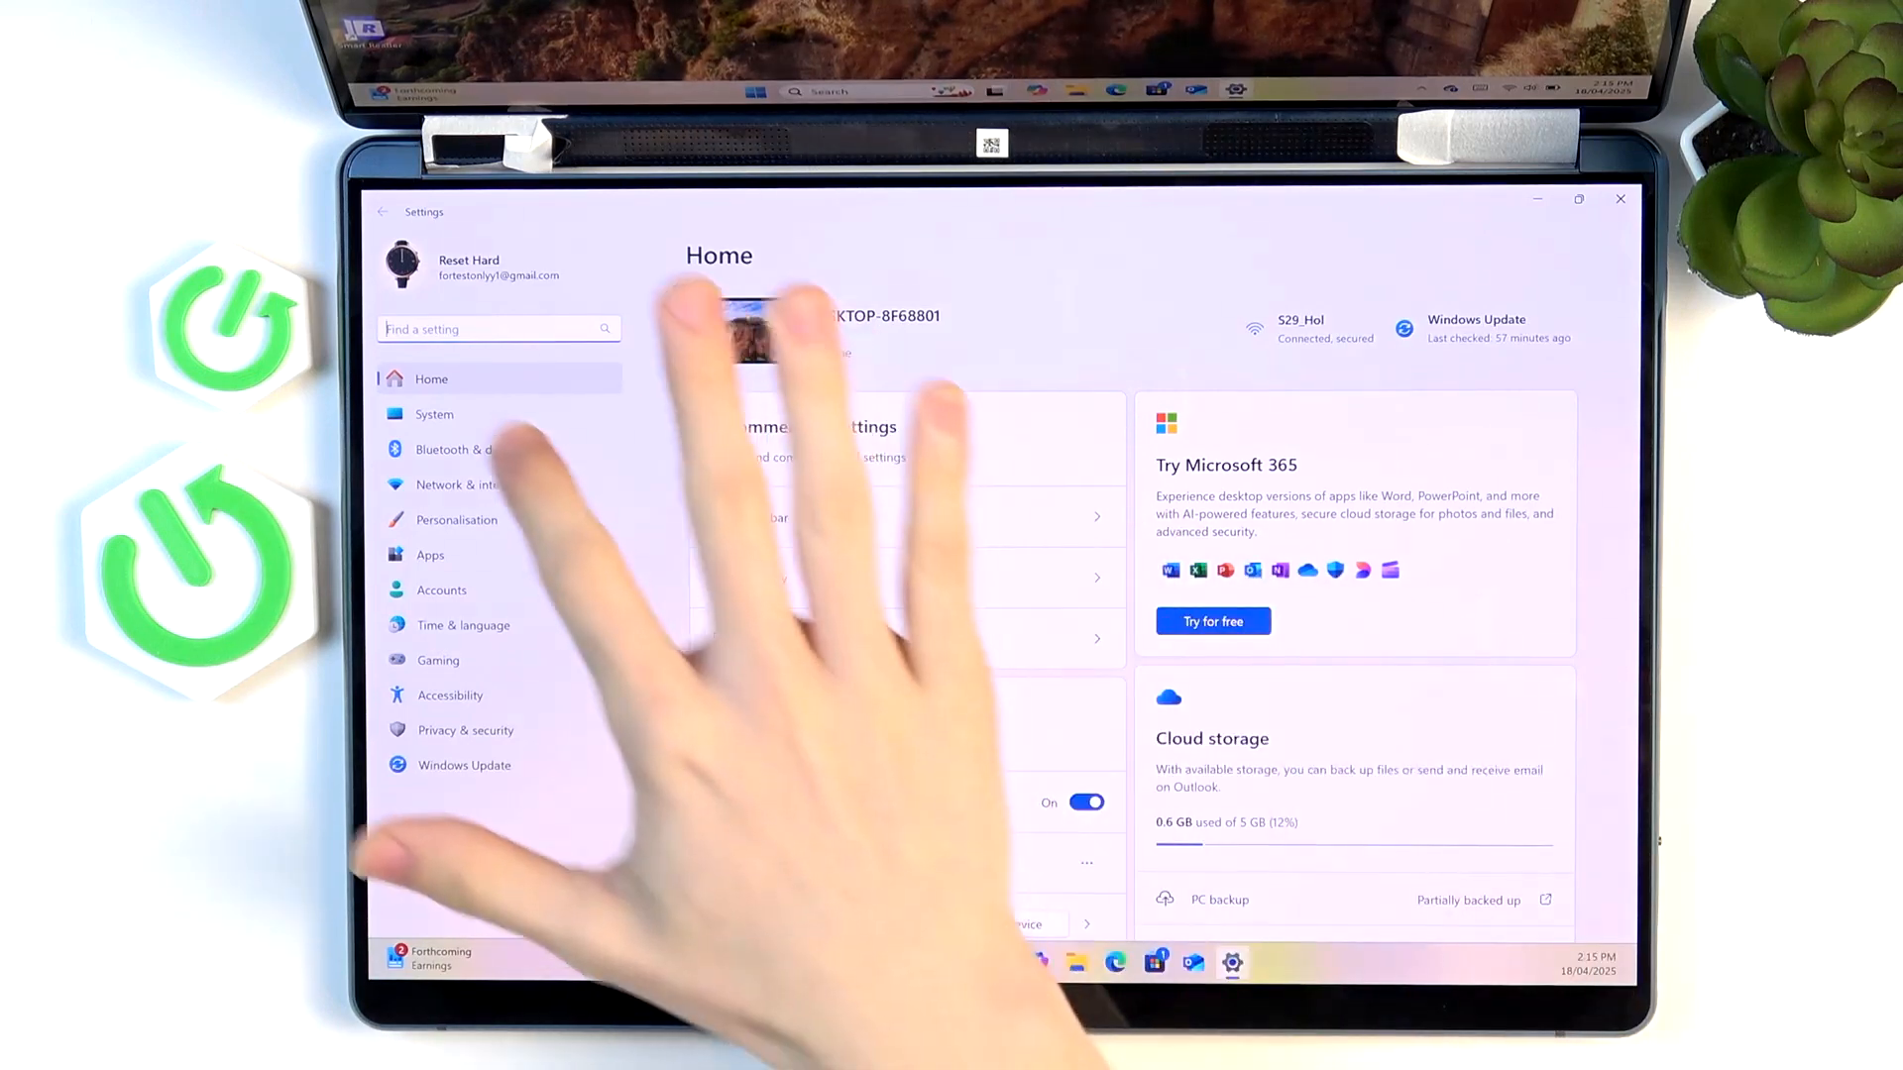
Go to System > Display and review display 2's orientation and rotation lock settings.
{"action": "left_click", "coordinate": [434, 414]}
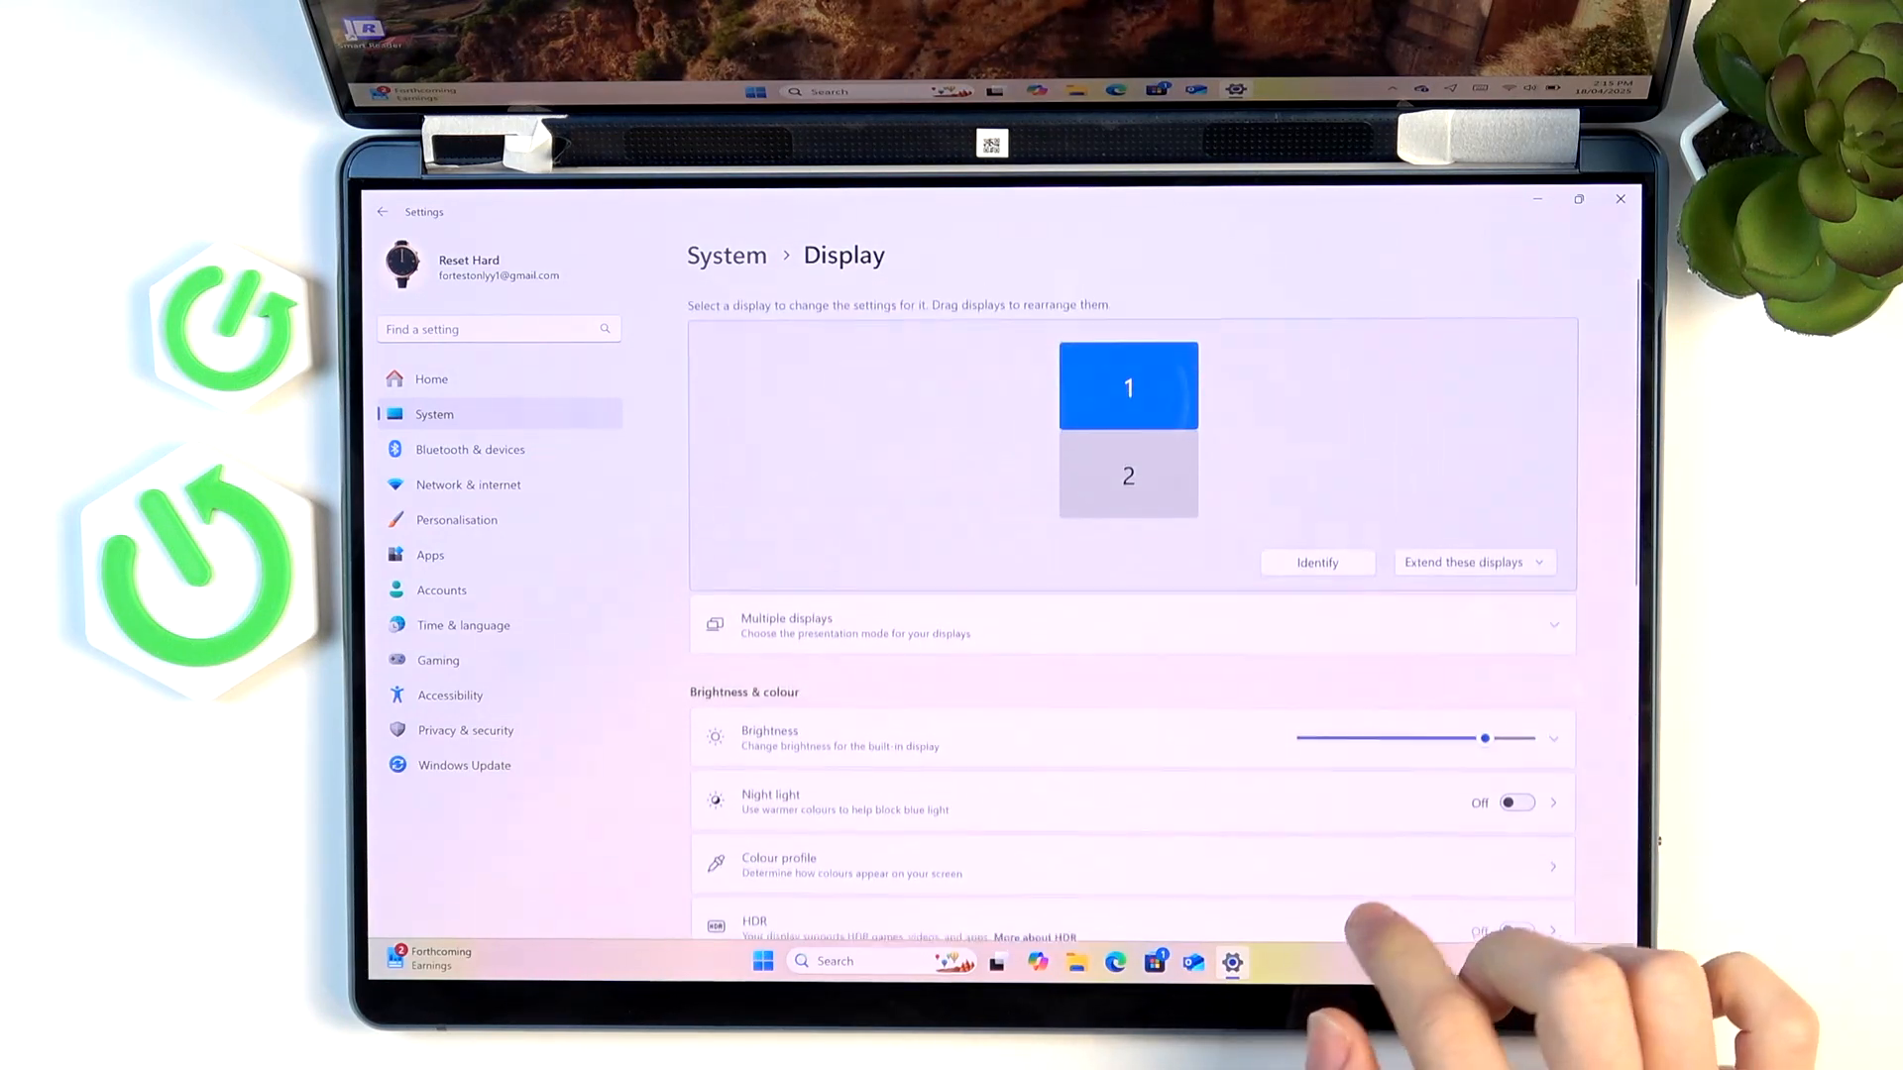
{"action": "scroll", "scroll_direction": "down", "scroll_amount": 3}
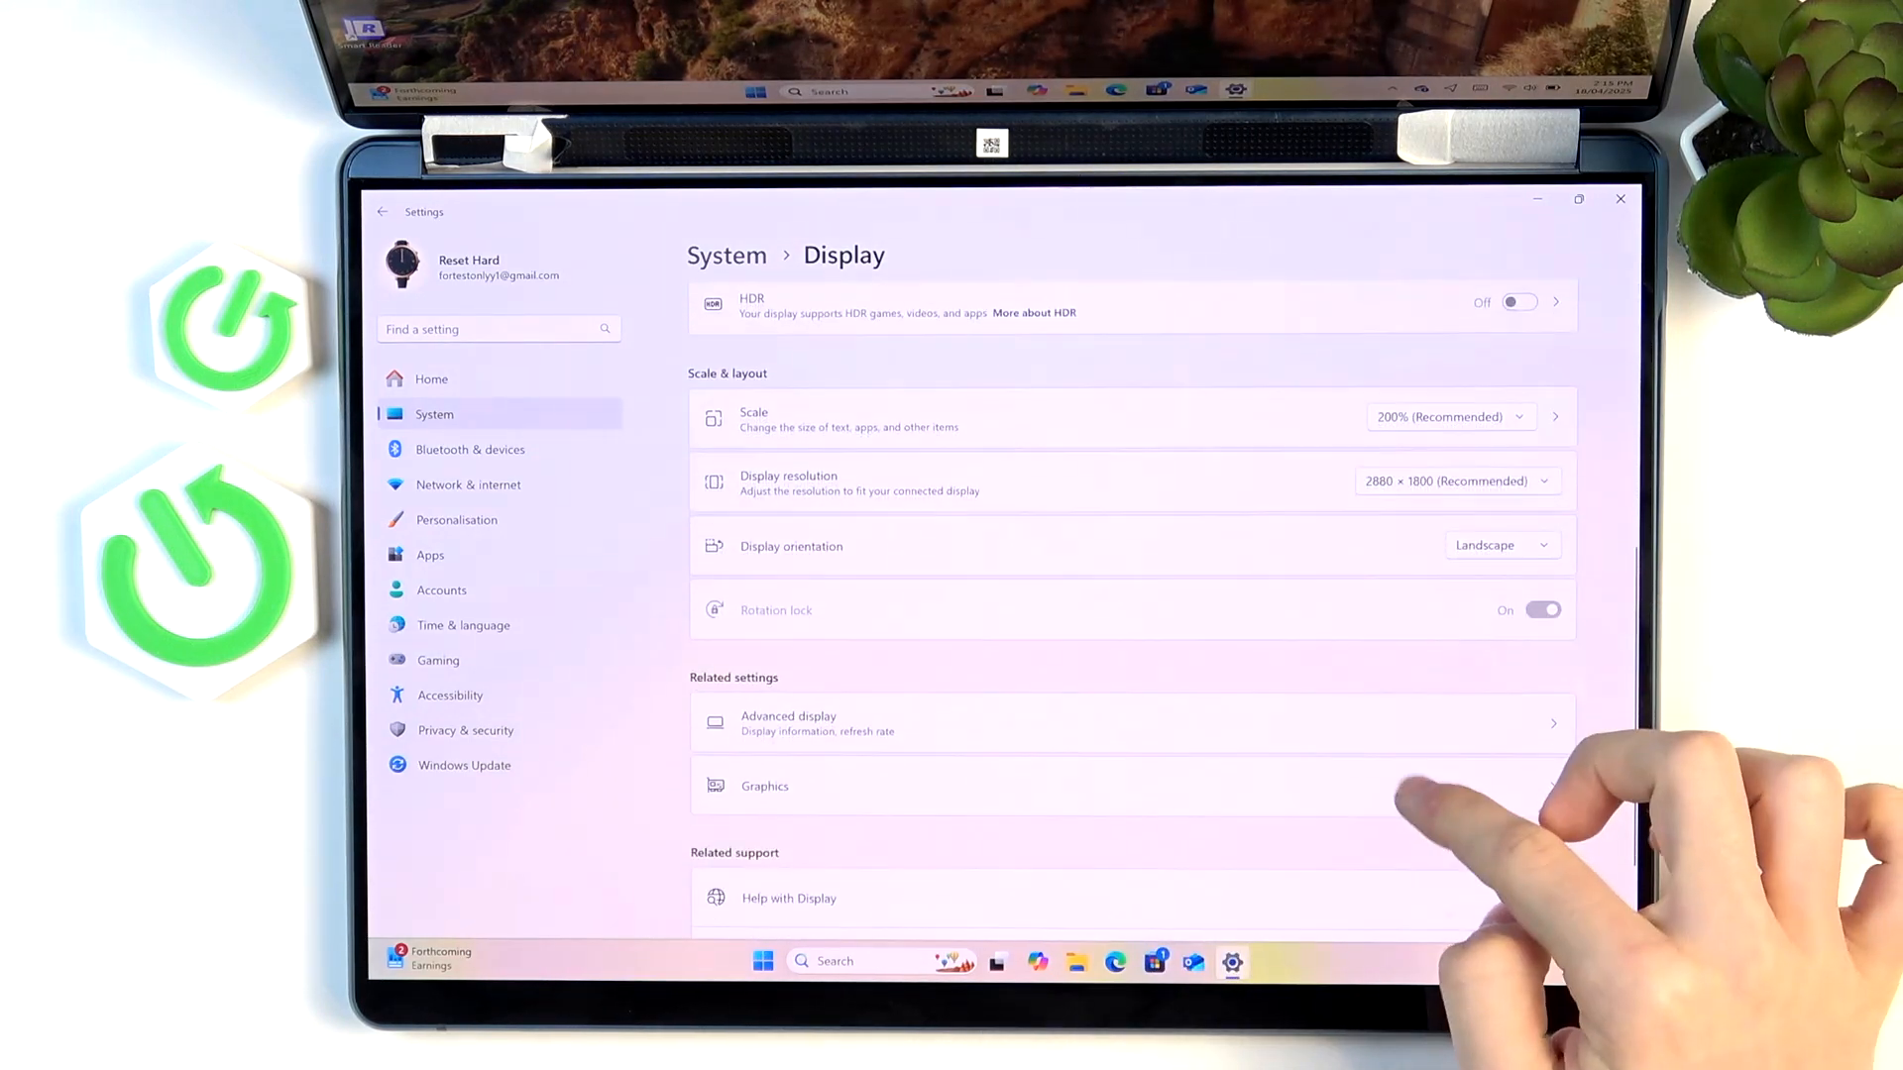
{"action": "scroll", "scroll_direction": "down", "scroll_amount": 3}
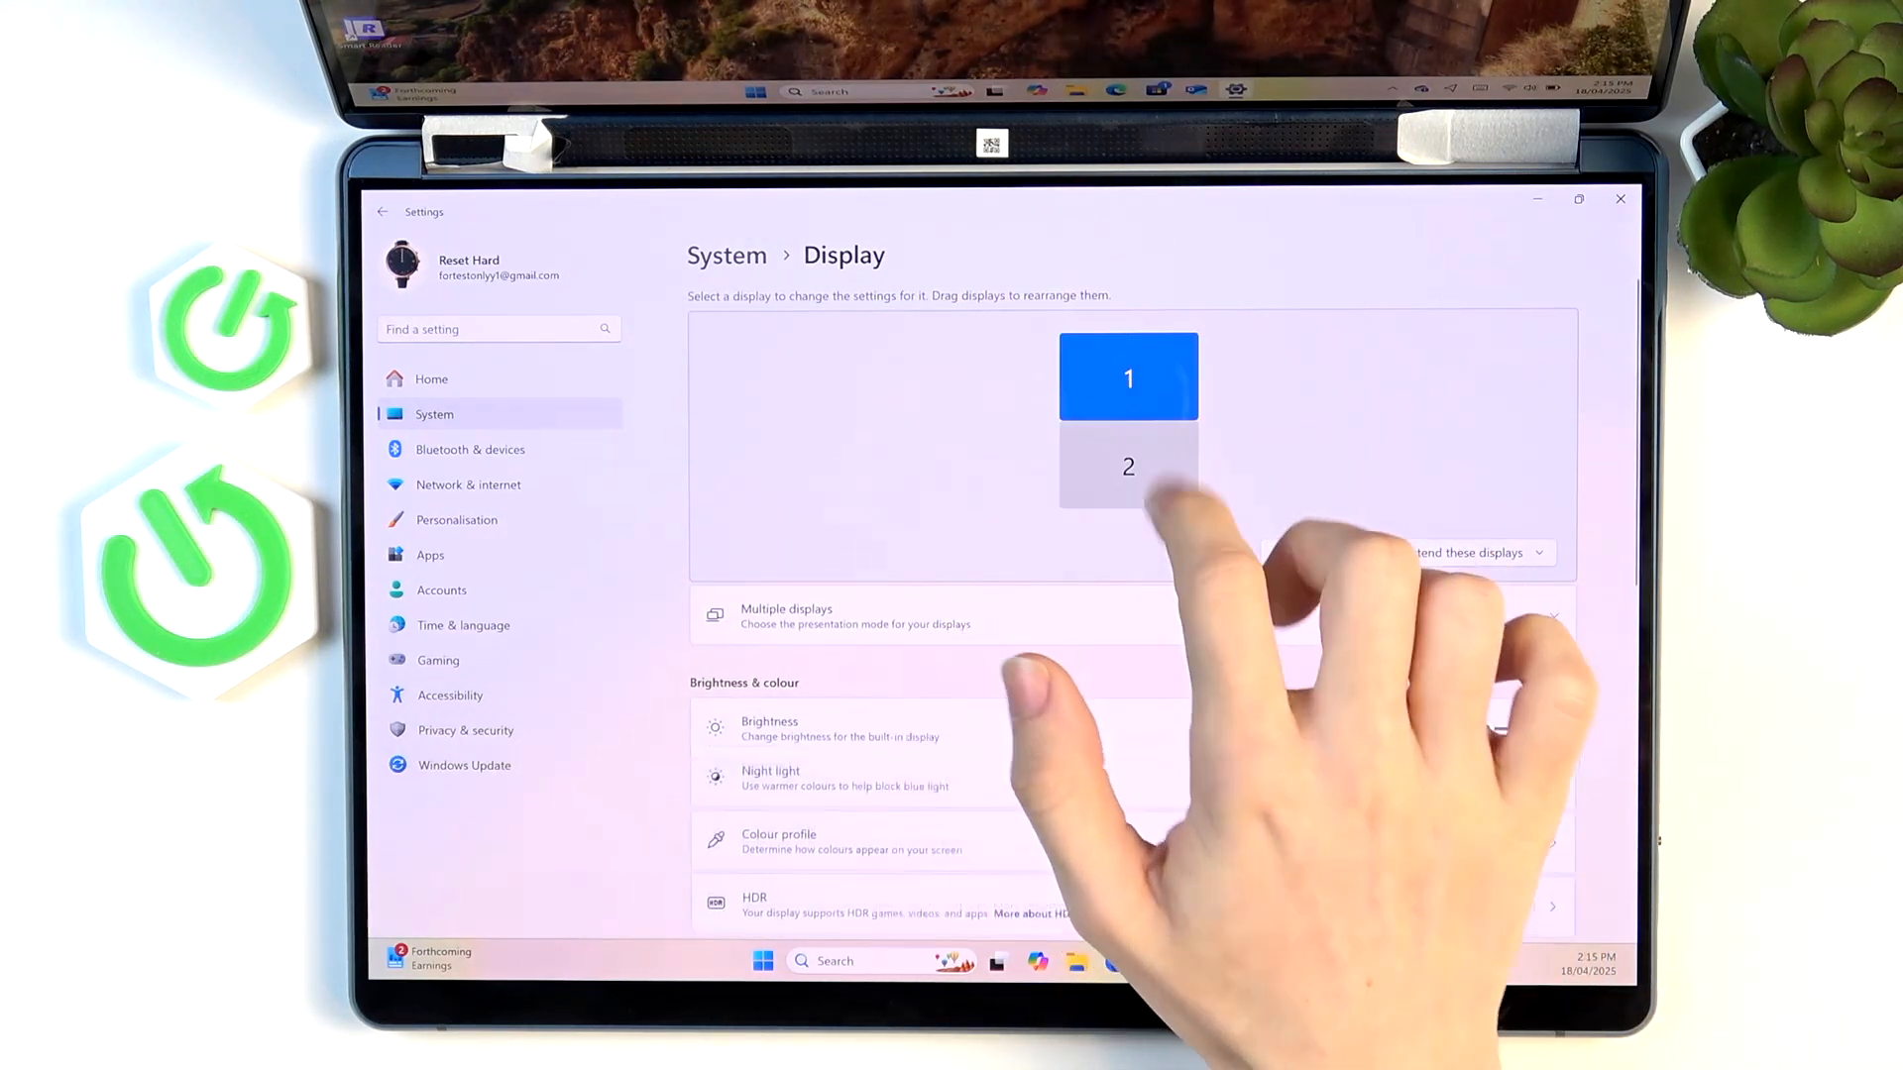
{"action": "scroll", "scroll_direction": "down", "scroll_amount": 3}
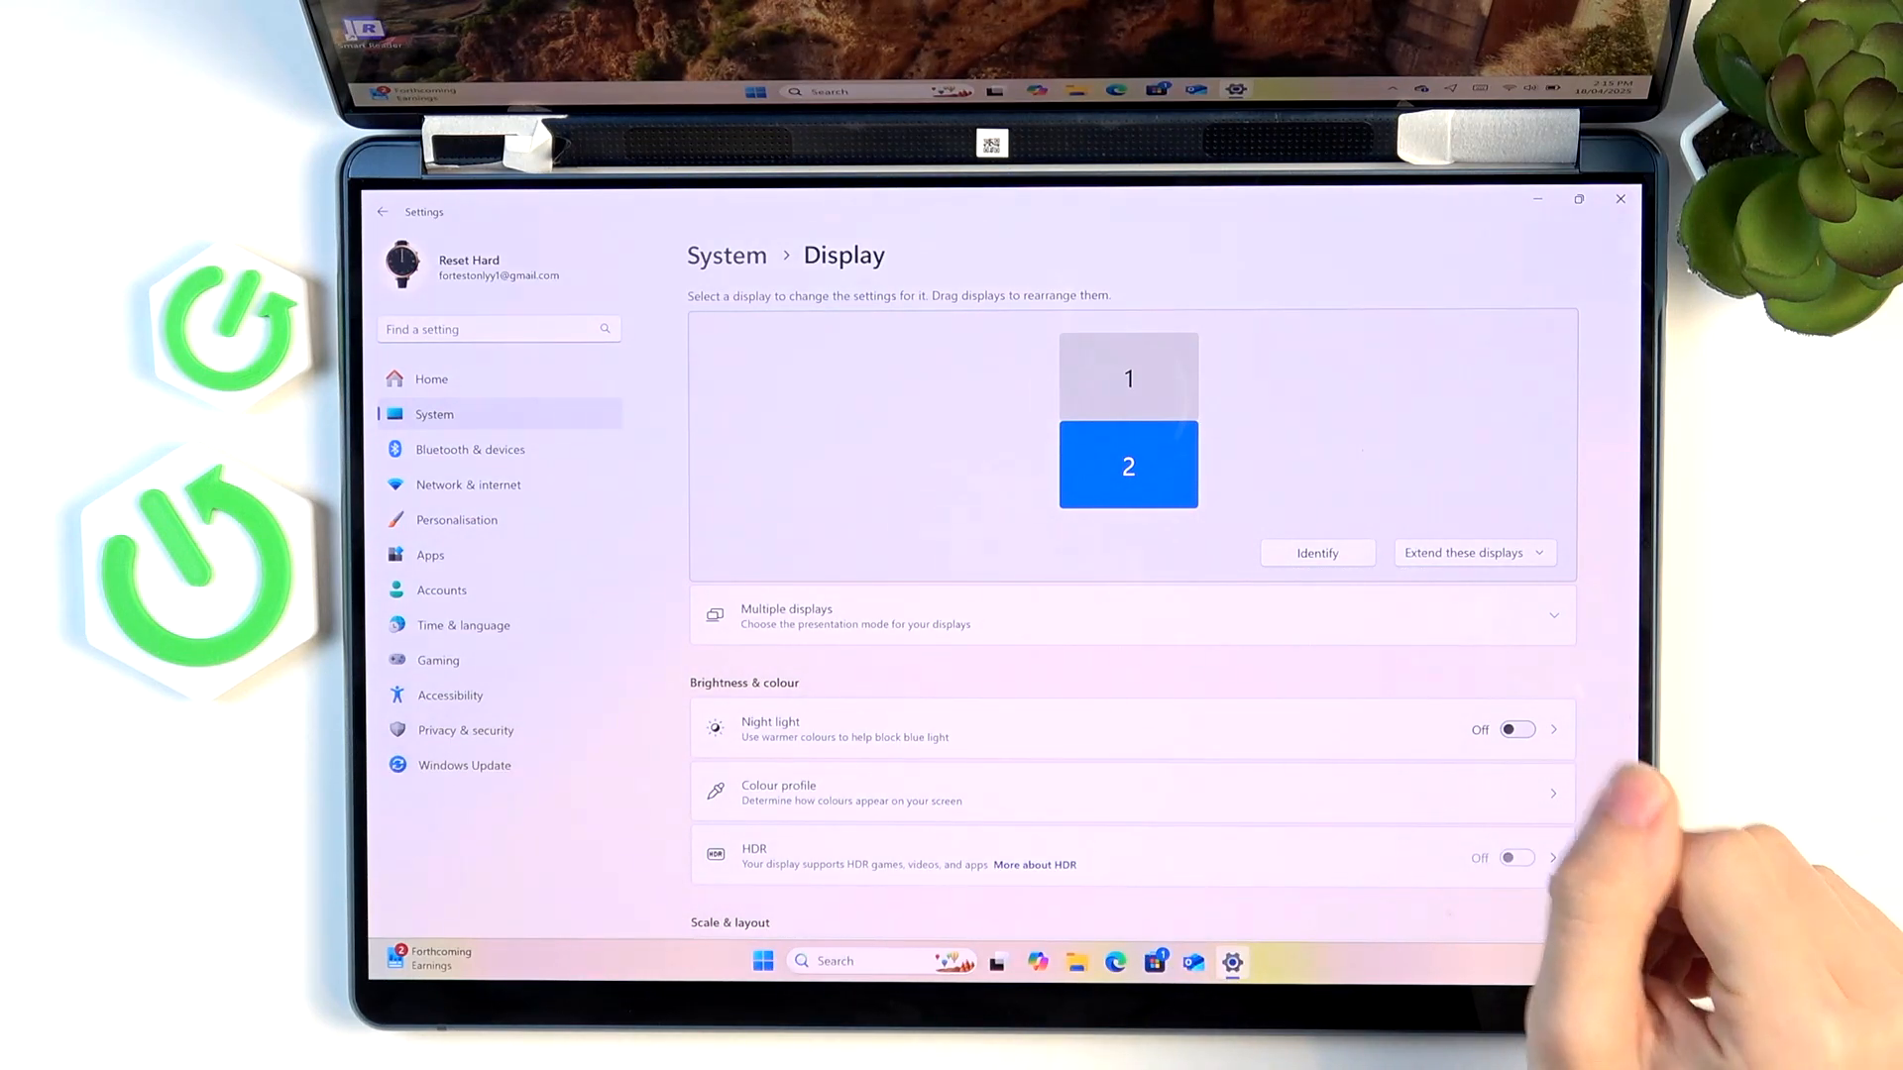
{"action": "scroll", "scroll_direction": "down", "scroll_amount": 3}
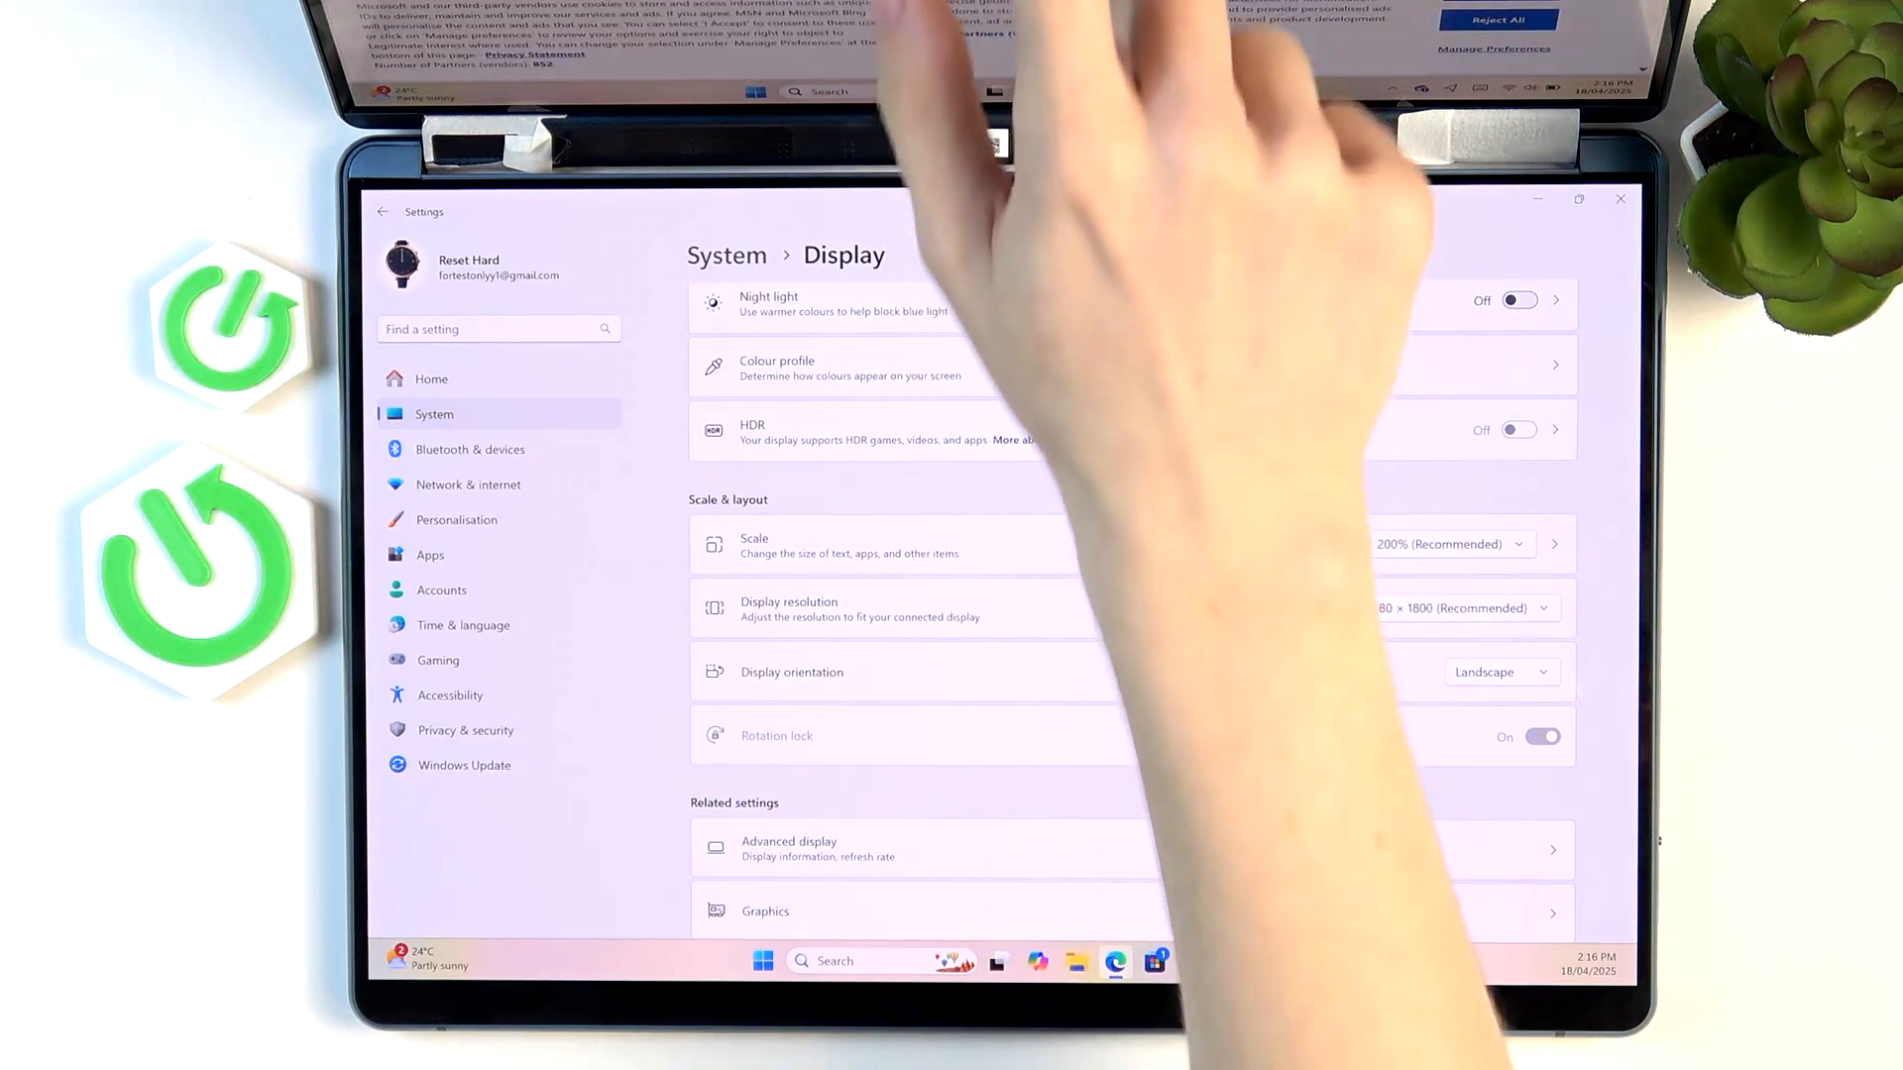
In Edge, search 'lenovo 13iru8 drivers' and reach the Yoga Book 9 13IRU8 manual driver update page.
{"action": "left_click", "coordinate": [1115, 961]}
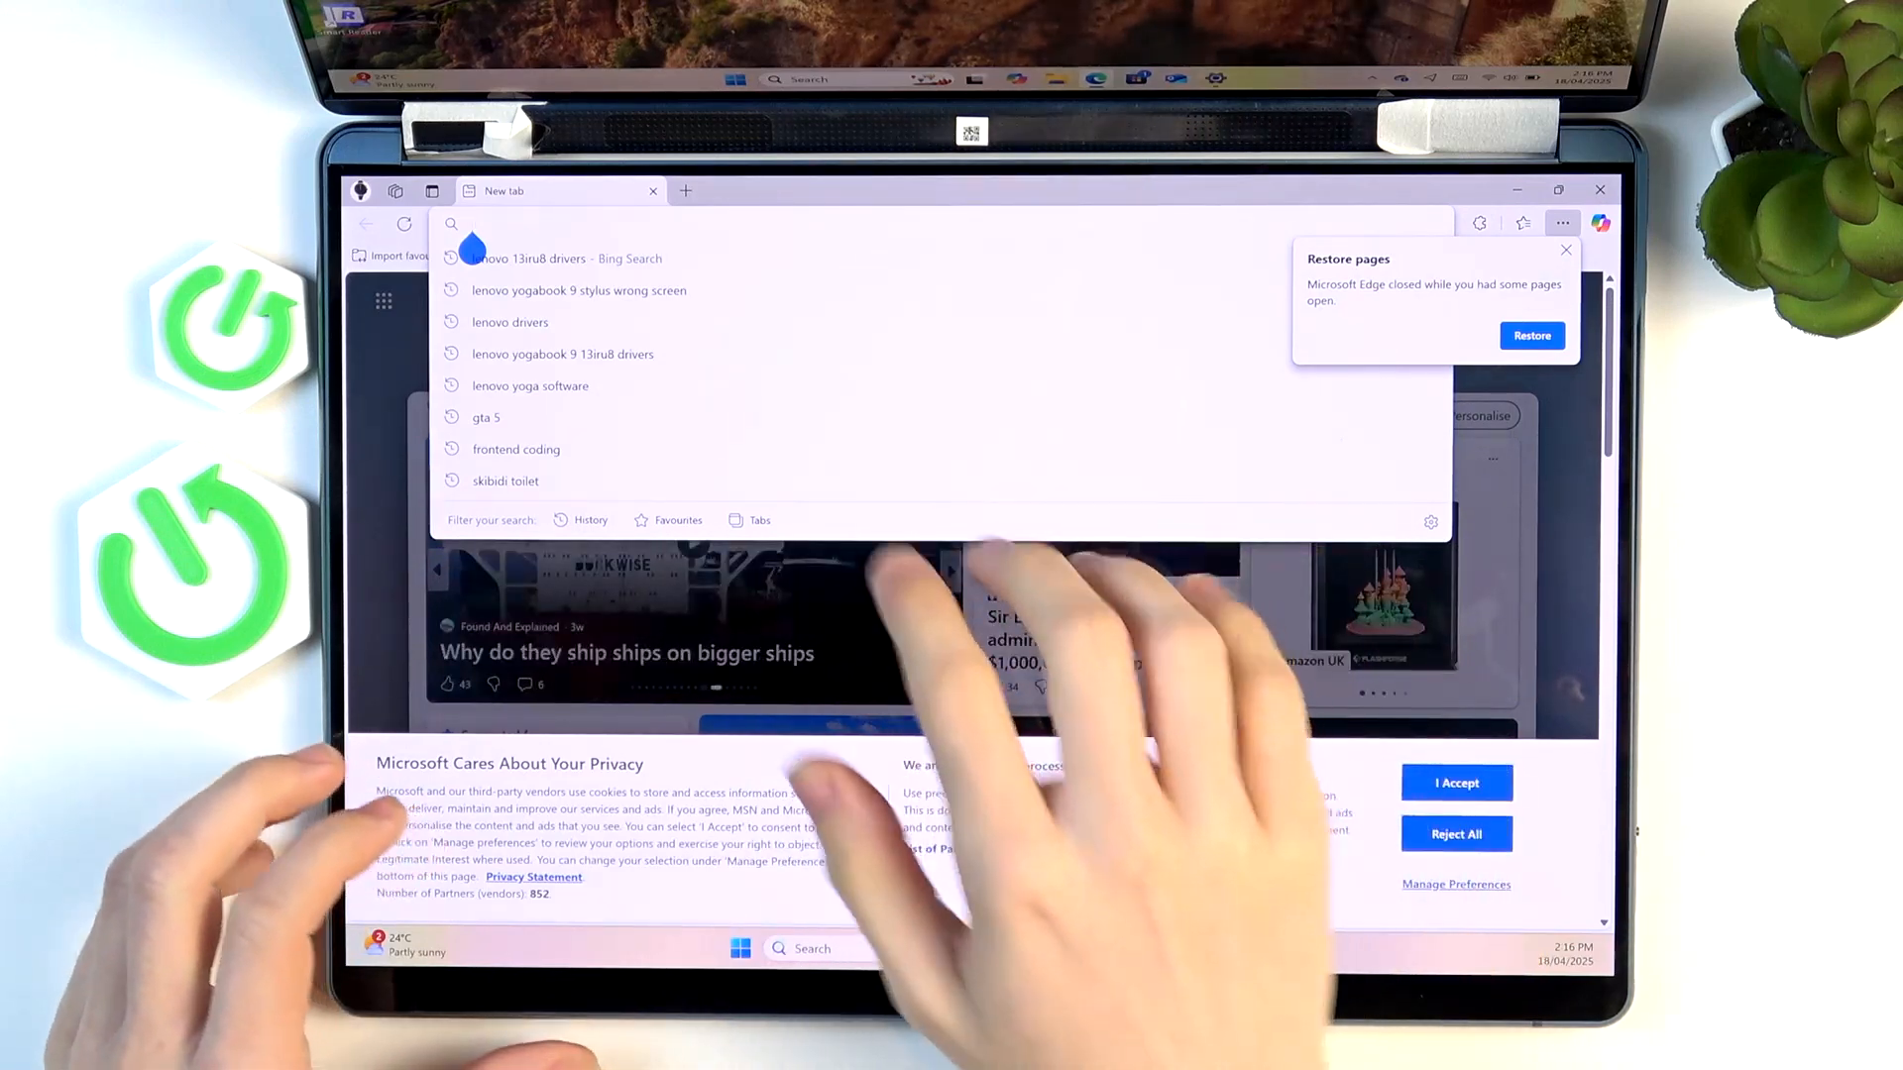
{"action": "left_click", "coordinate": [581, 290]}
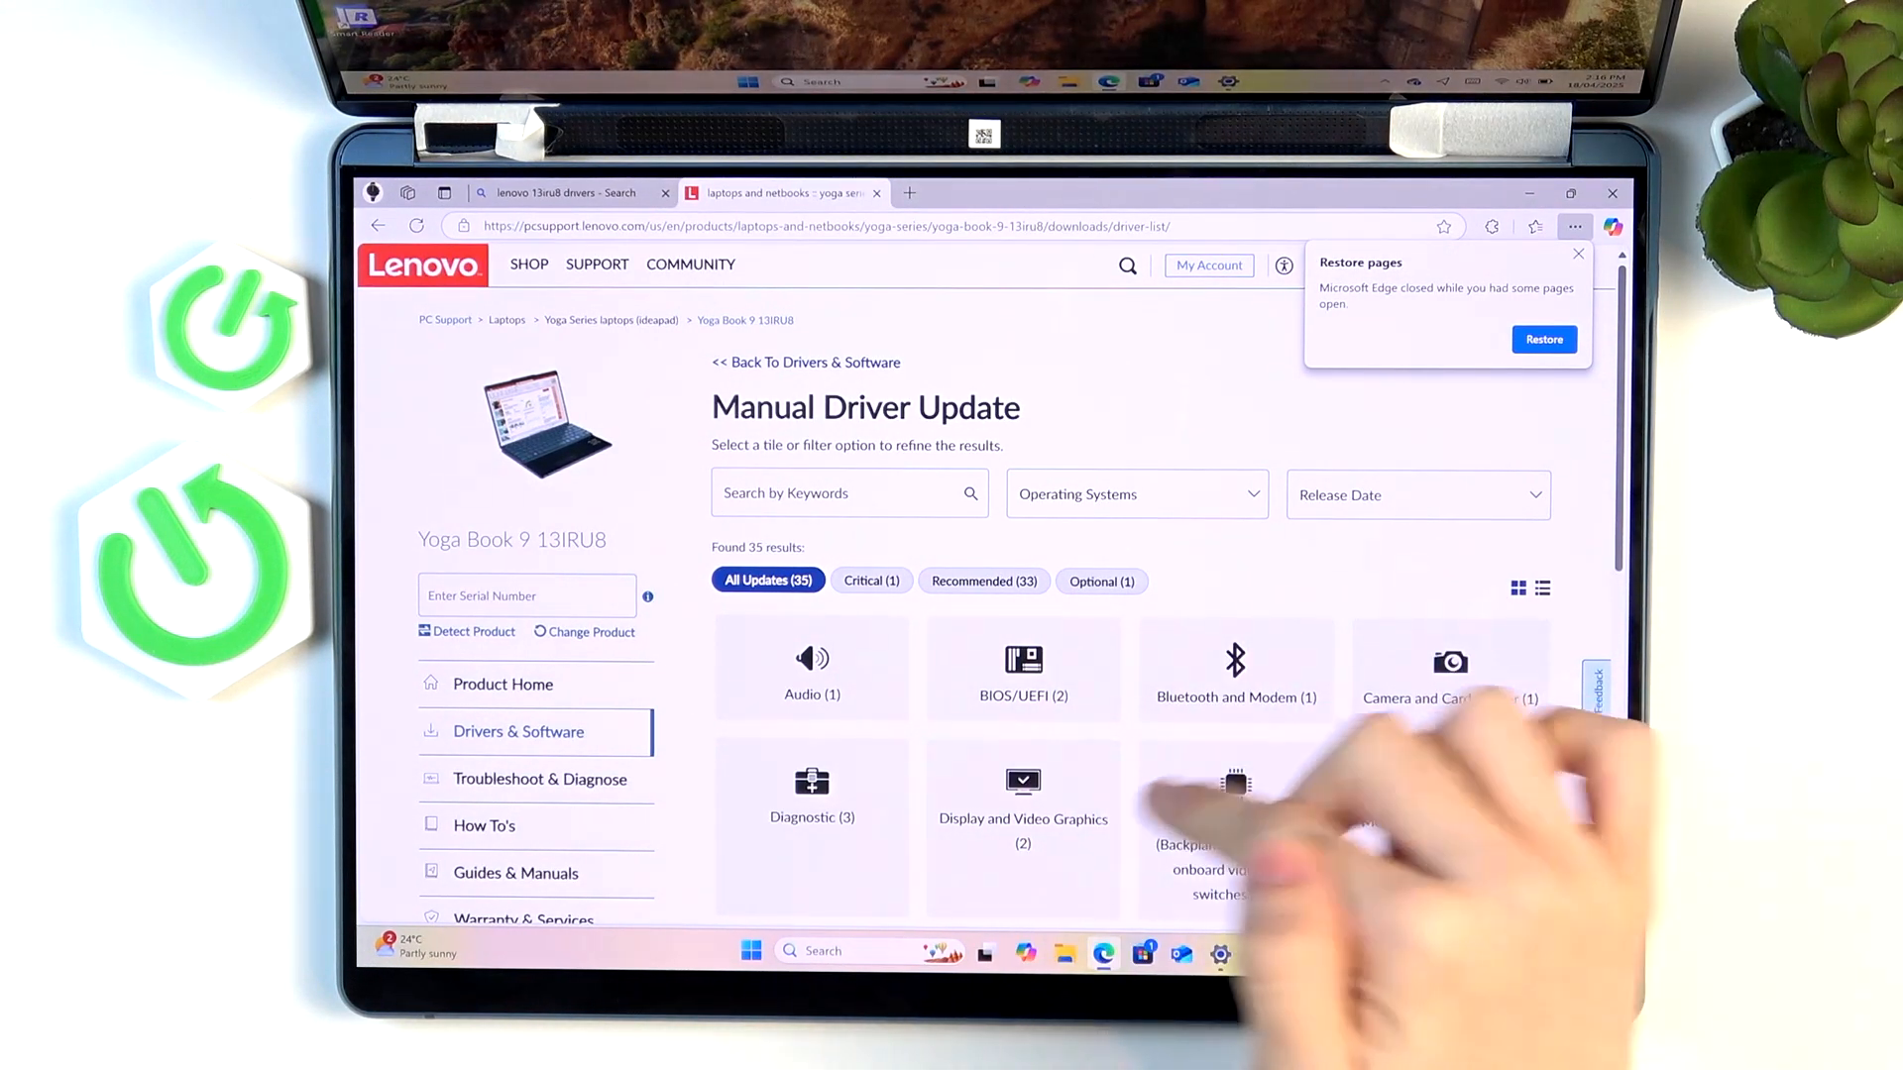
Open the Motherboard Devices driver list and locate the Intel Integrated Sensor Hub Driver.
{"action": "scroll", "scroll_direction": "down", "scroll_amount": 3}
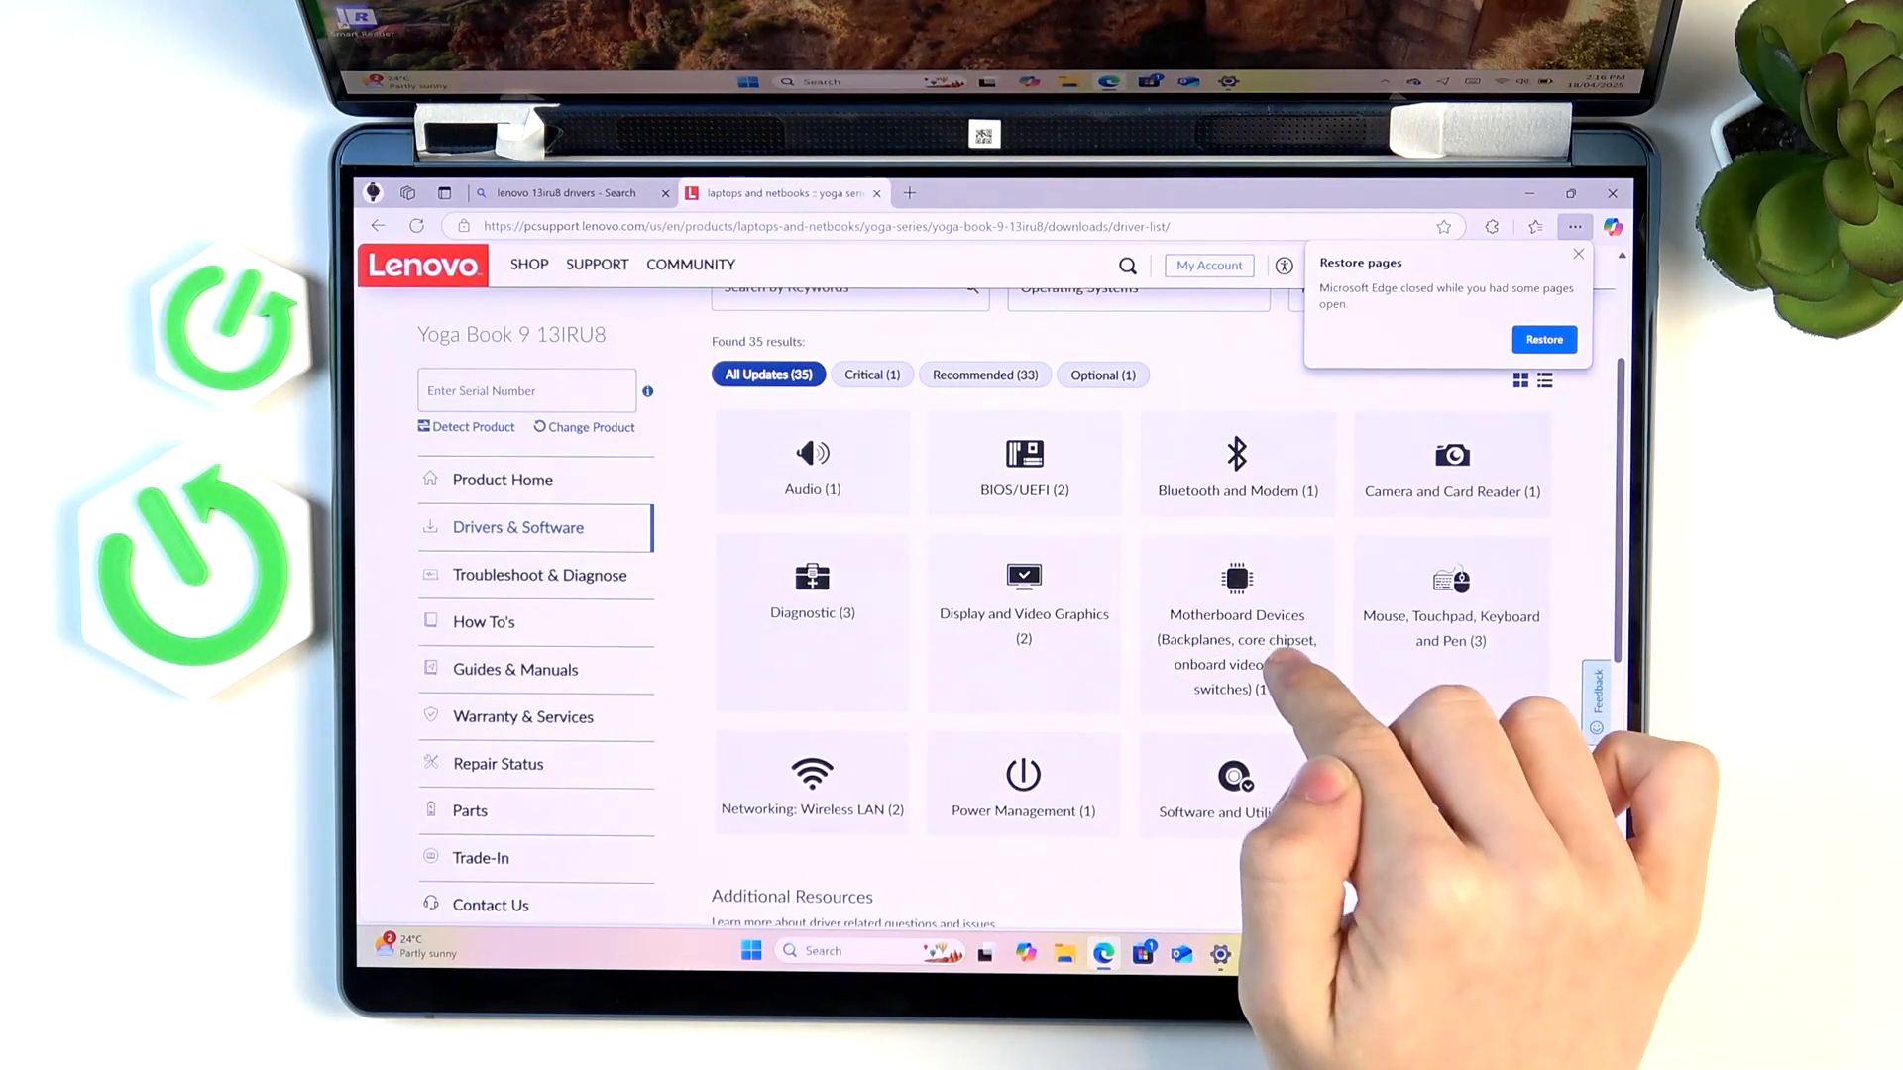
{"action": "left_click", "coordinate": [1237, 614]}
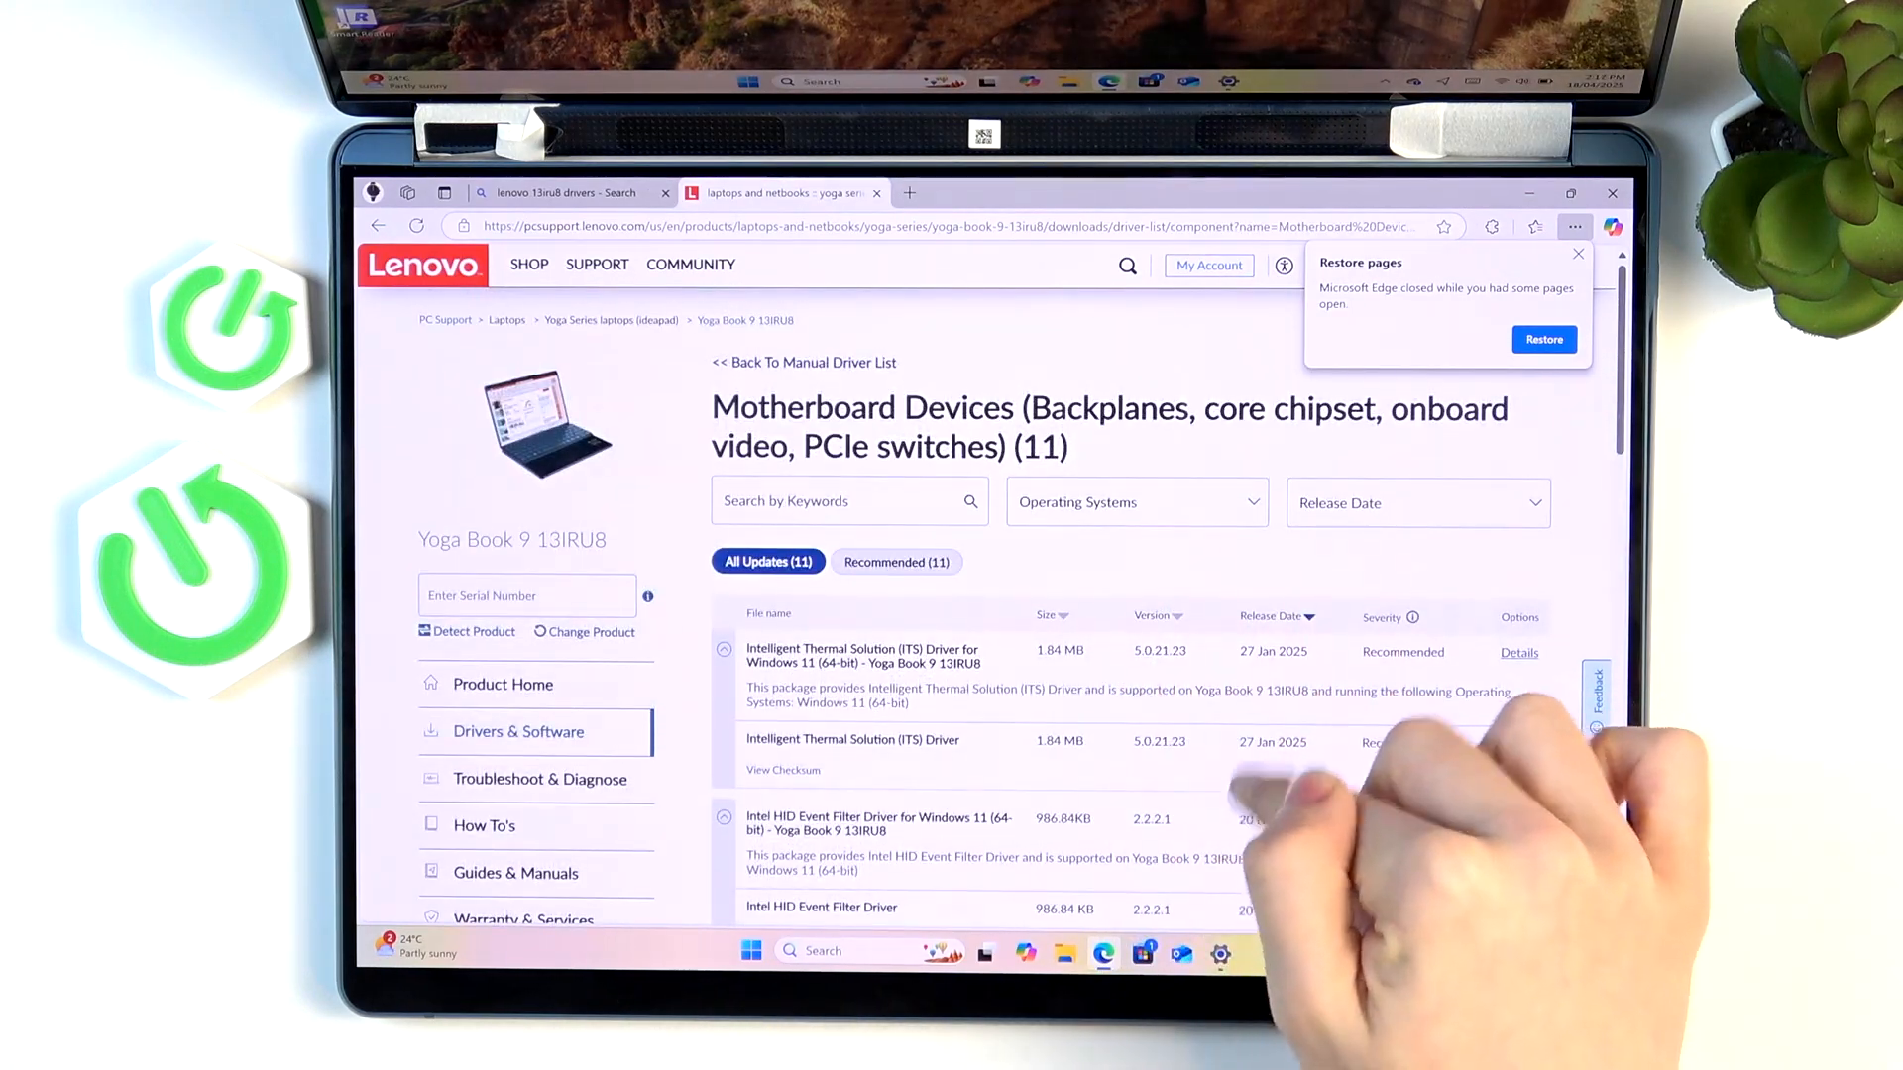
{"action": "scroll", "scroll_direction": "down", "scroll_amount": 3}
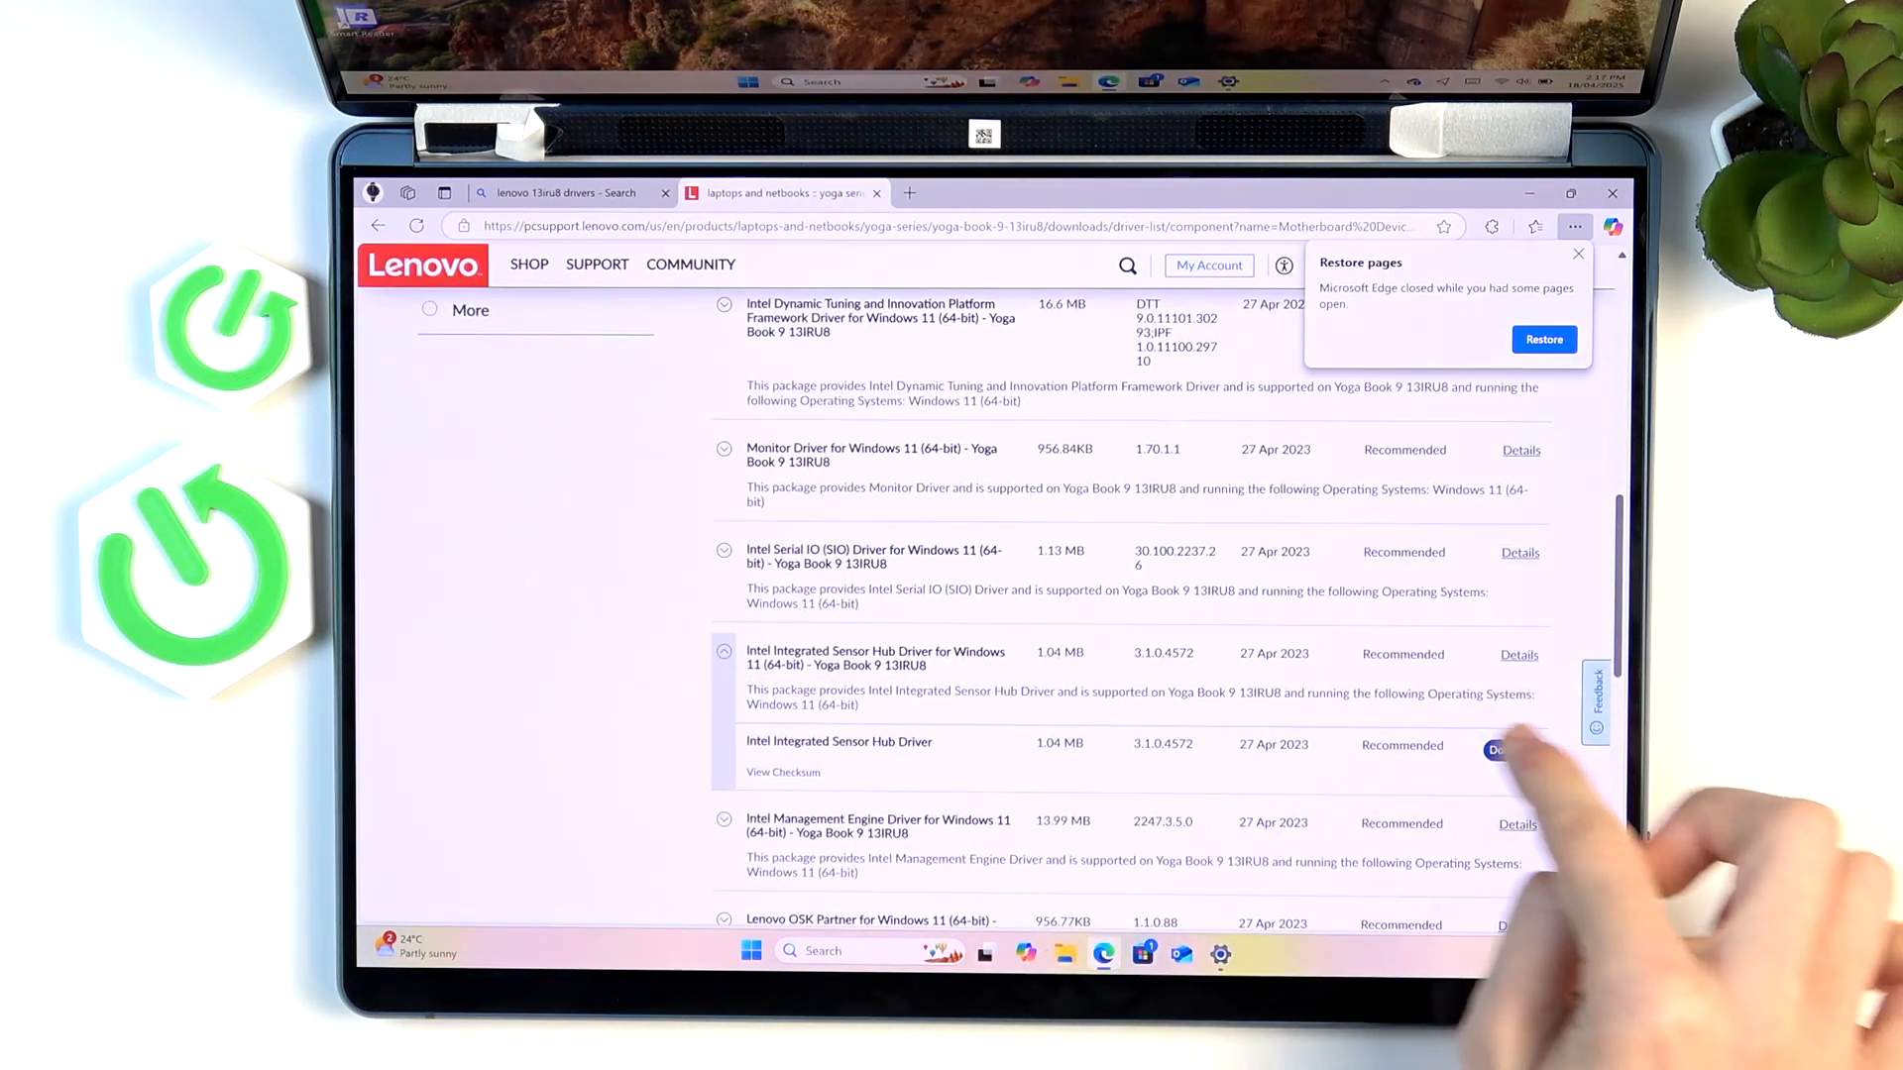
Download the Intel Integrated Sensor Hub Driver and run it from the Downloads panel.
{"action": "left_click", "coordinate": [1498, 749]}
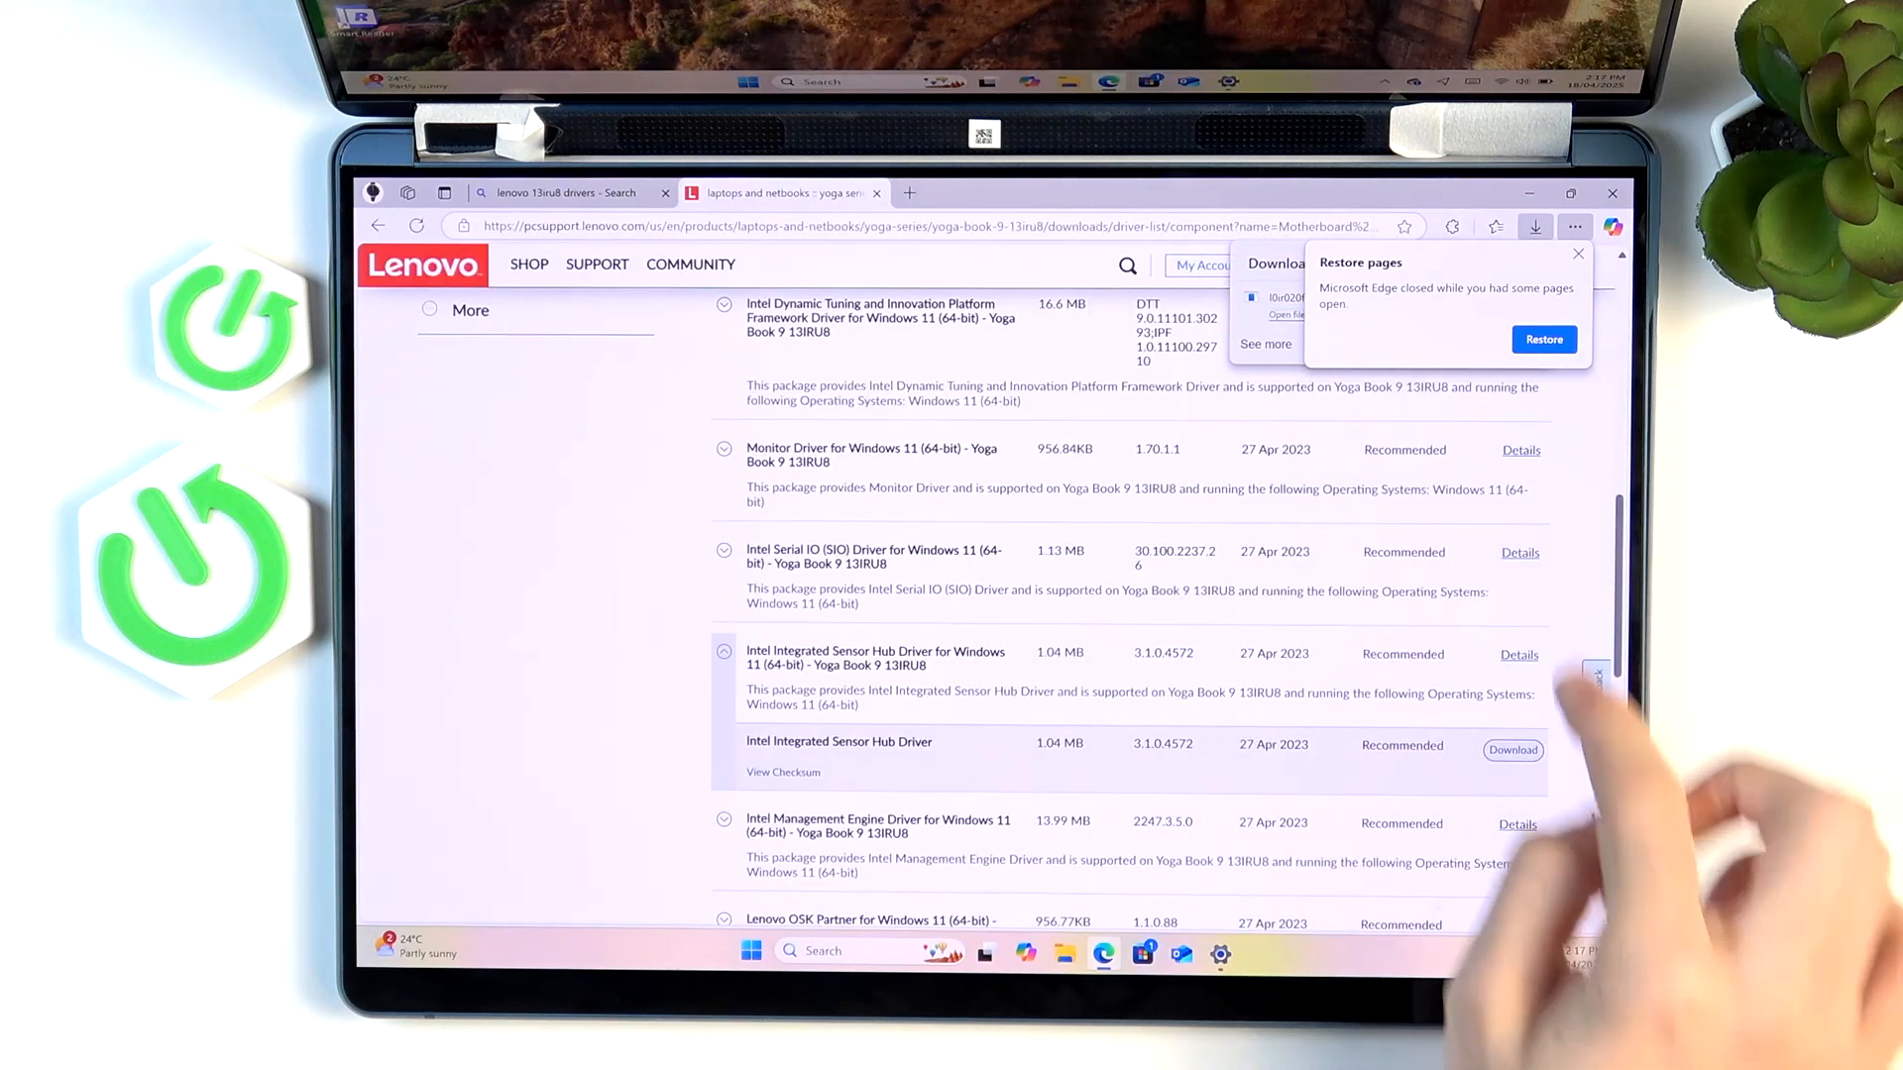
{"action": "left_click", "coordinate": [1576, 226]}
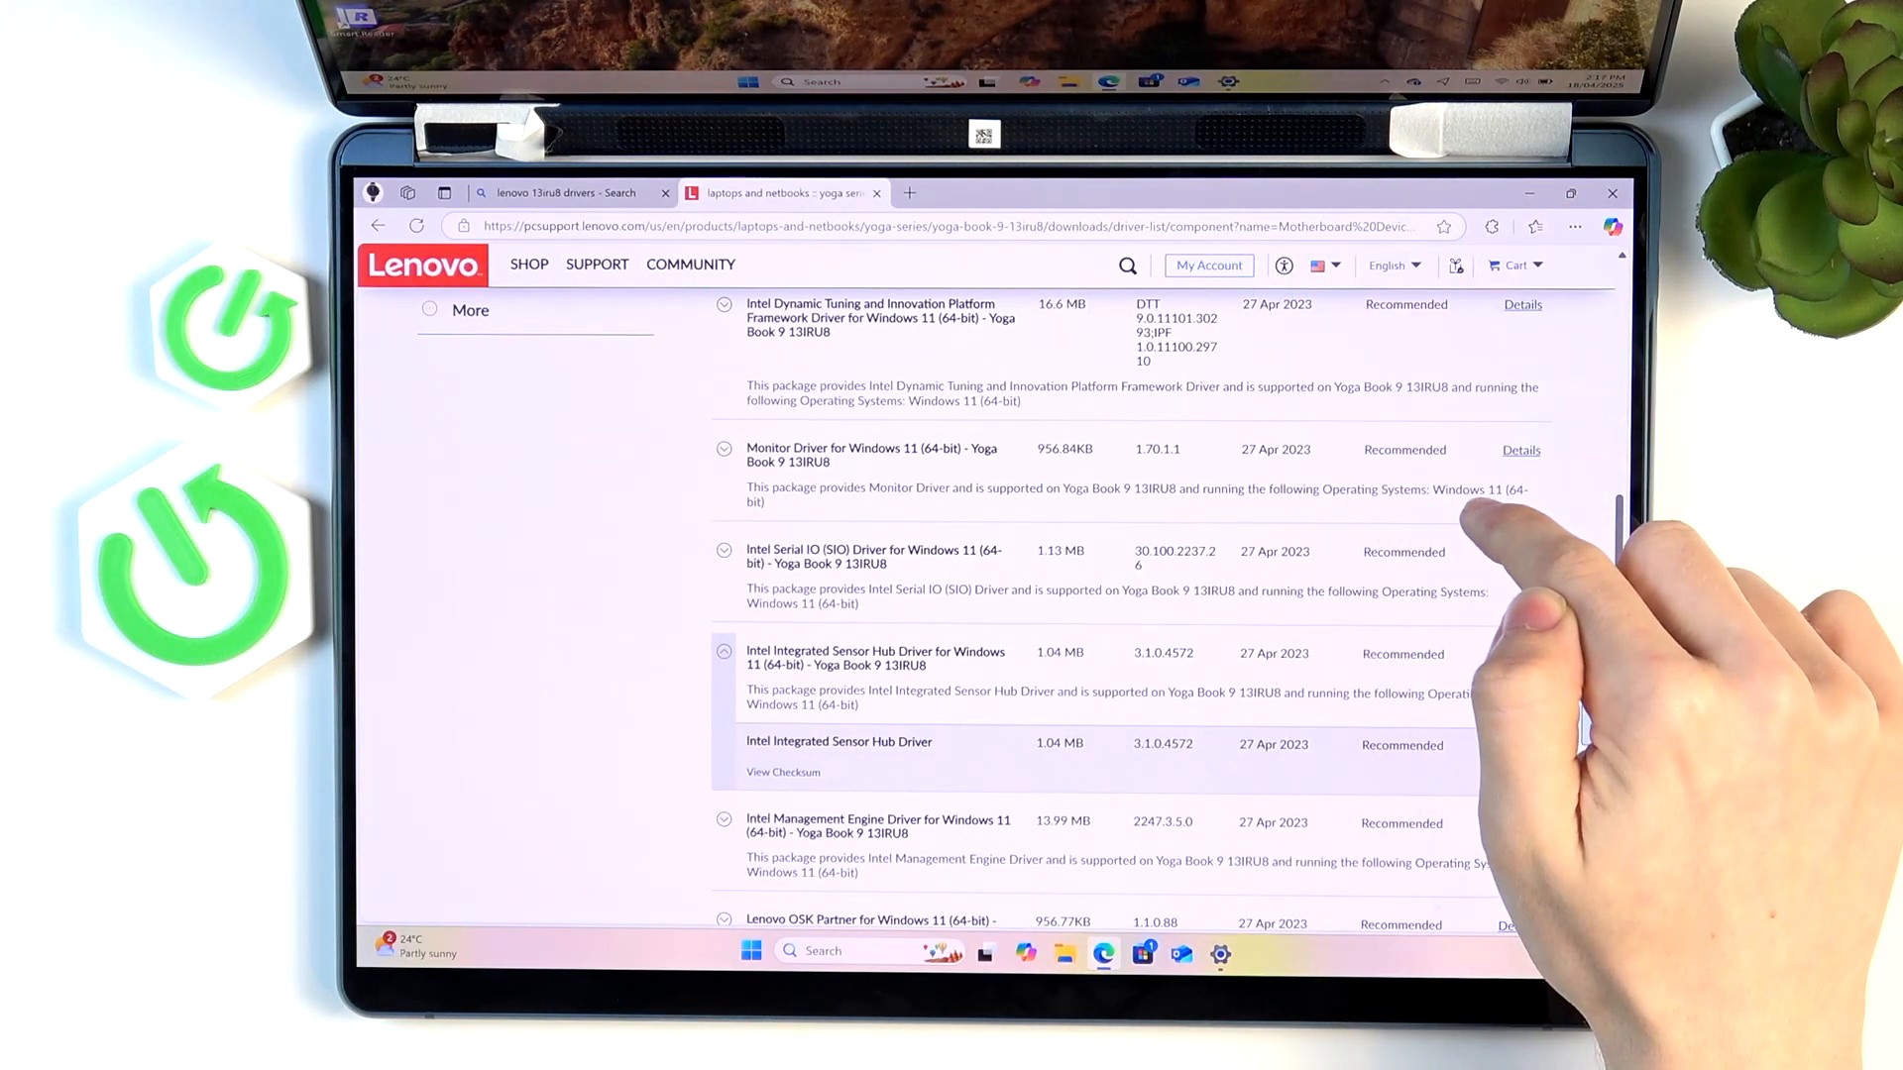
{"action": "left_click", "coordinate": [1534, 226]}
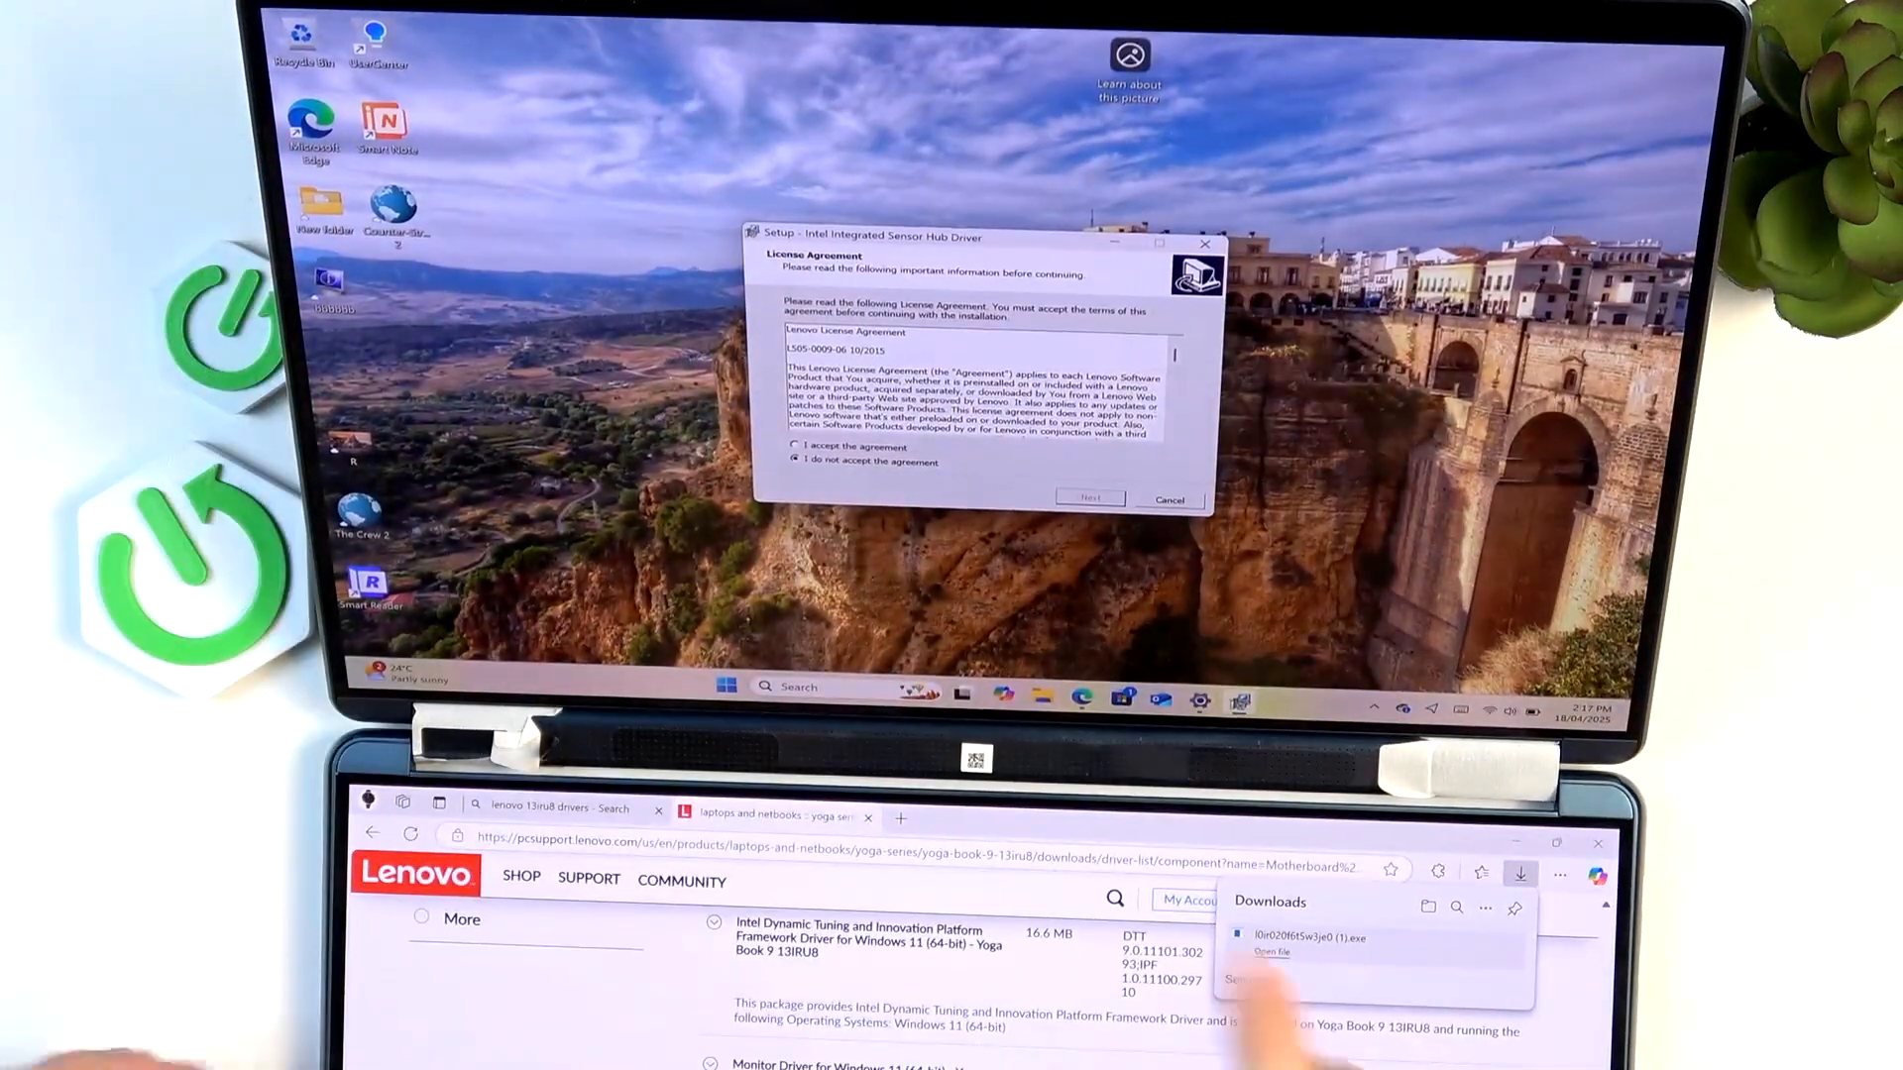
Accept the licence, run the full install of the sensor hub driver and finish the wizard.
{"action": "left_click", "coordinate": [797, 454]}
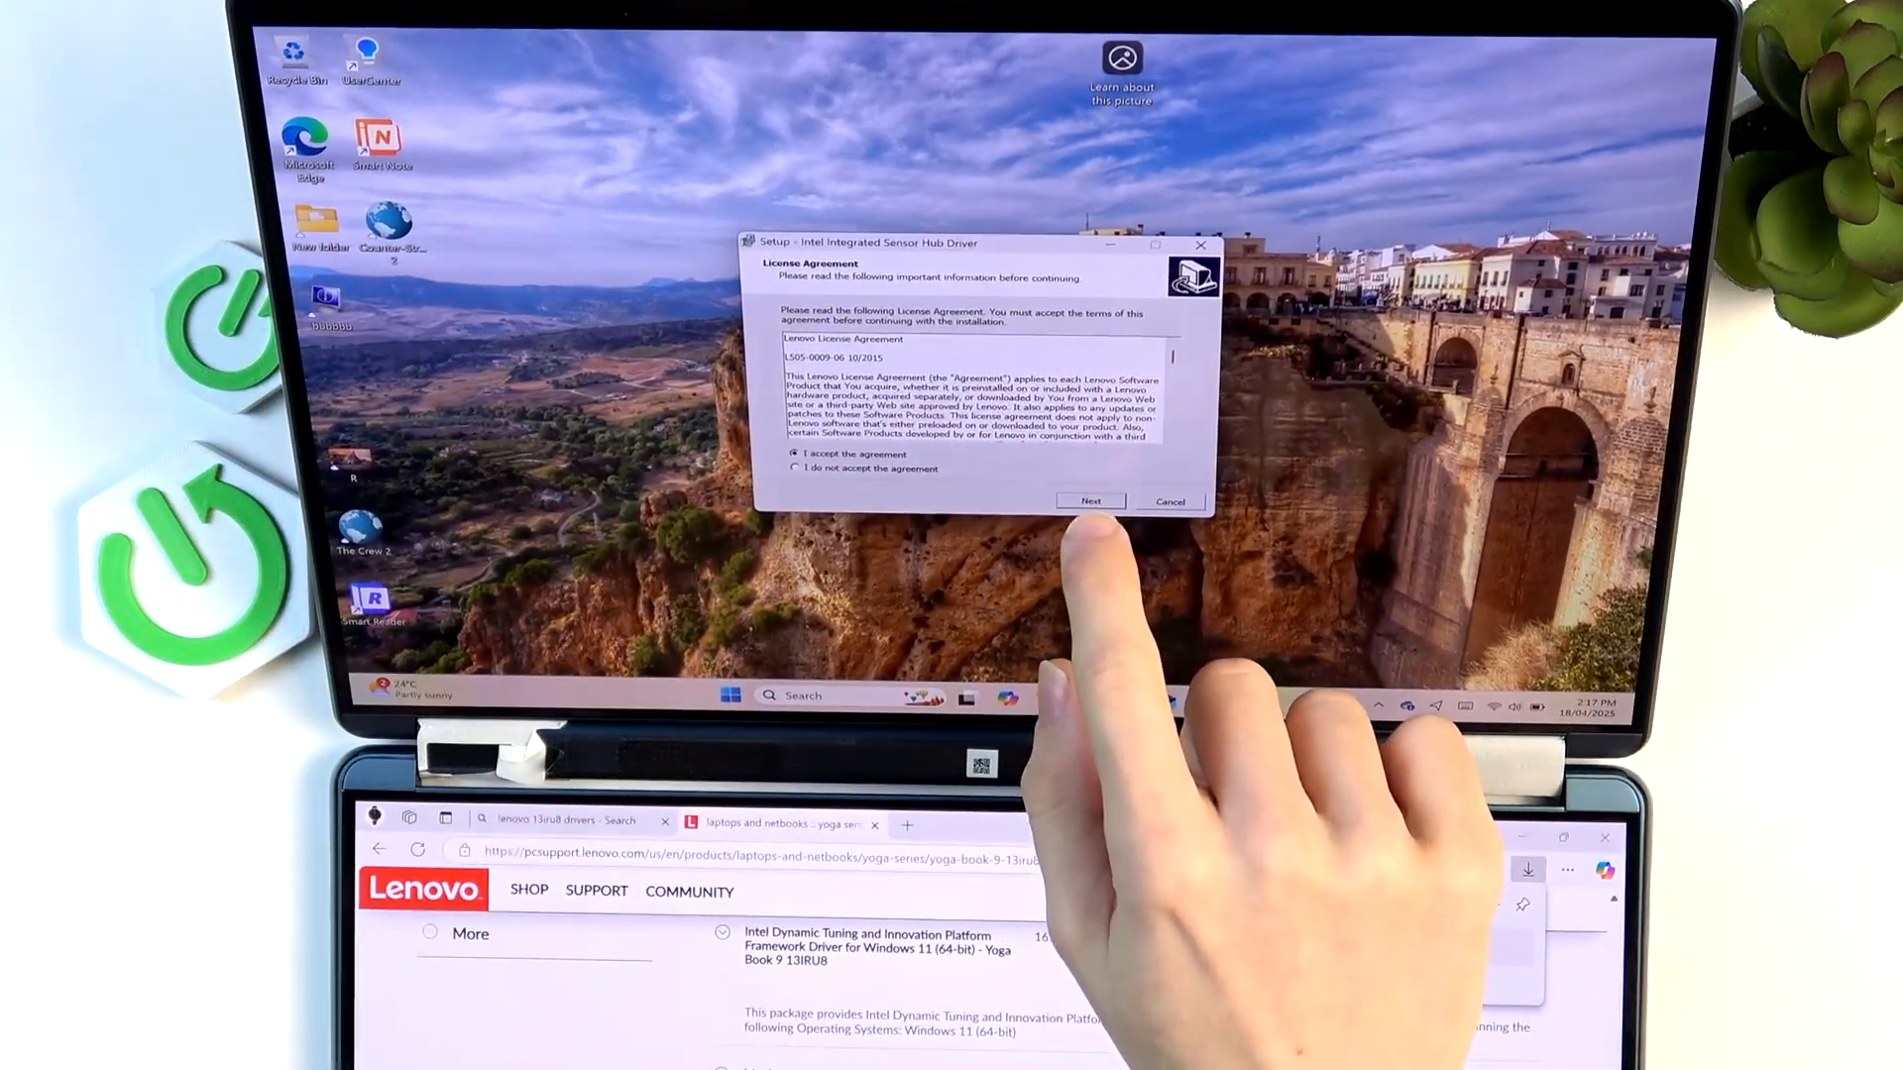
{"action": "left_click", "coordinate": [1088, 502]}
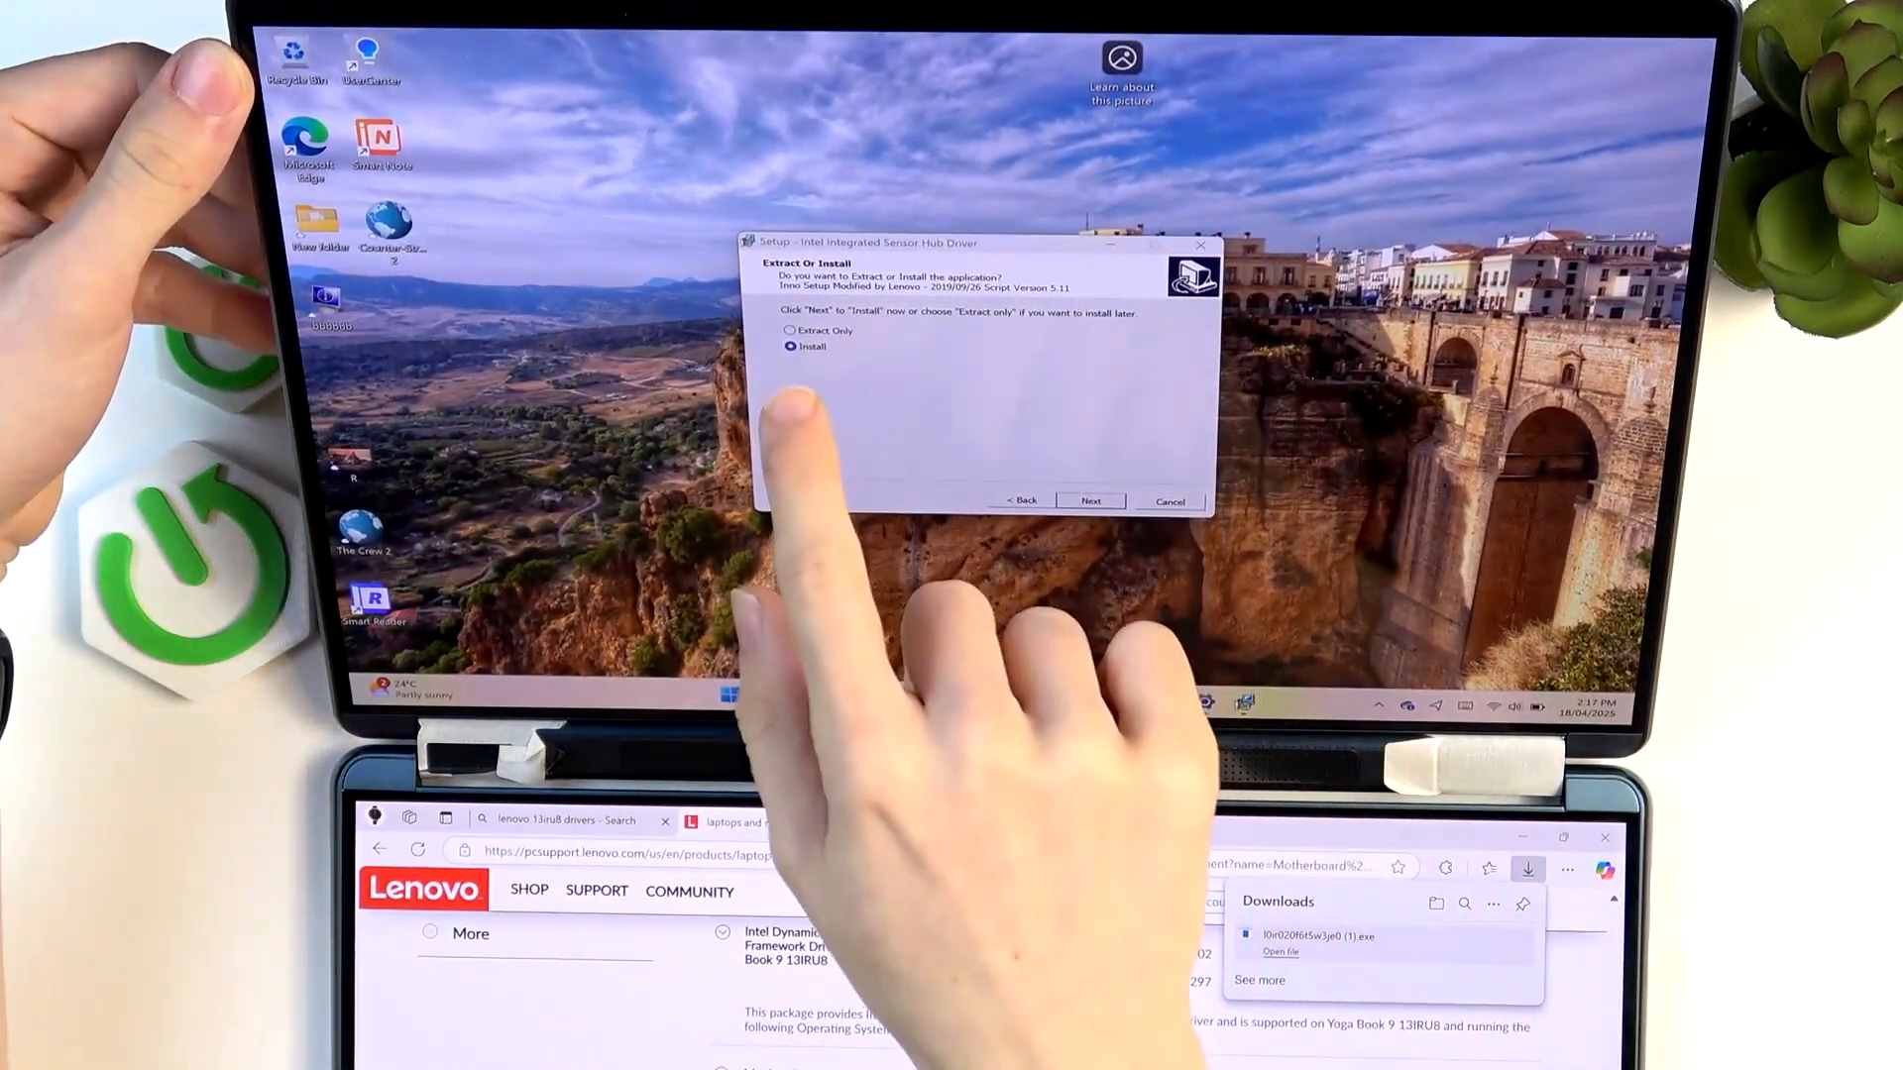
{"action": "left_click", "coordinate": [1091, 501]}
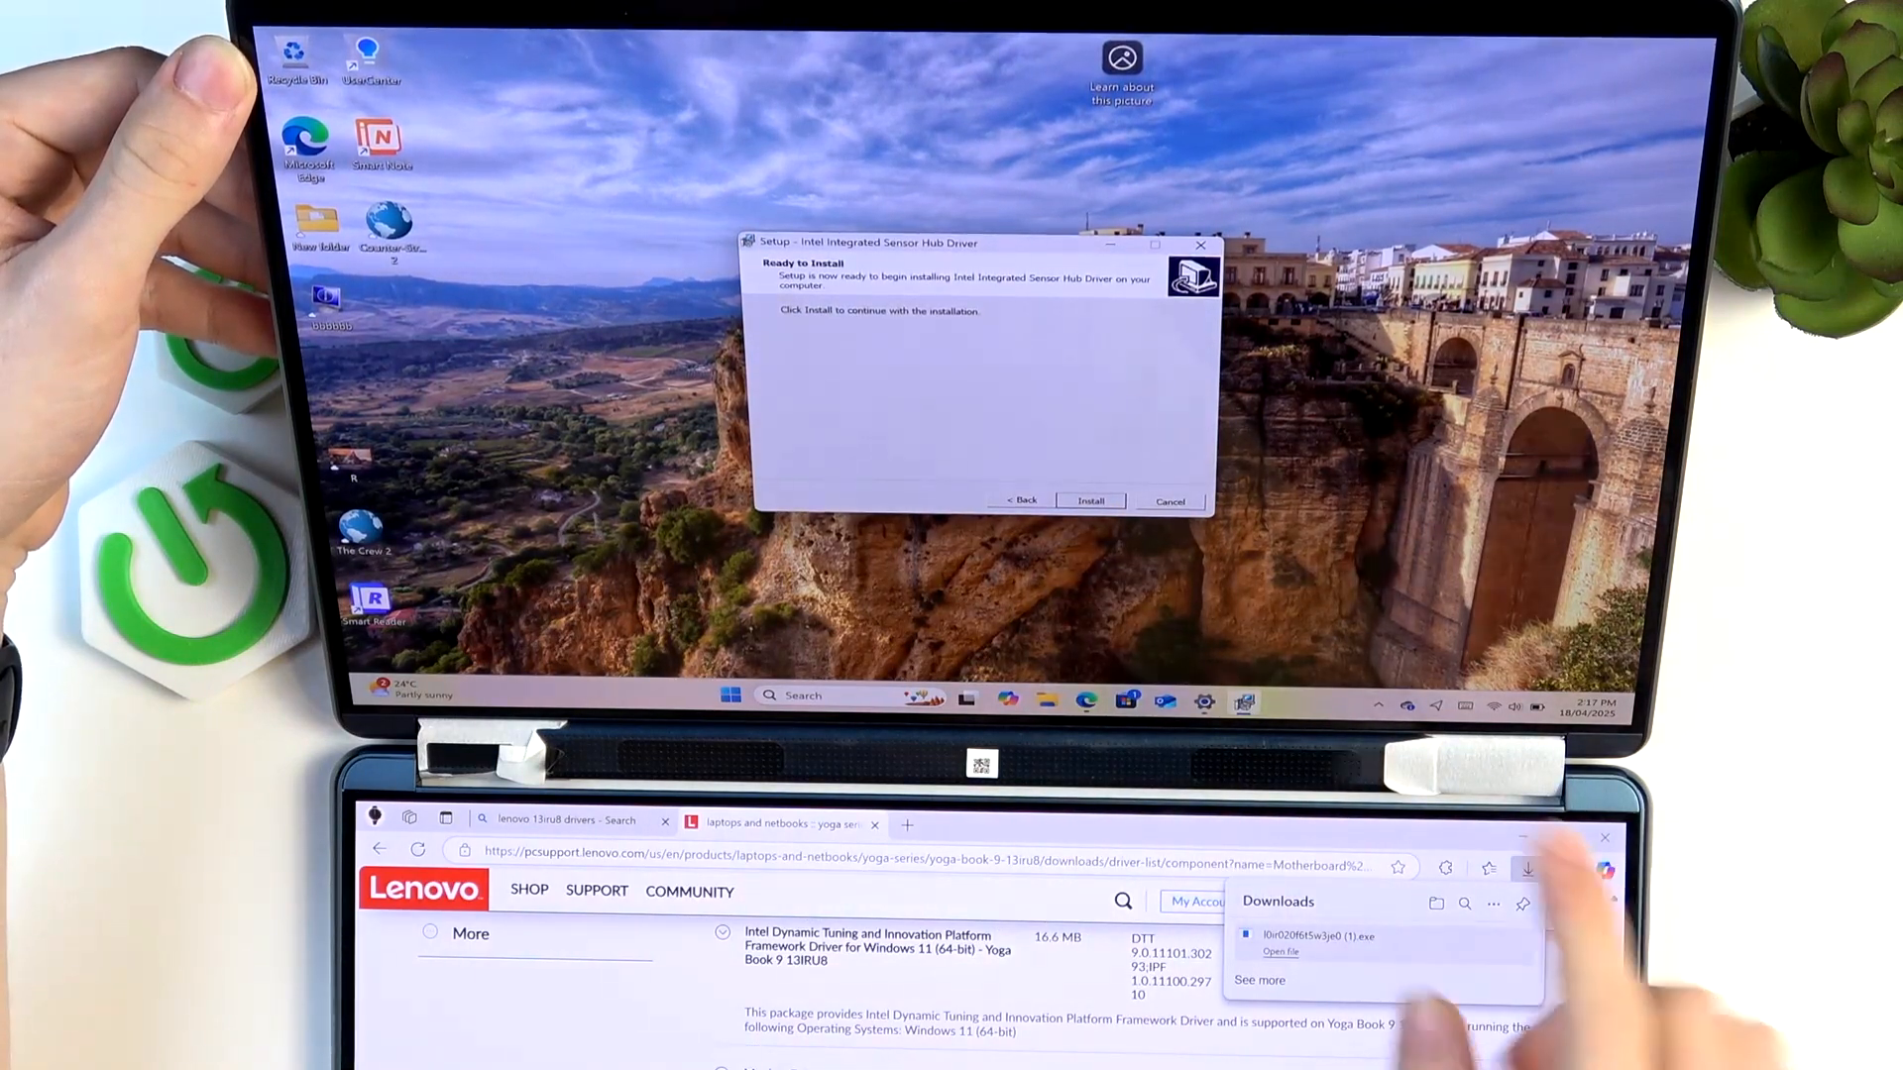
{"action": "left_click", "coordinate": [1089, 499]}
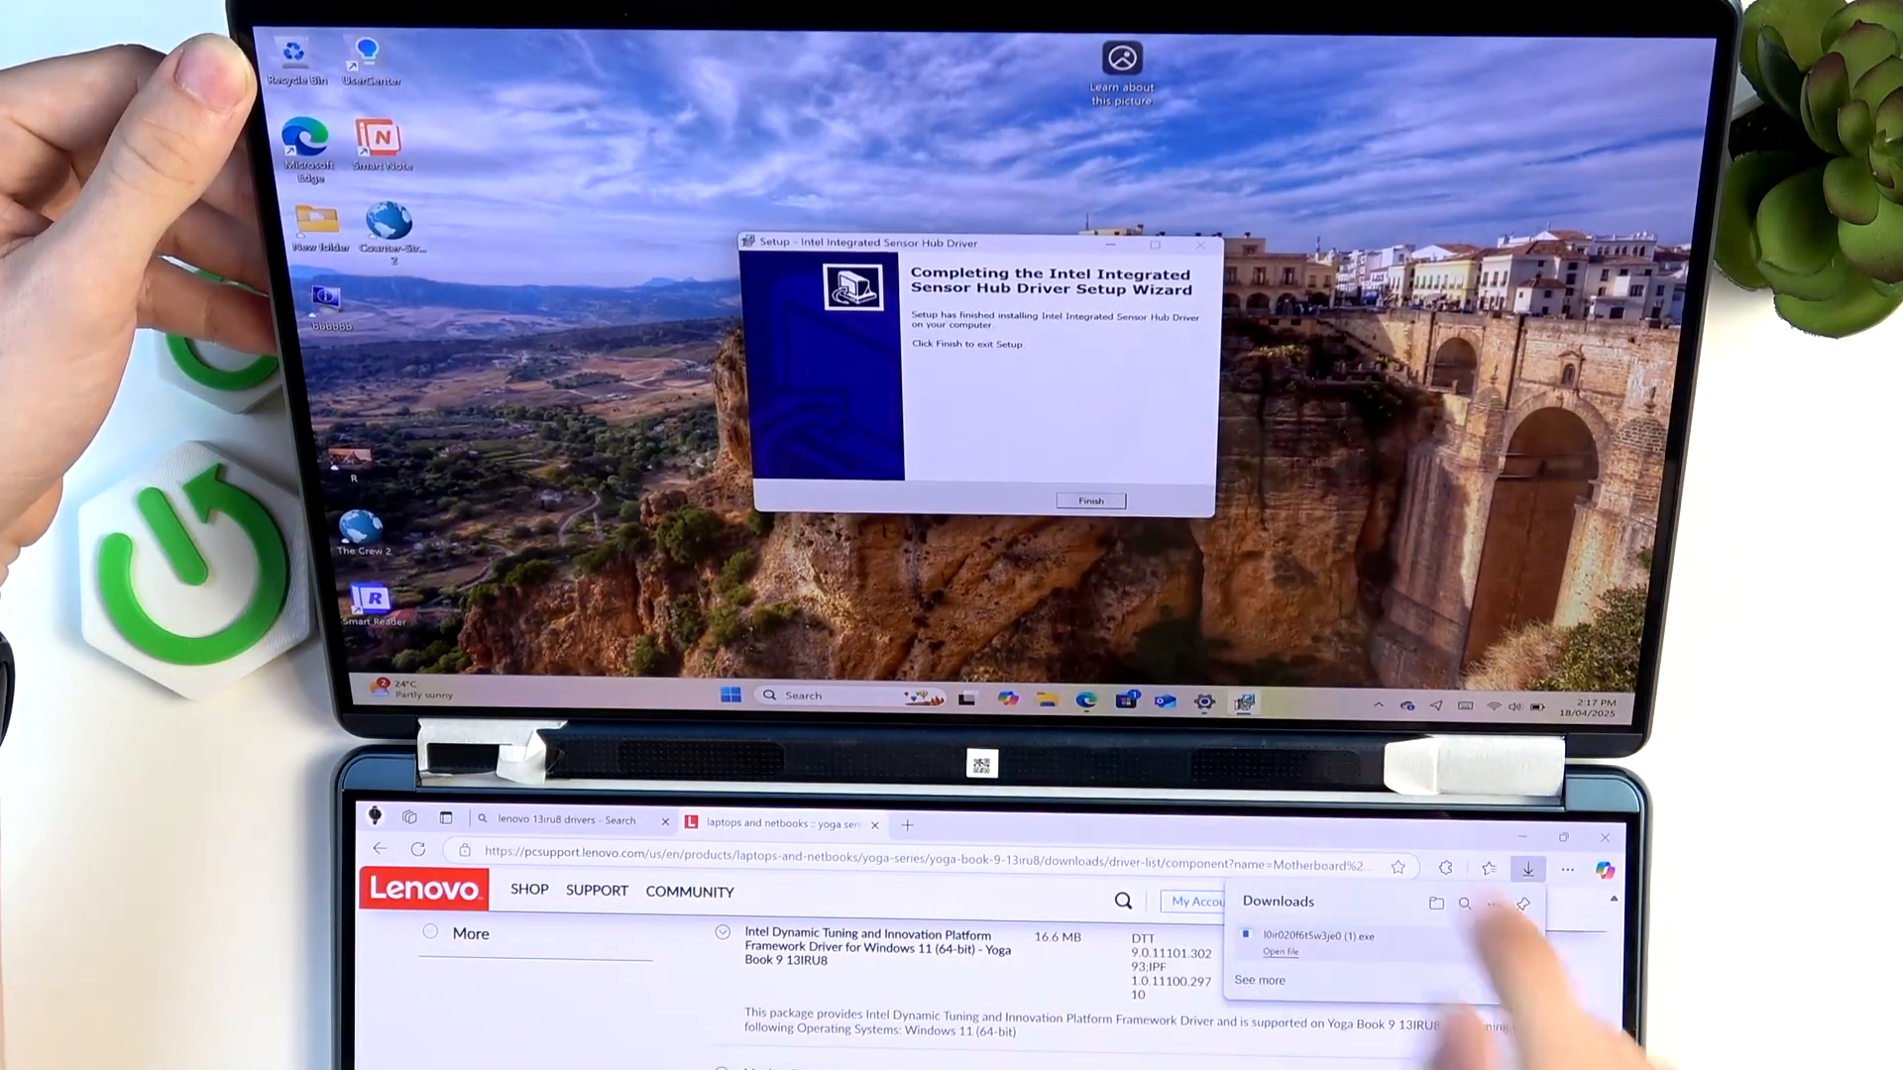
{"action": "left_click", "coordinate": [1088, 500]}
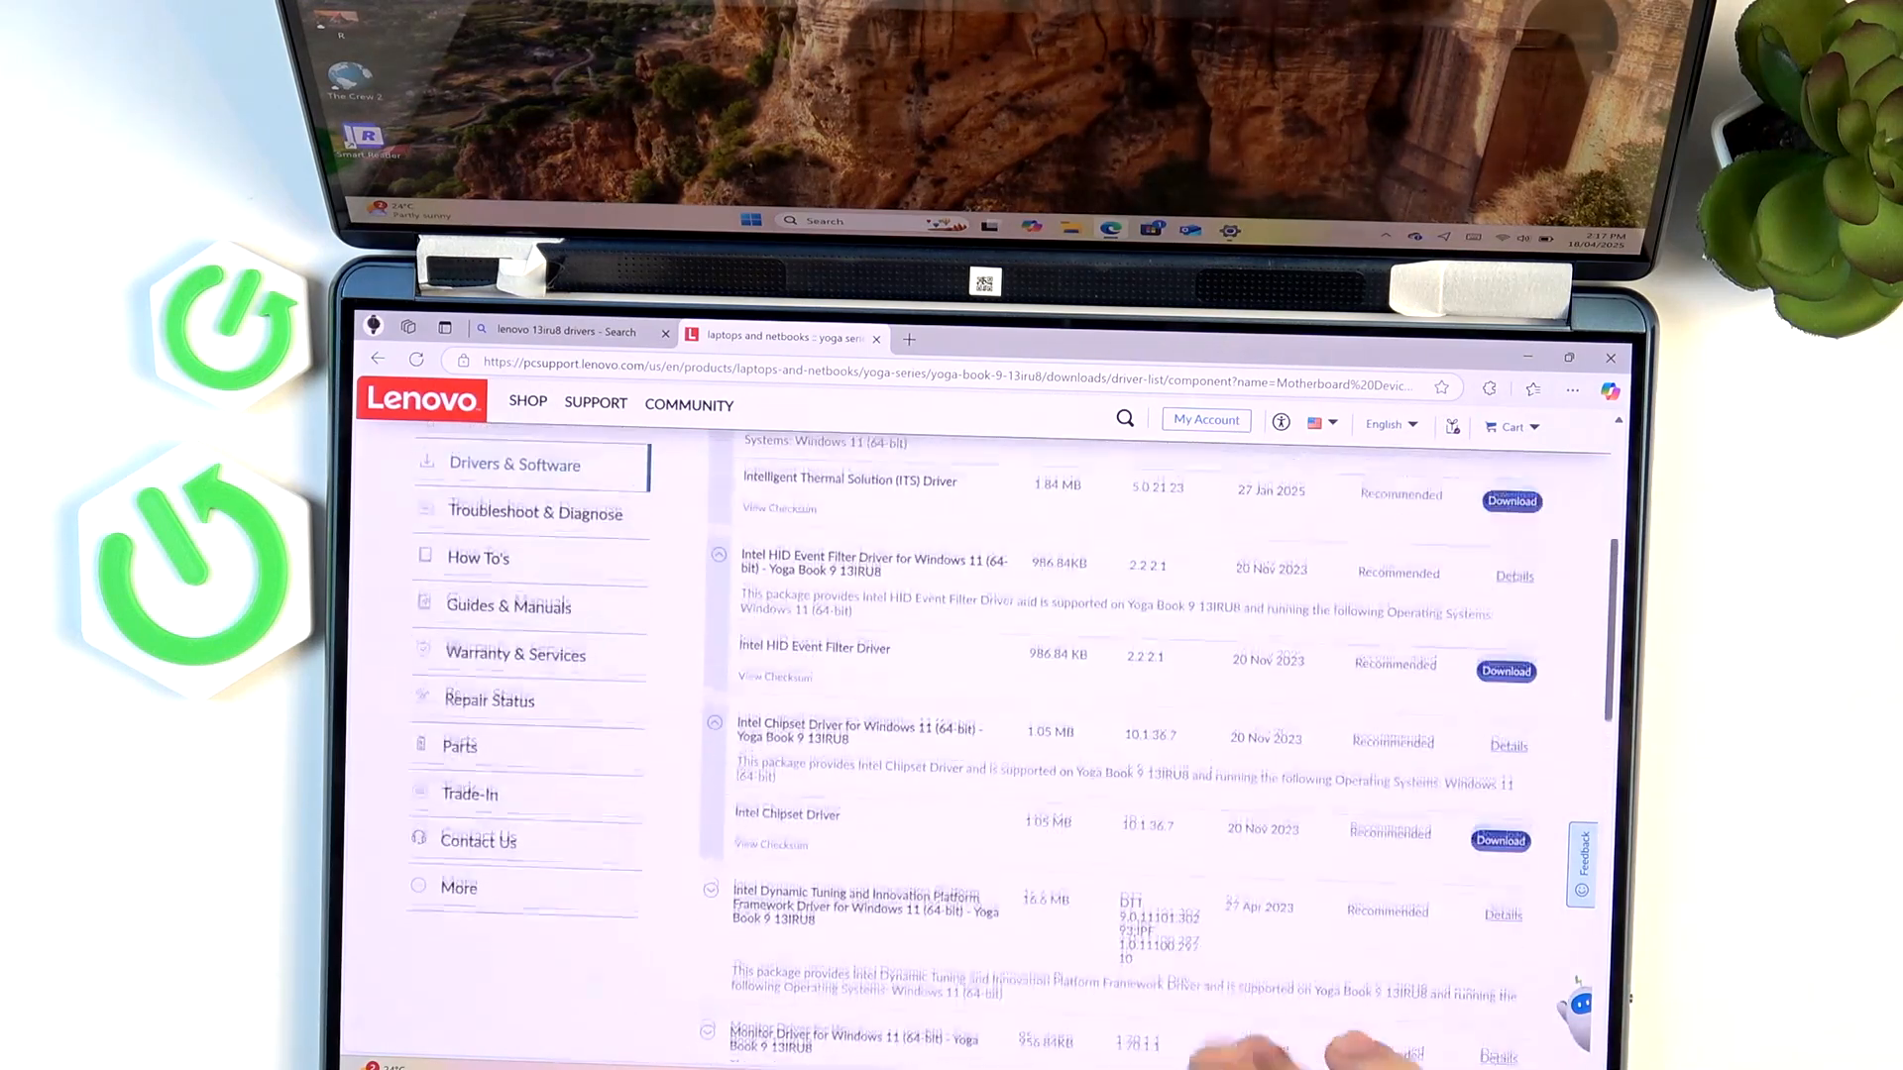
Scroll through the Motherboard Devices driver list toward the Back To Manual Driver List link.
{"action": "scroll", "scroll_direction": "down", "scroll_amount": 3}
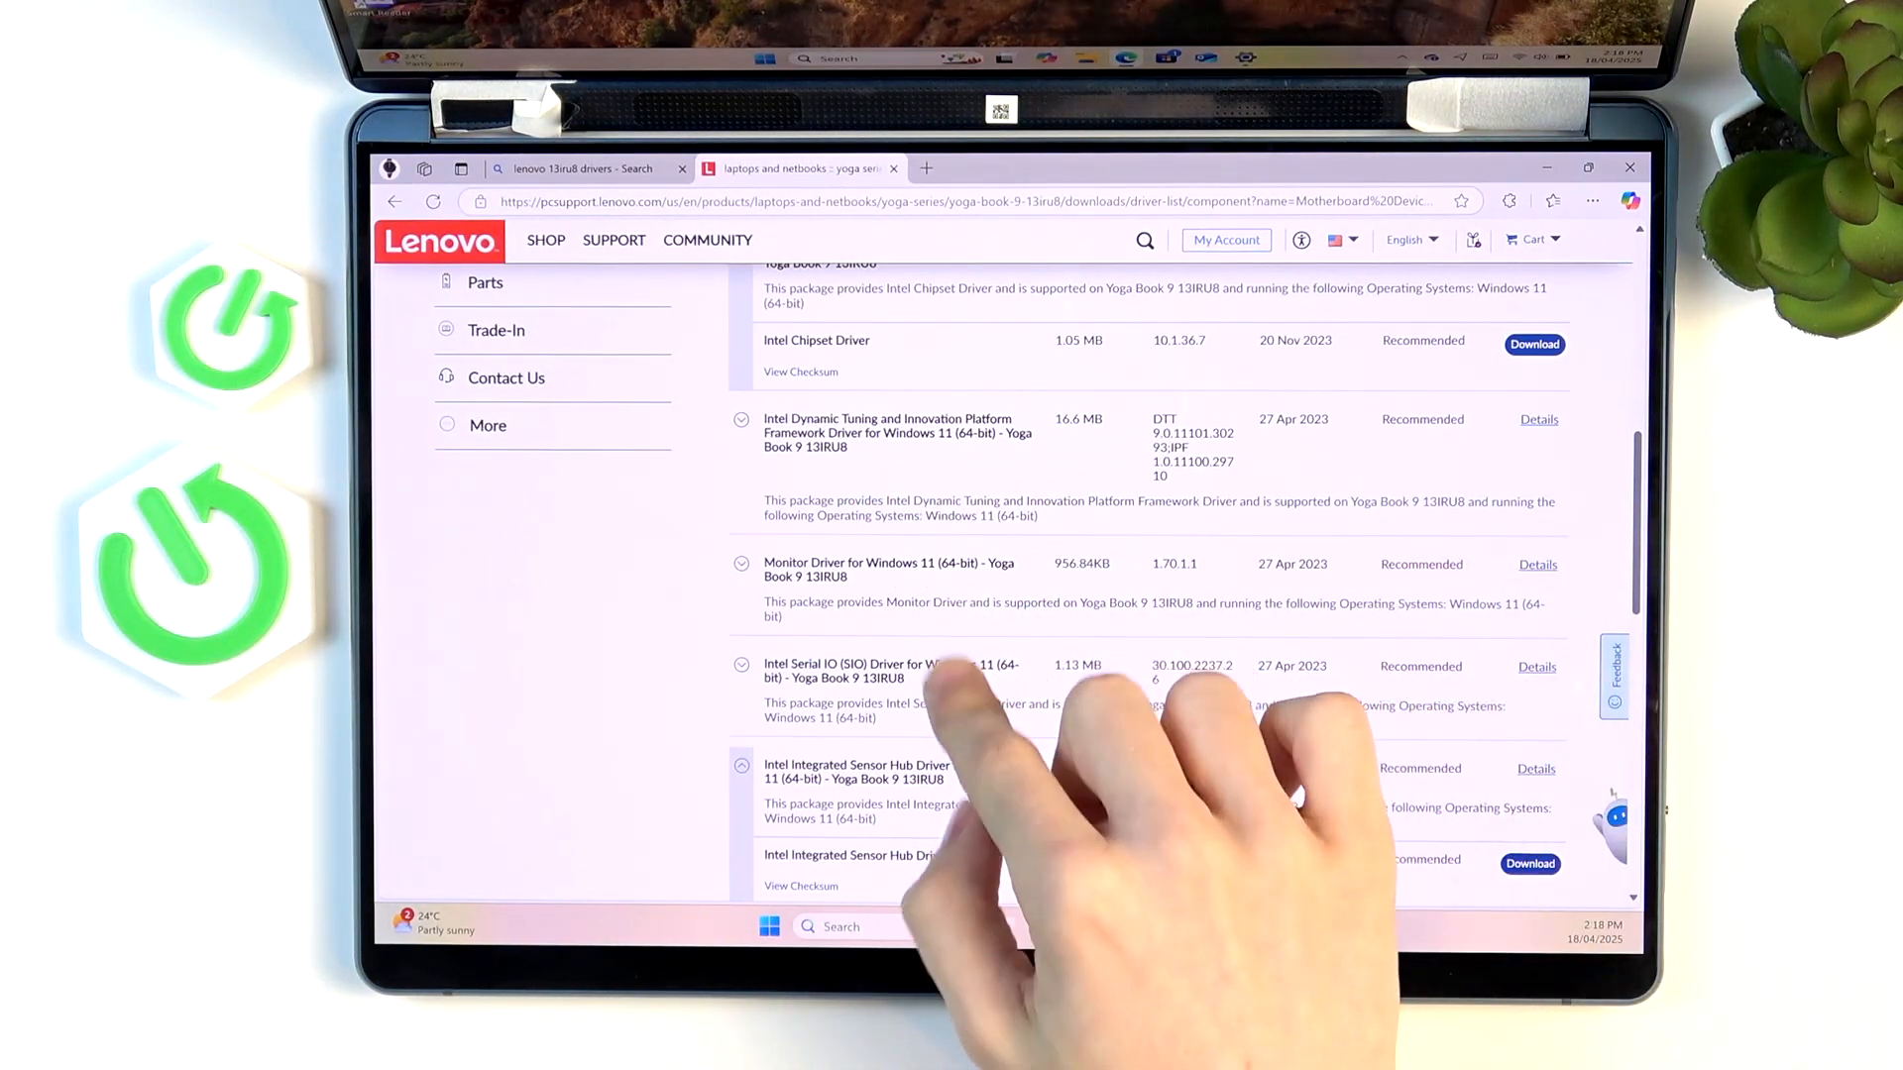
{"action": "scroll", "scroll_direction": "down", "scroll_amount": 3}
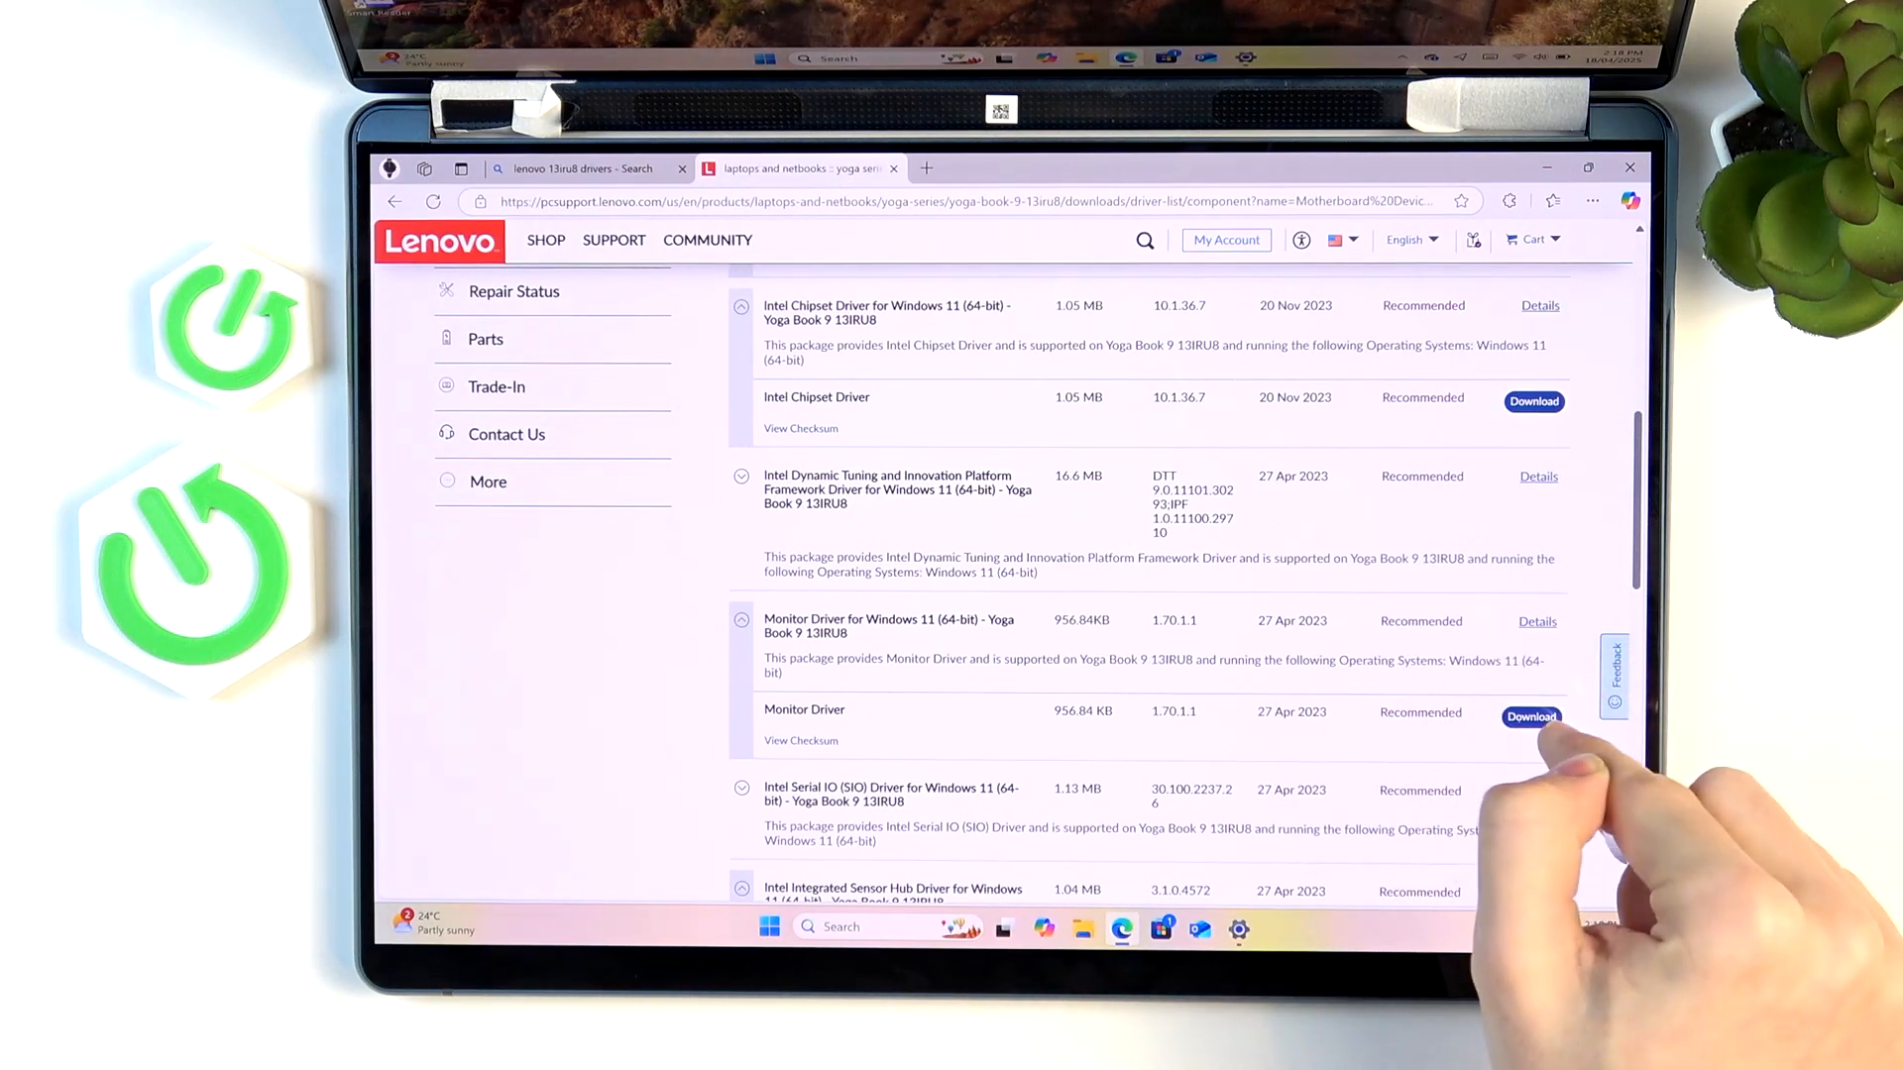
{"action": "scroll", "scroll_direction": "down", "scroll_amount": 3}
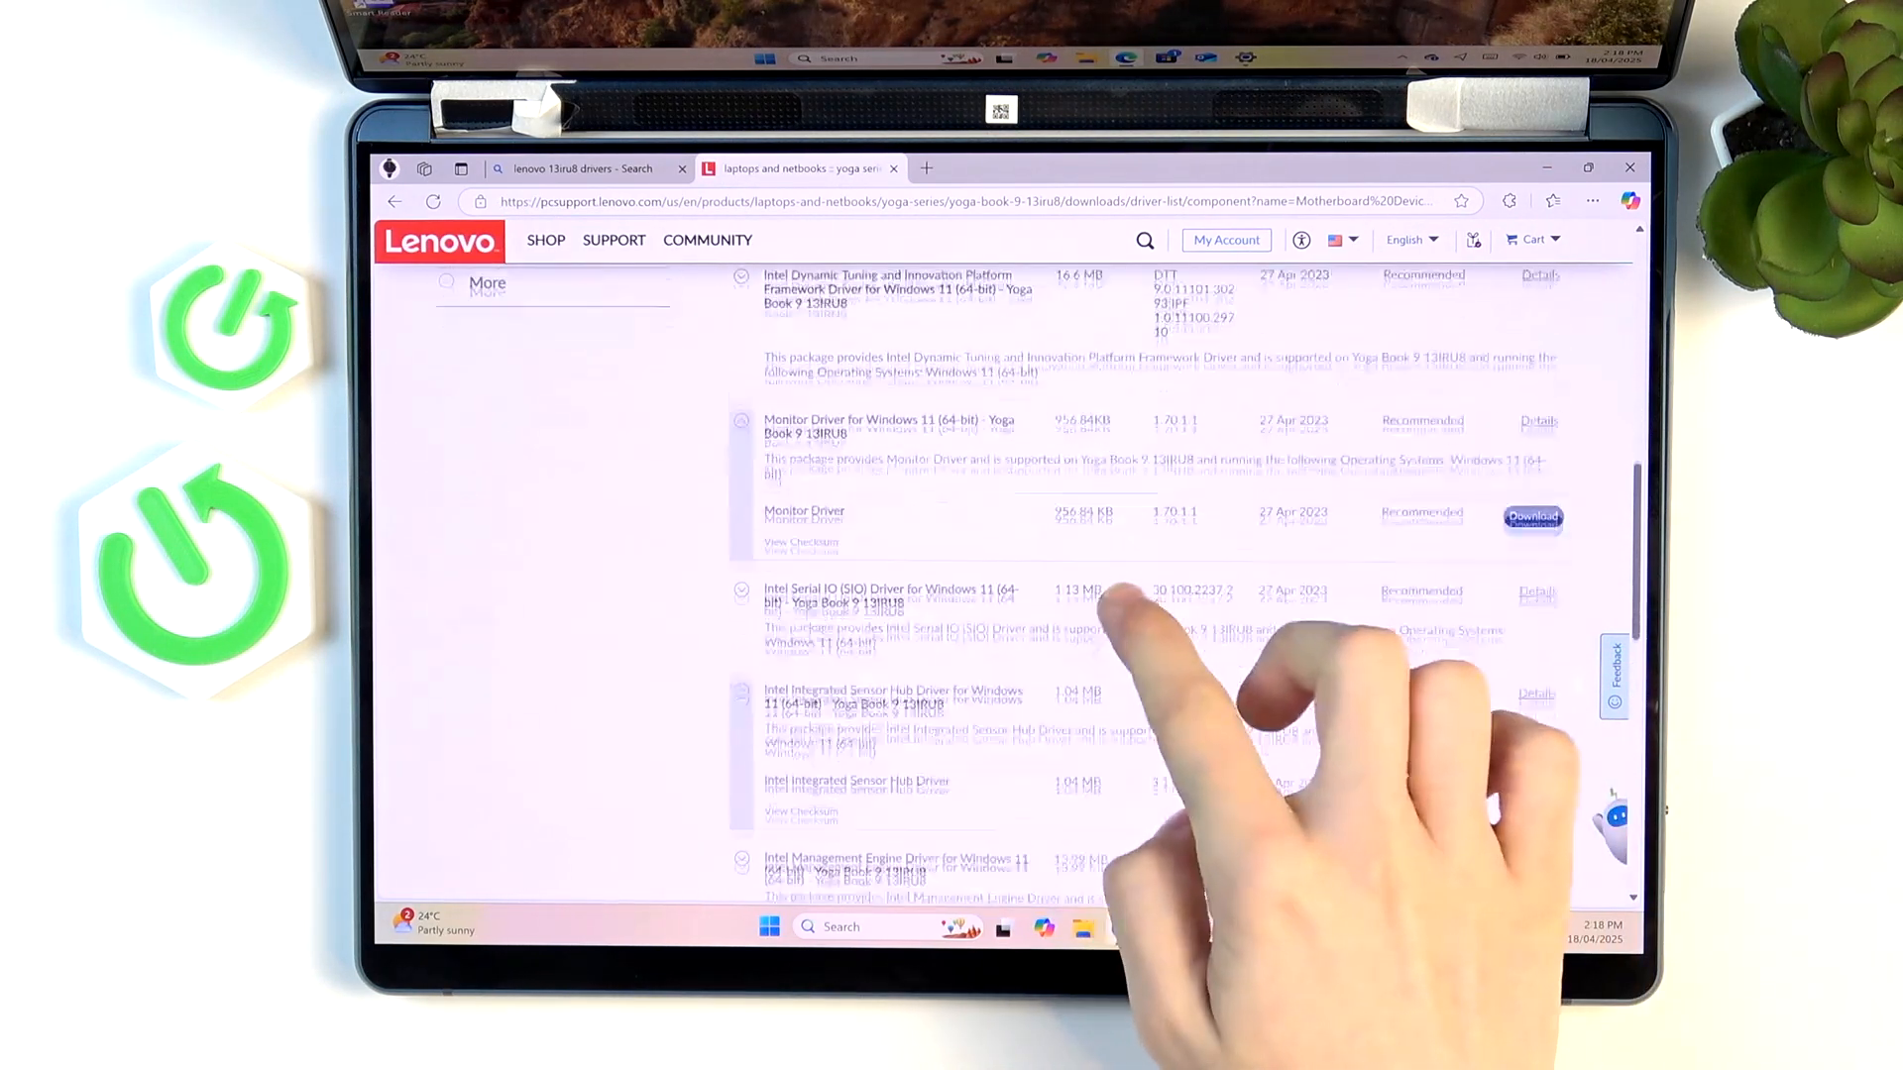
{"action": "scroll", "scroll_direction": "down", "scroll_amount": 3}
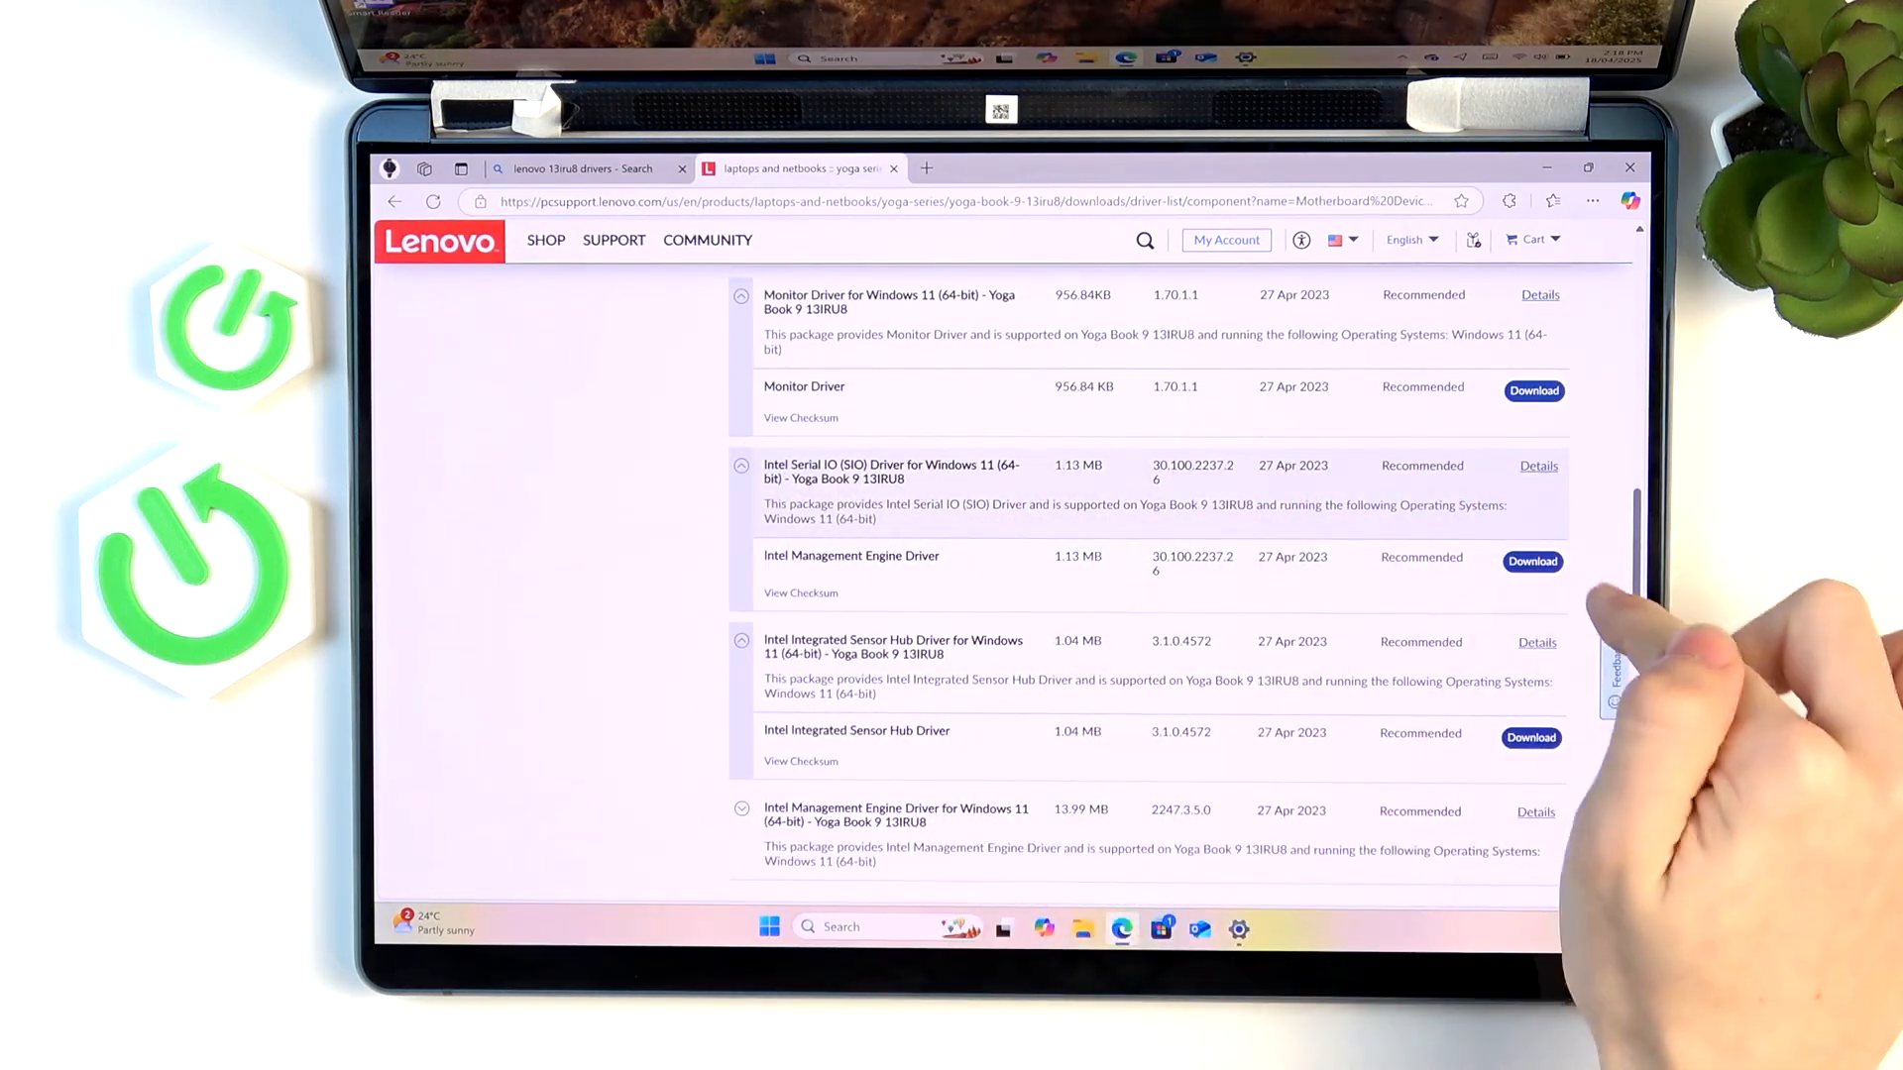
{"action": "scroll", "scroll_direction": "down", "scroll_amount": 3}
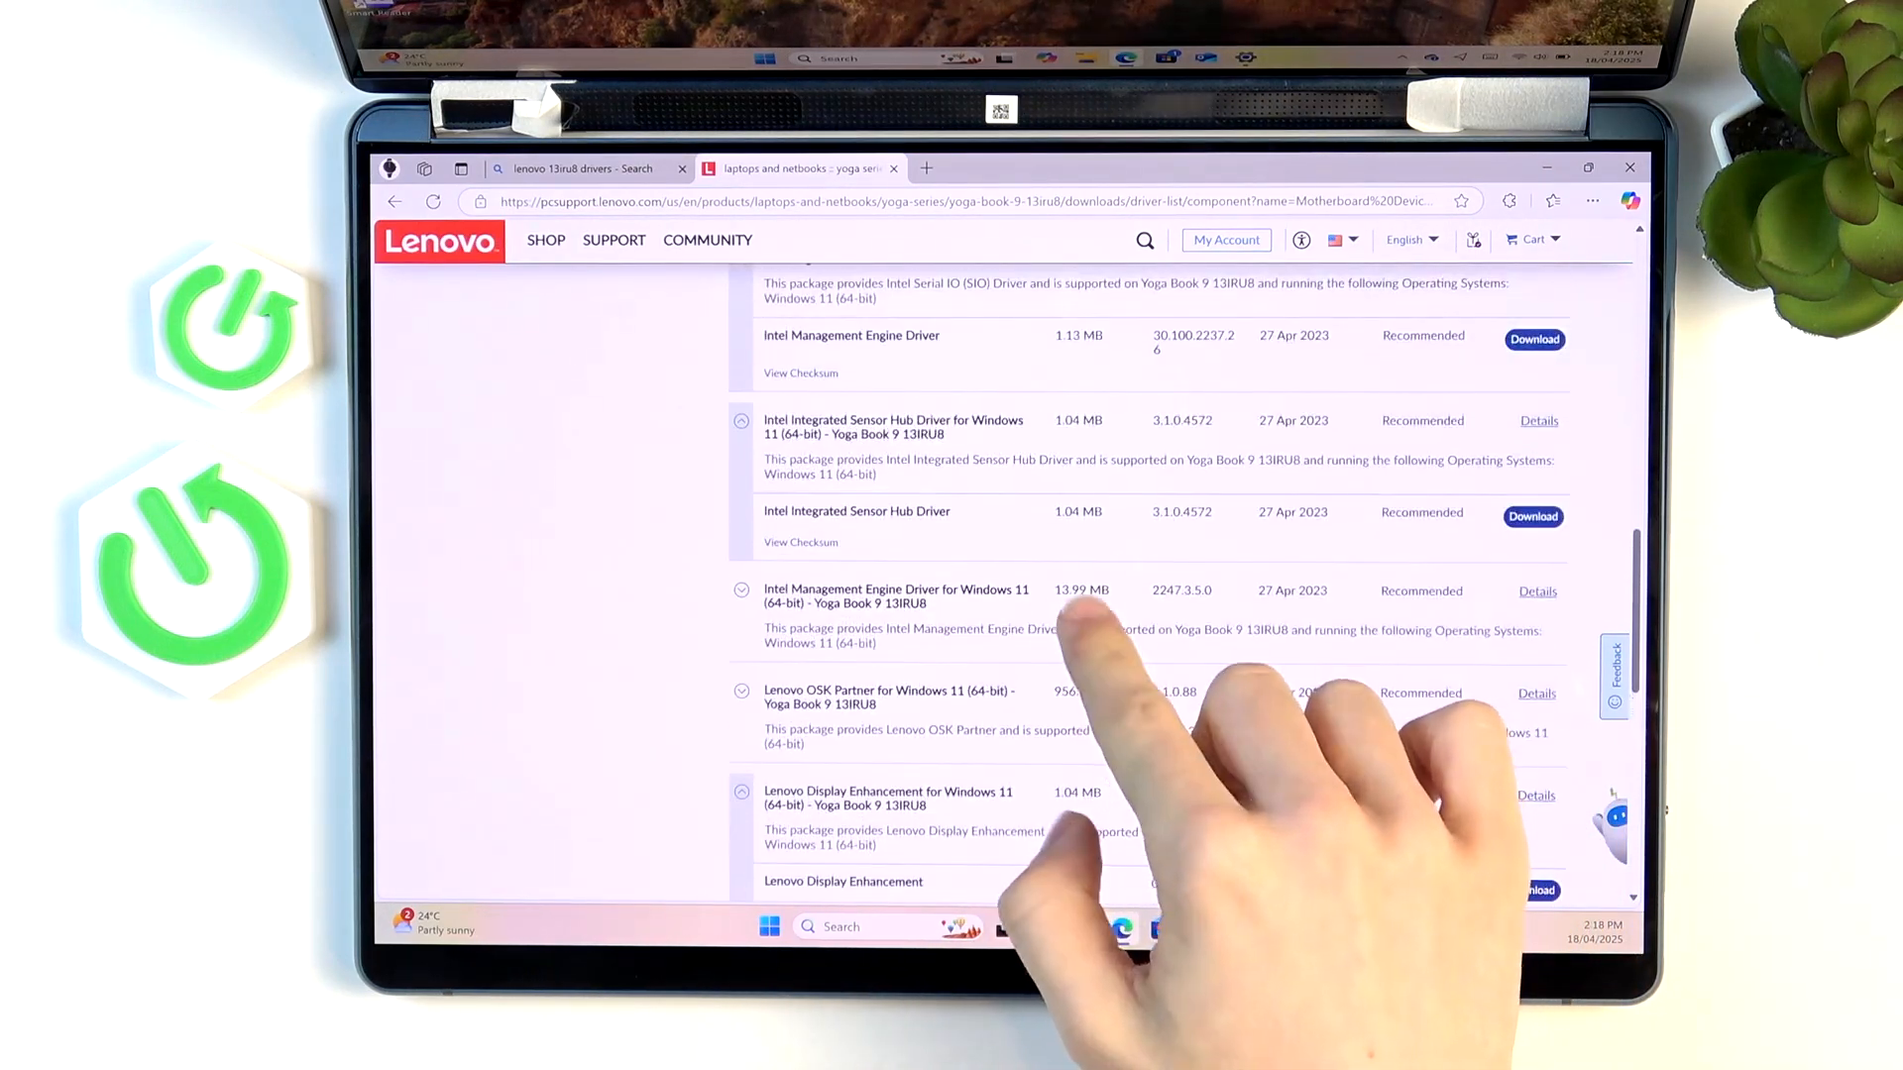
{"action": "scroll", "scroll_direction": "down", "scroll_amount": 3}
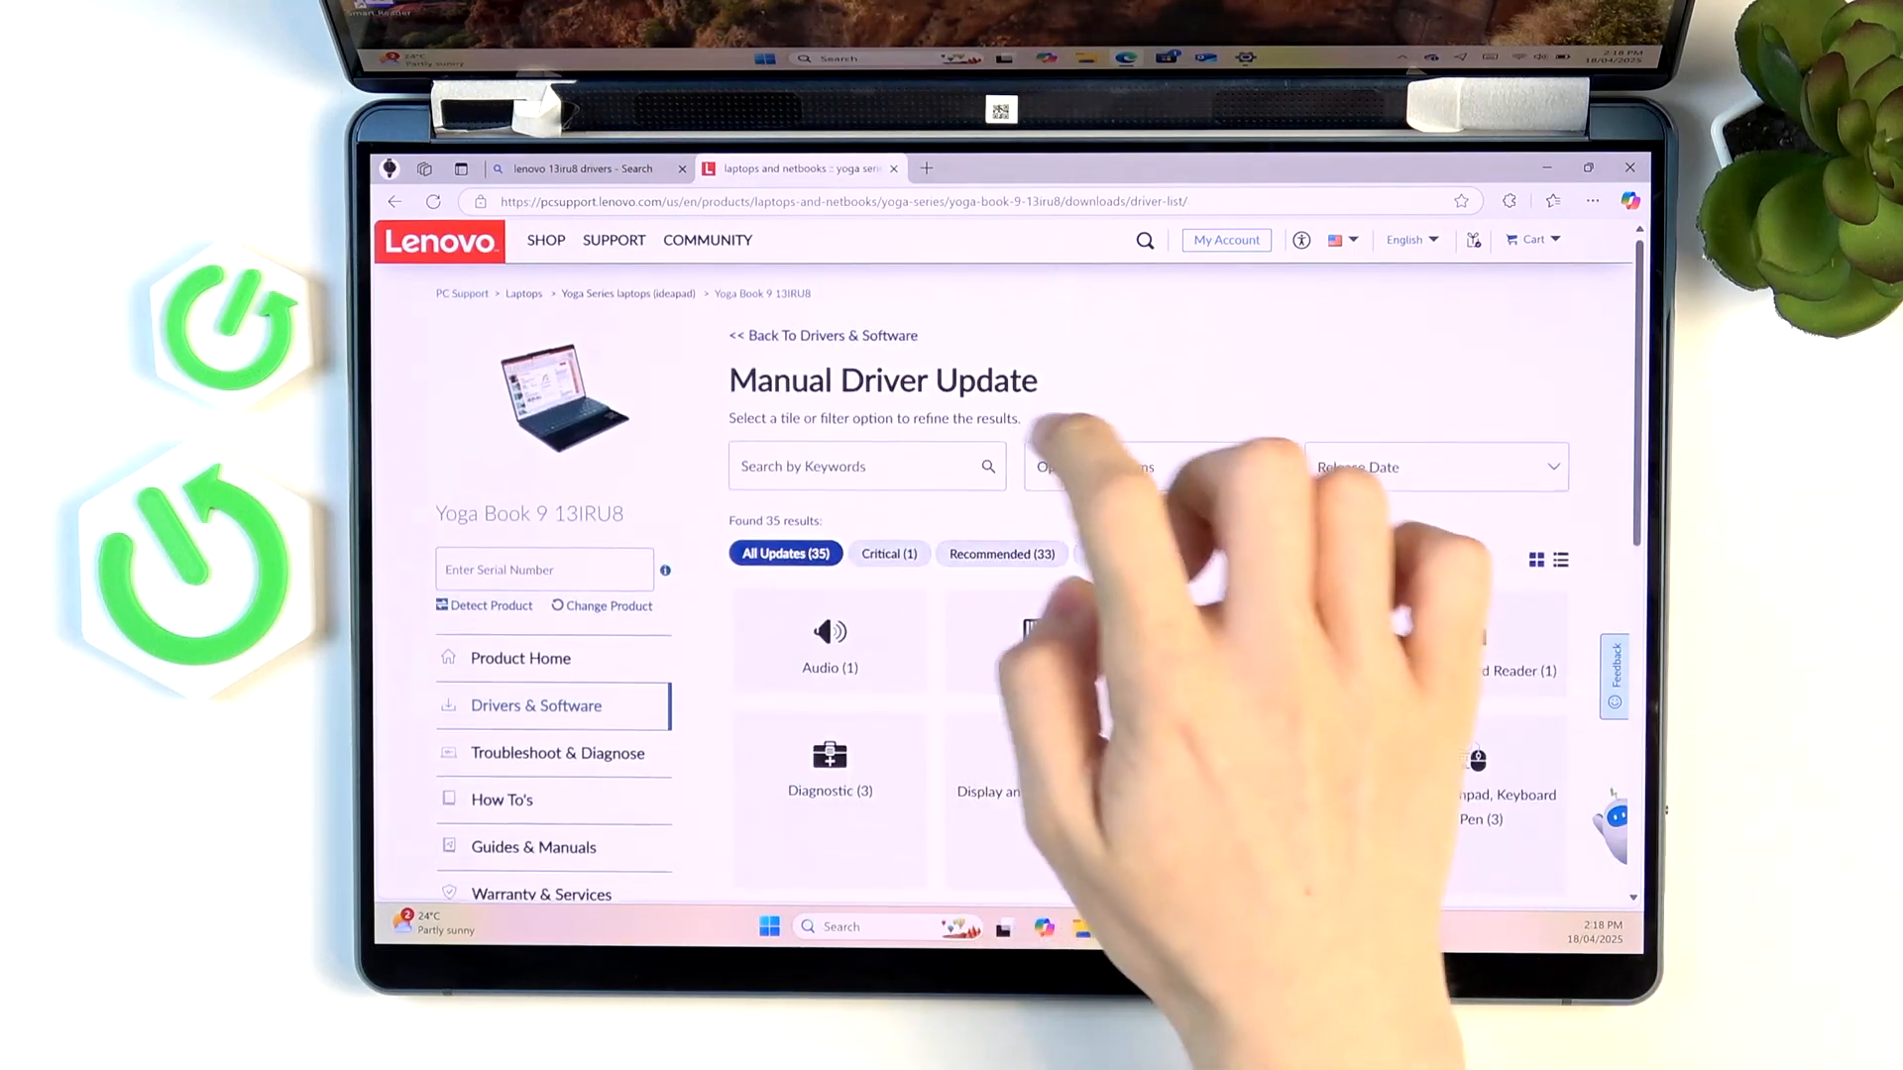
{"action": "left_click", "coordinate": [989, 777]}
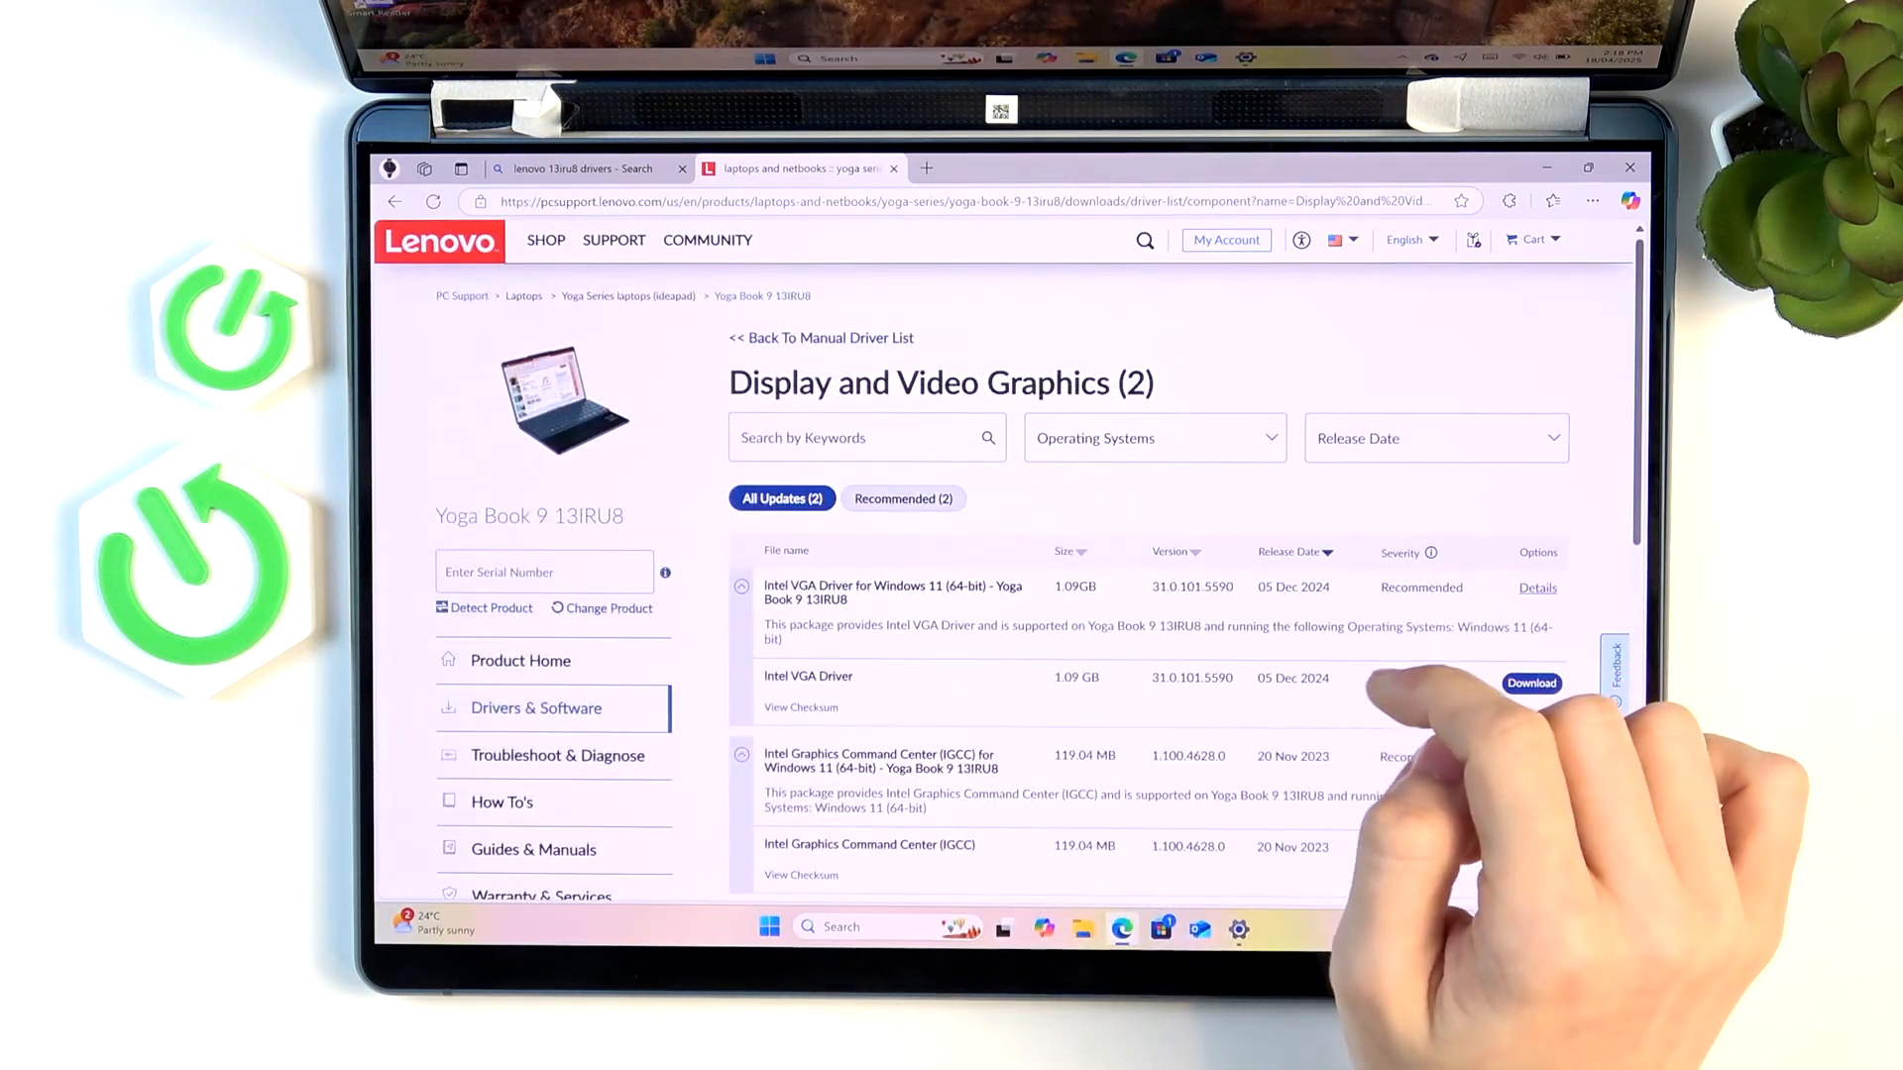
{"action": "scroll", "scroll_direction": "down", "scroll_amount": 3}
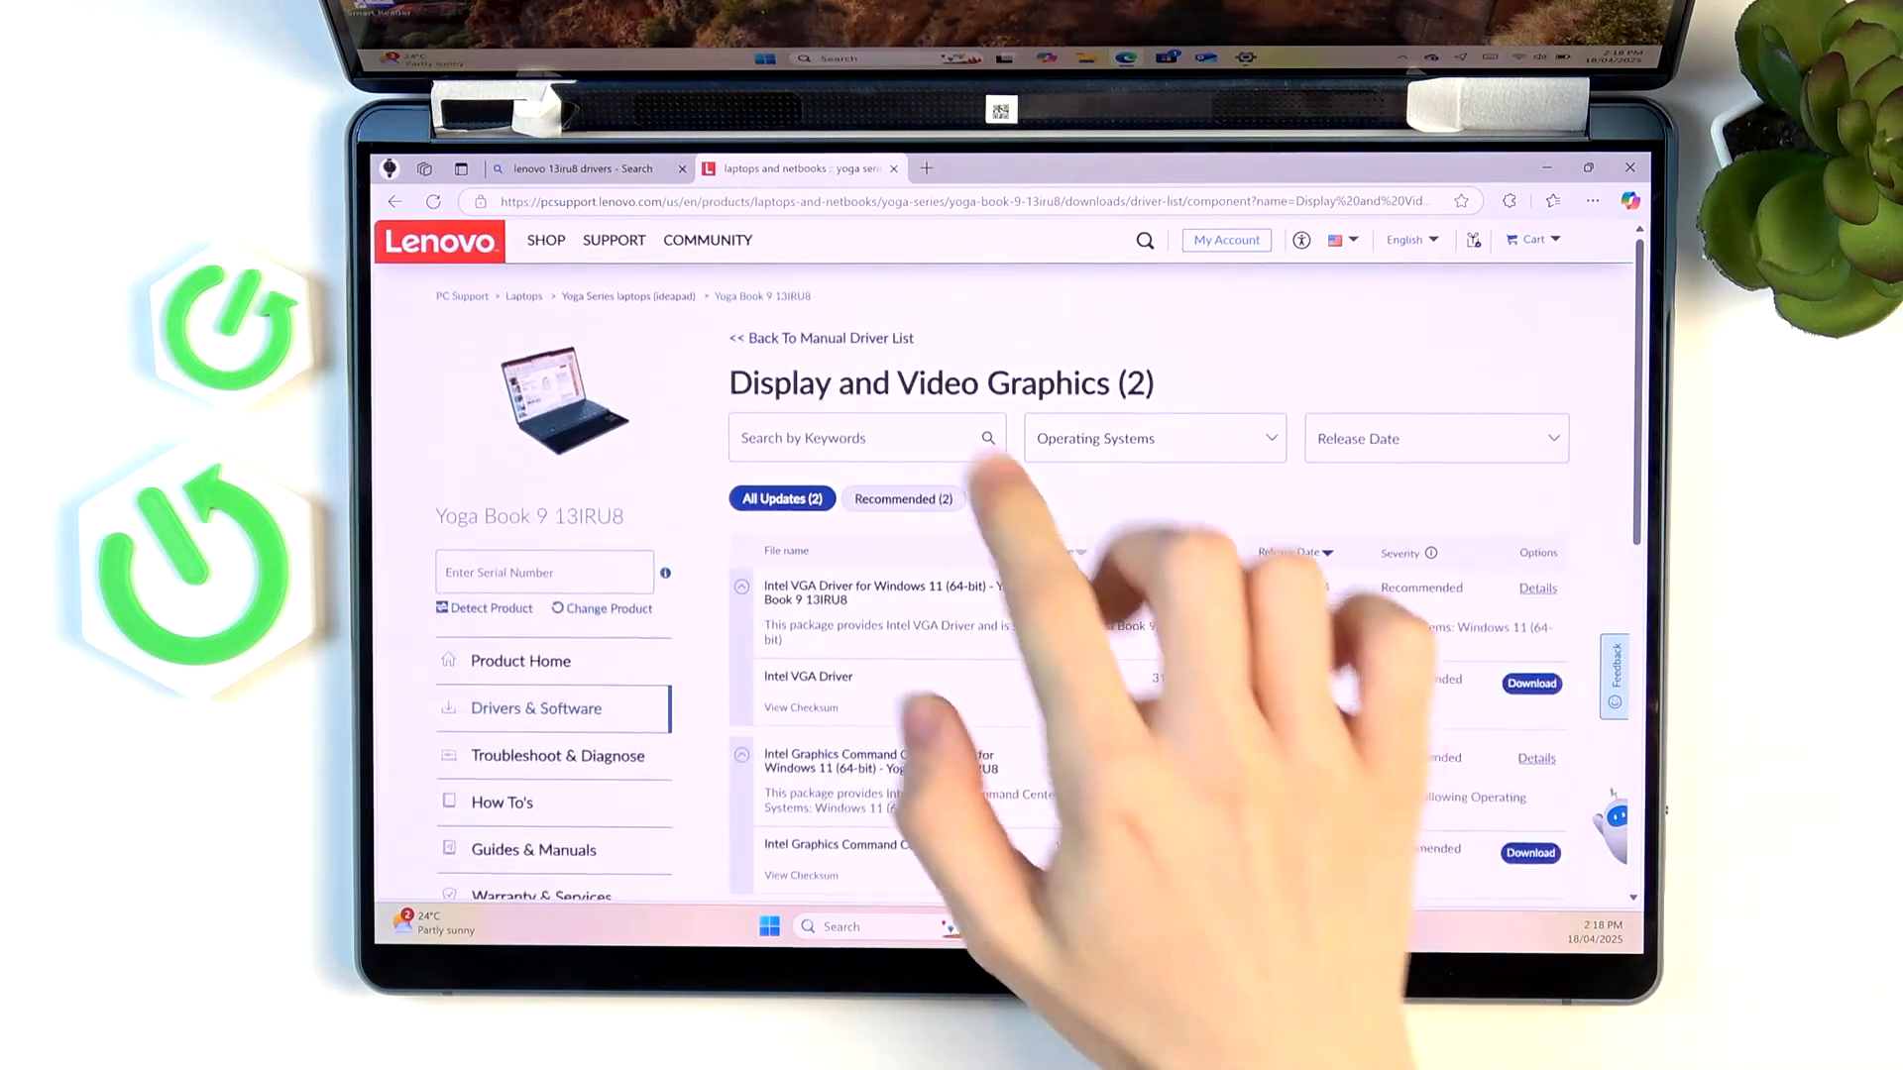
{"action": "left_click", "coordinate": [821, 337]}
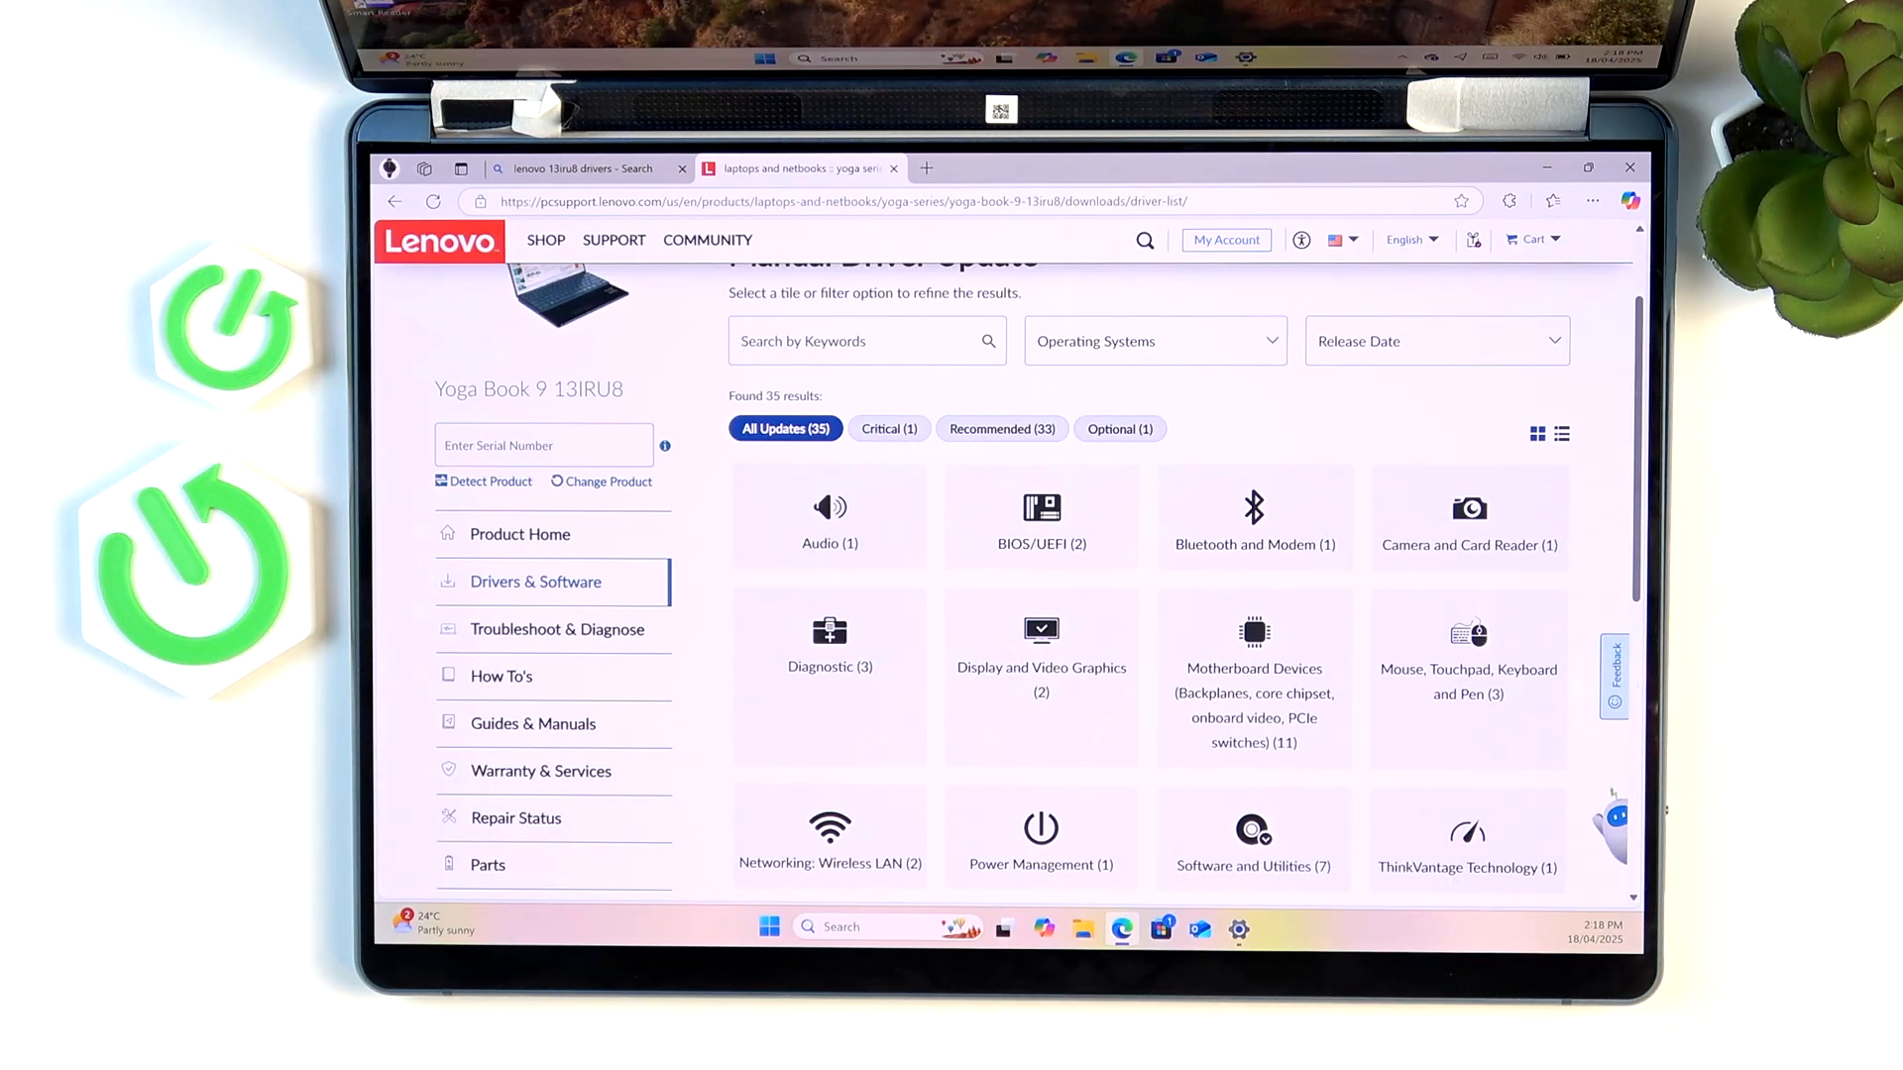
Check the Mouse, Touchpad, Keyboard and Pen drivers, then filter the overview to Optional (1) updates.
{"action": "left_click", "coordinate": [1467, 680]}
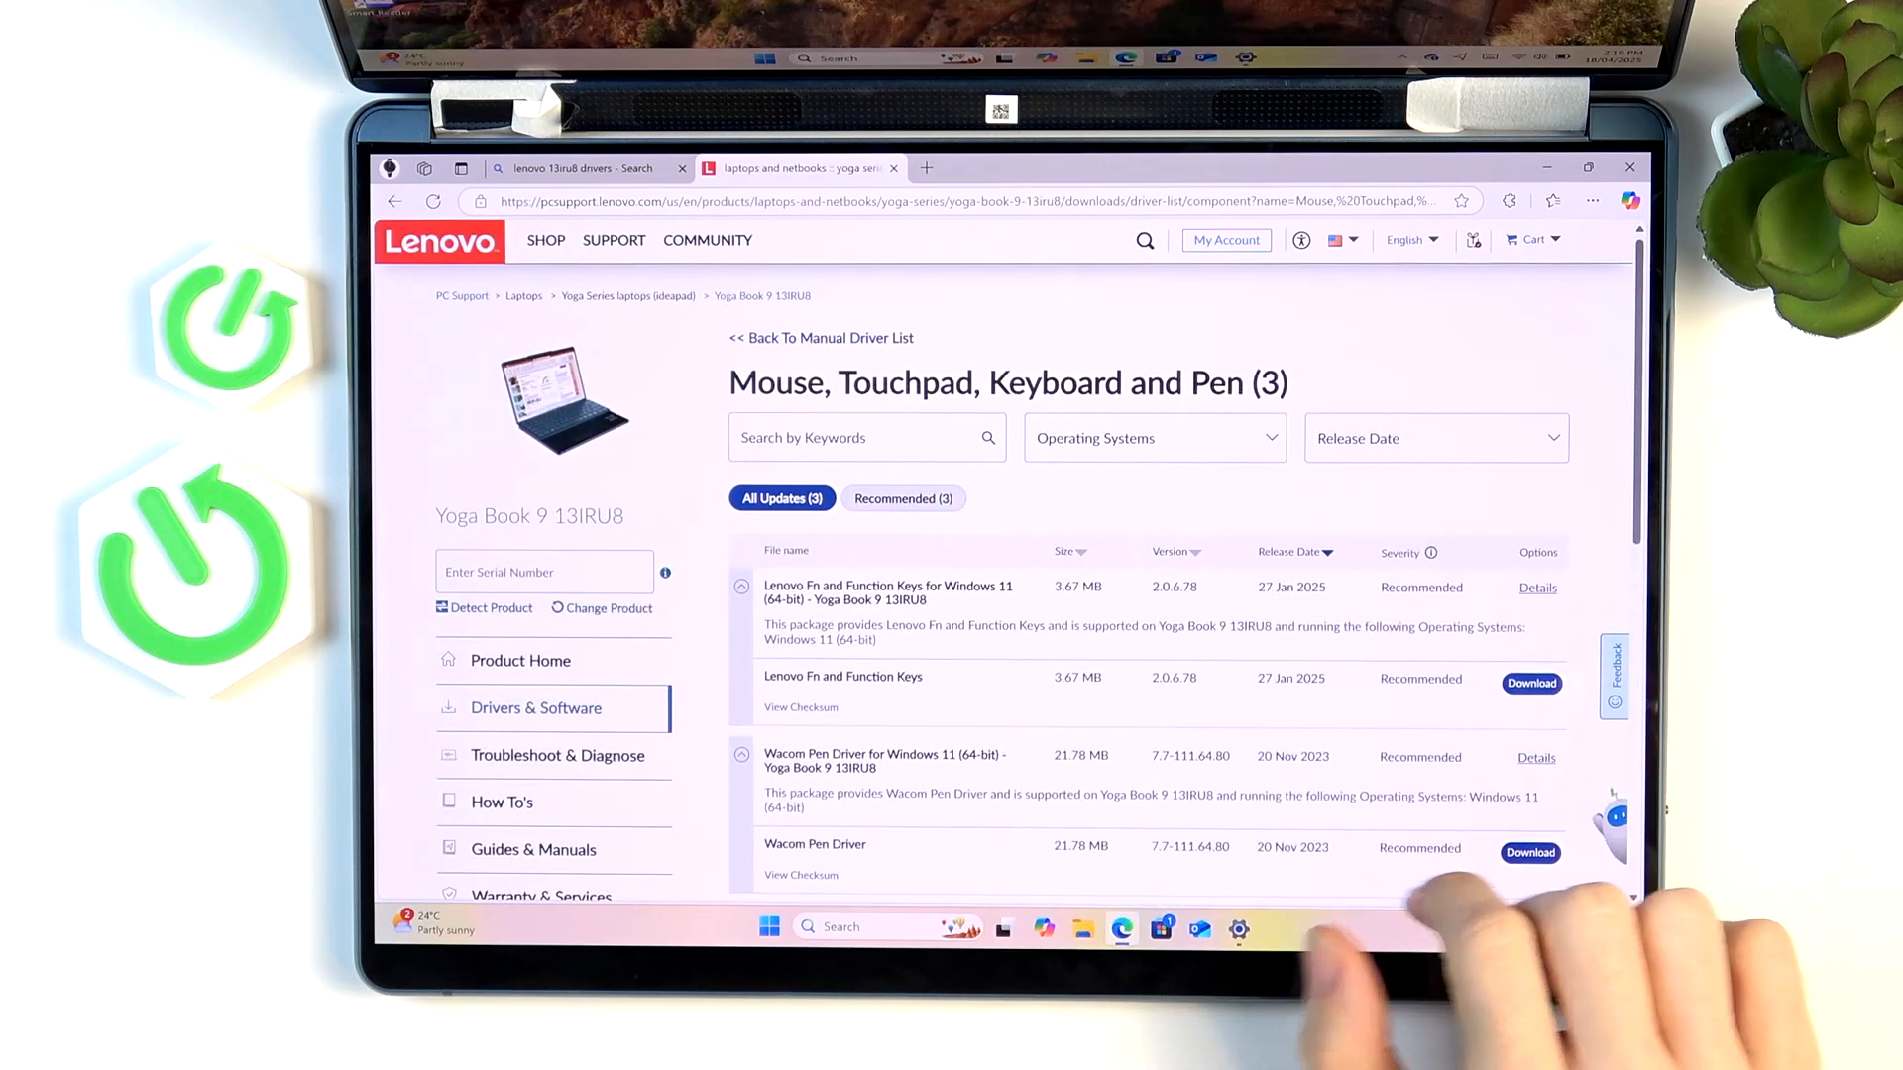
{"action": "scroll", "scroll_direction": "down", "scroll_amount": 3}
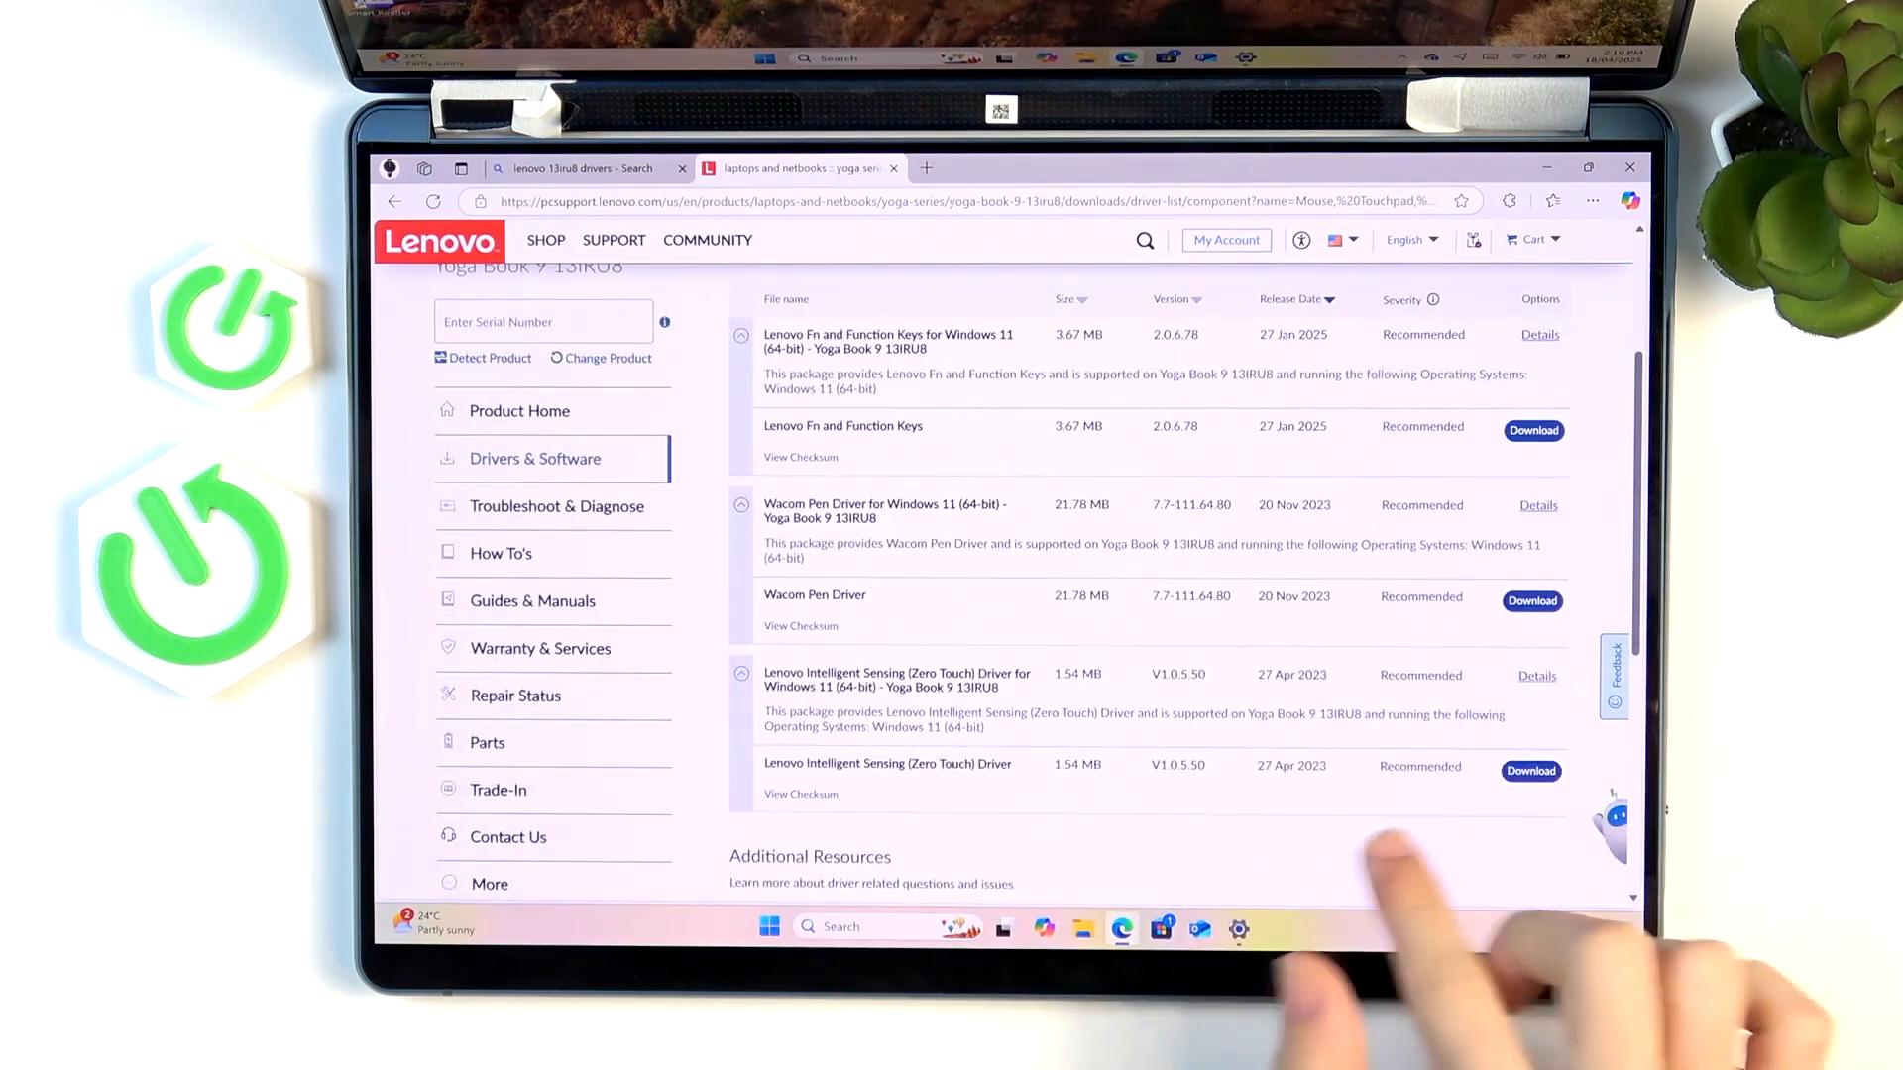
{"action": "mouse_move", "coordinate": [1431, 886]}
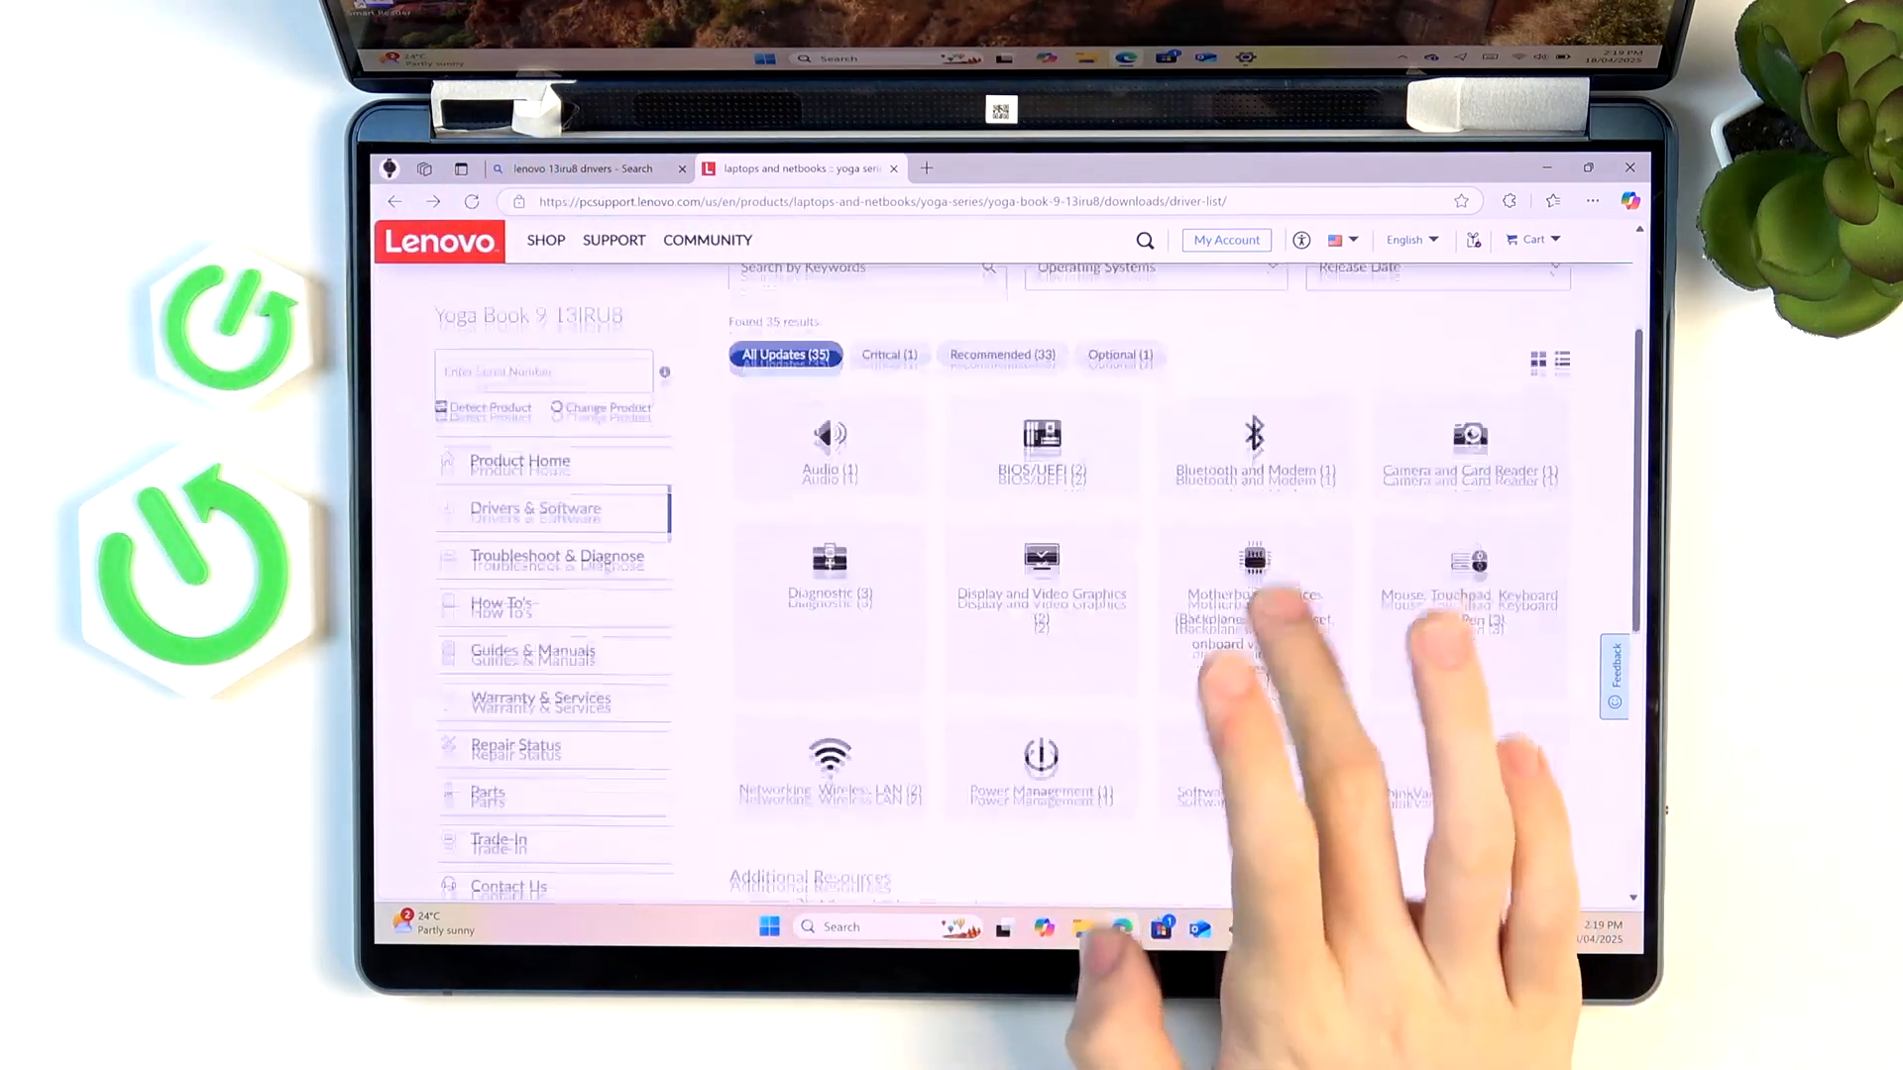
{"action": "scroll", "scroll_direction": "down", "scroll_amount": 3}
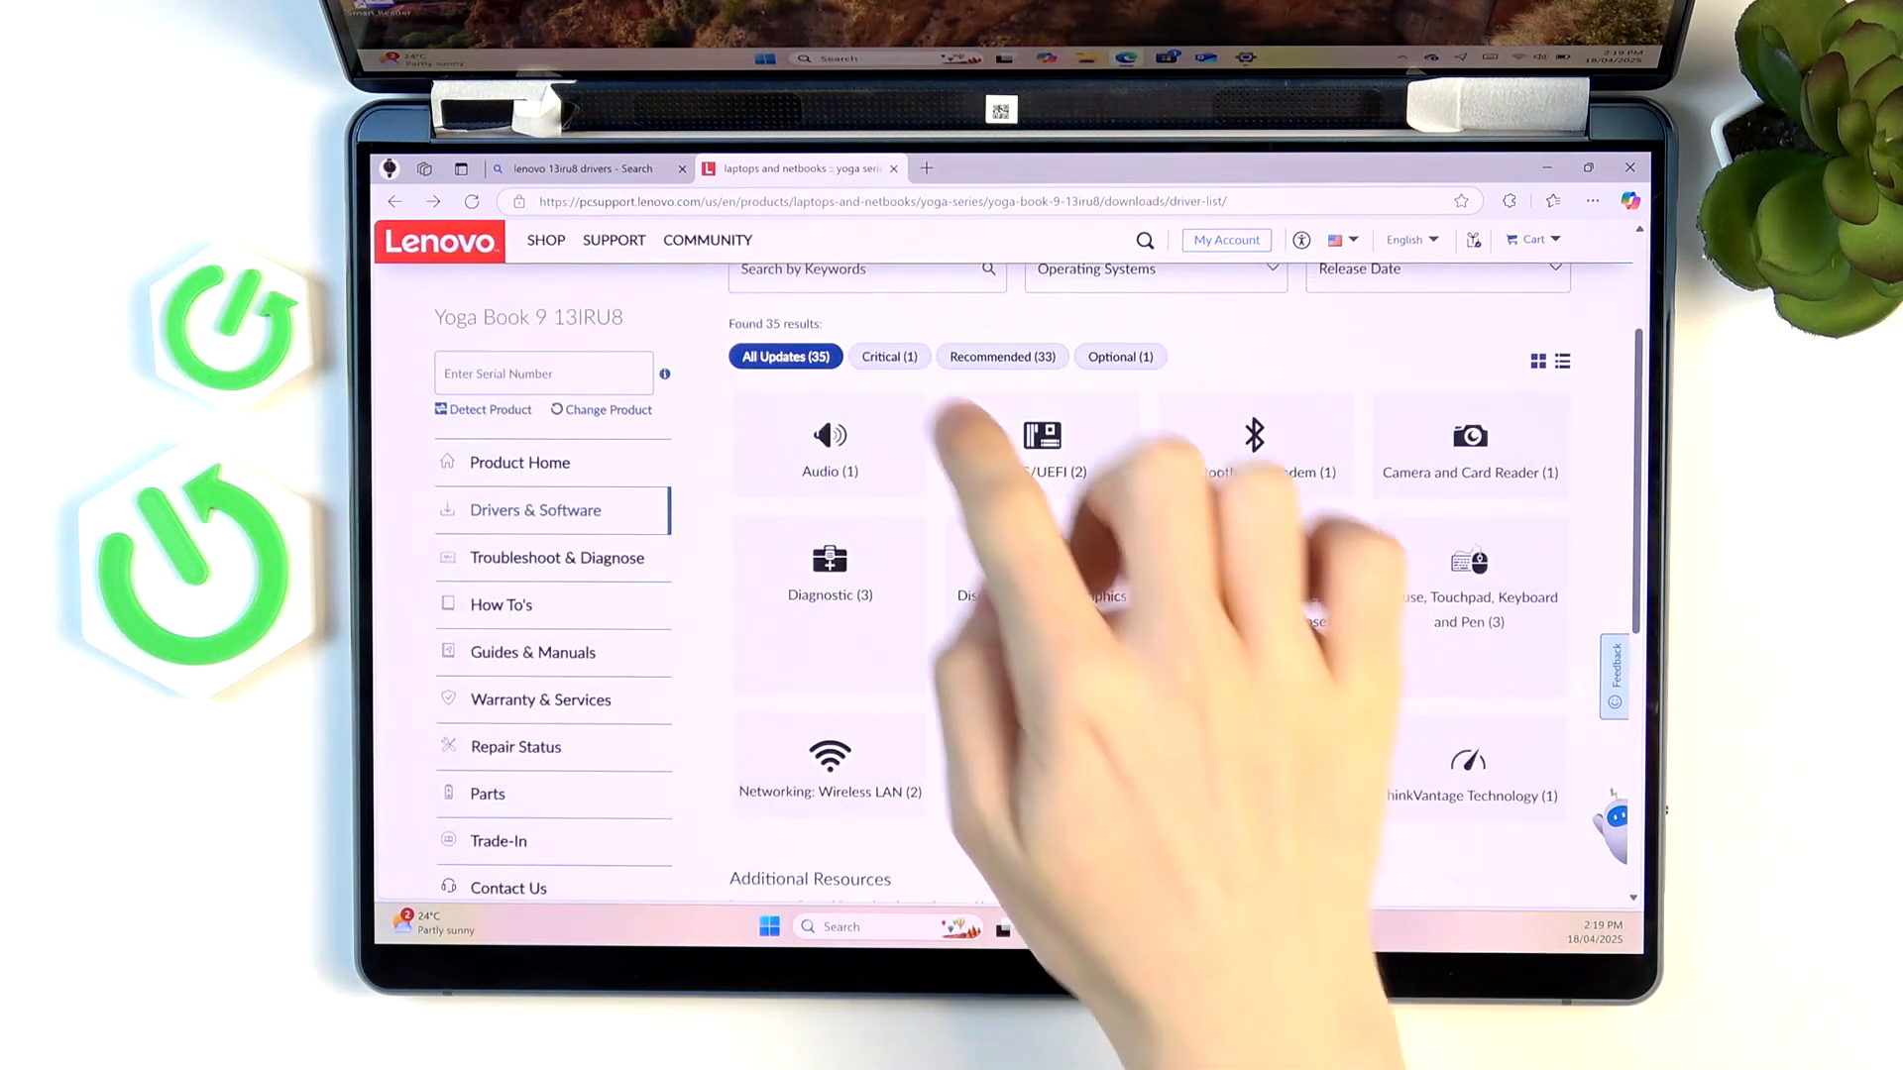
{"action": "left_click", "coordinate": [1118, 355]}
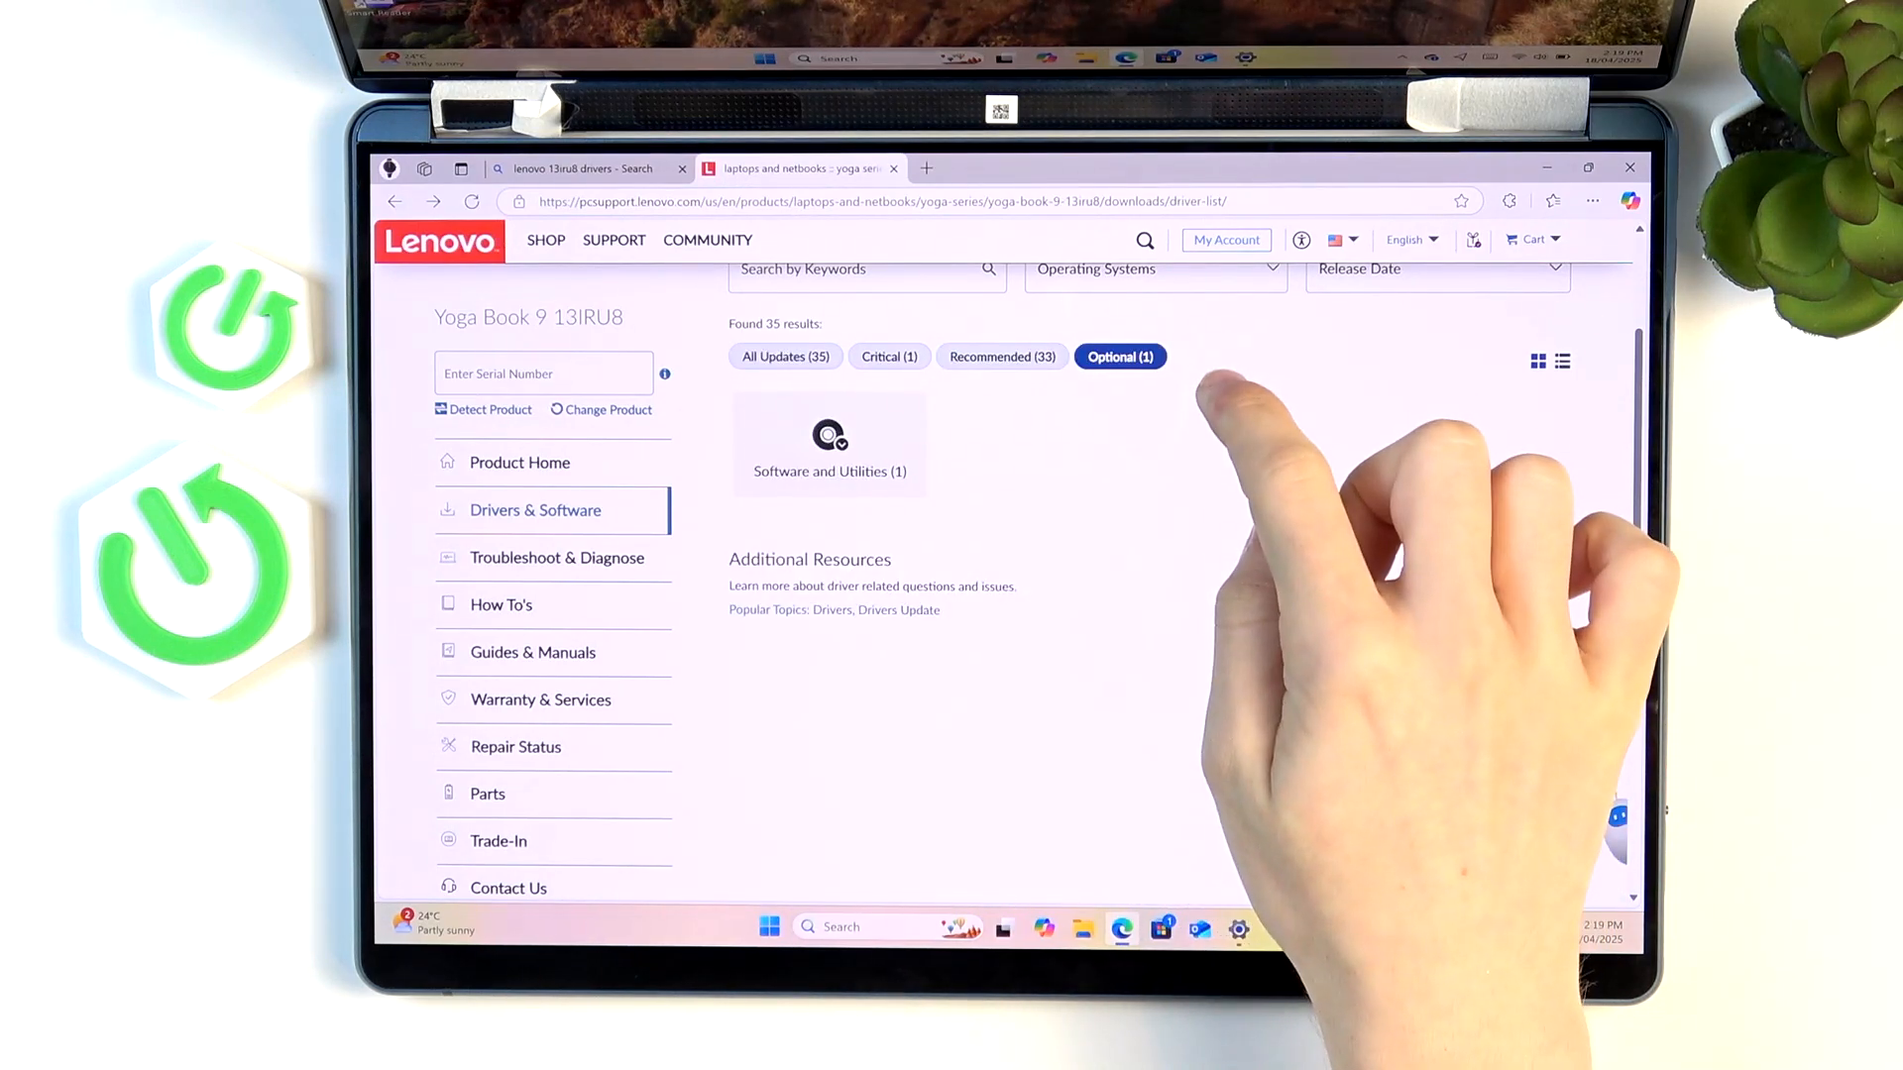
Show all 7 Software and Utilities updates and scroll to Lenovo Smart Display Applications.
{"action": "left_click", "coordinate": [828, 442]}
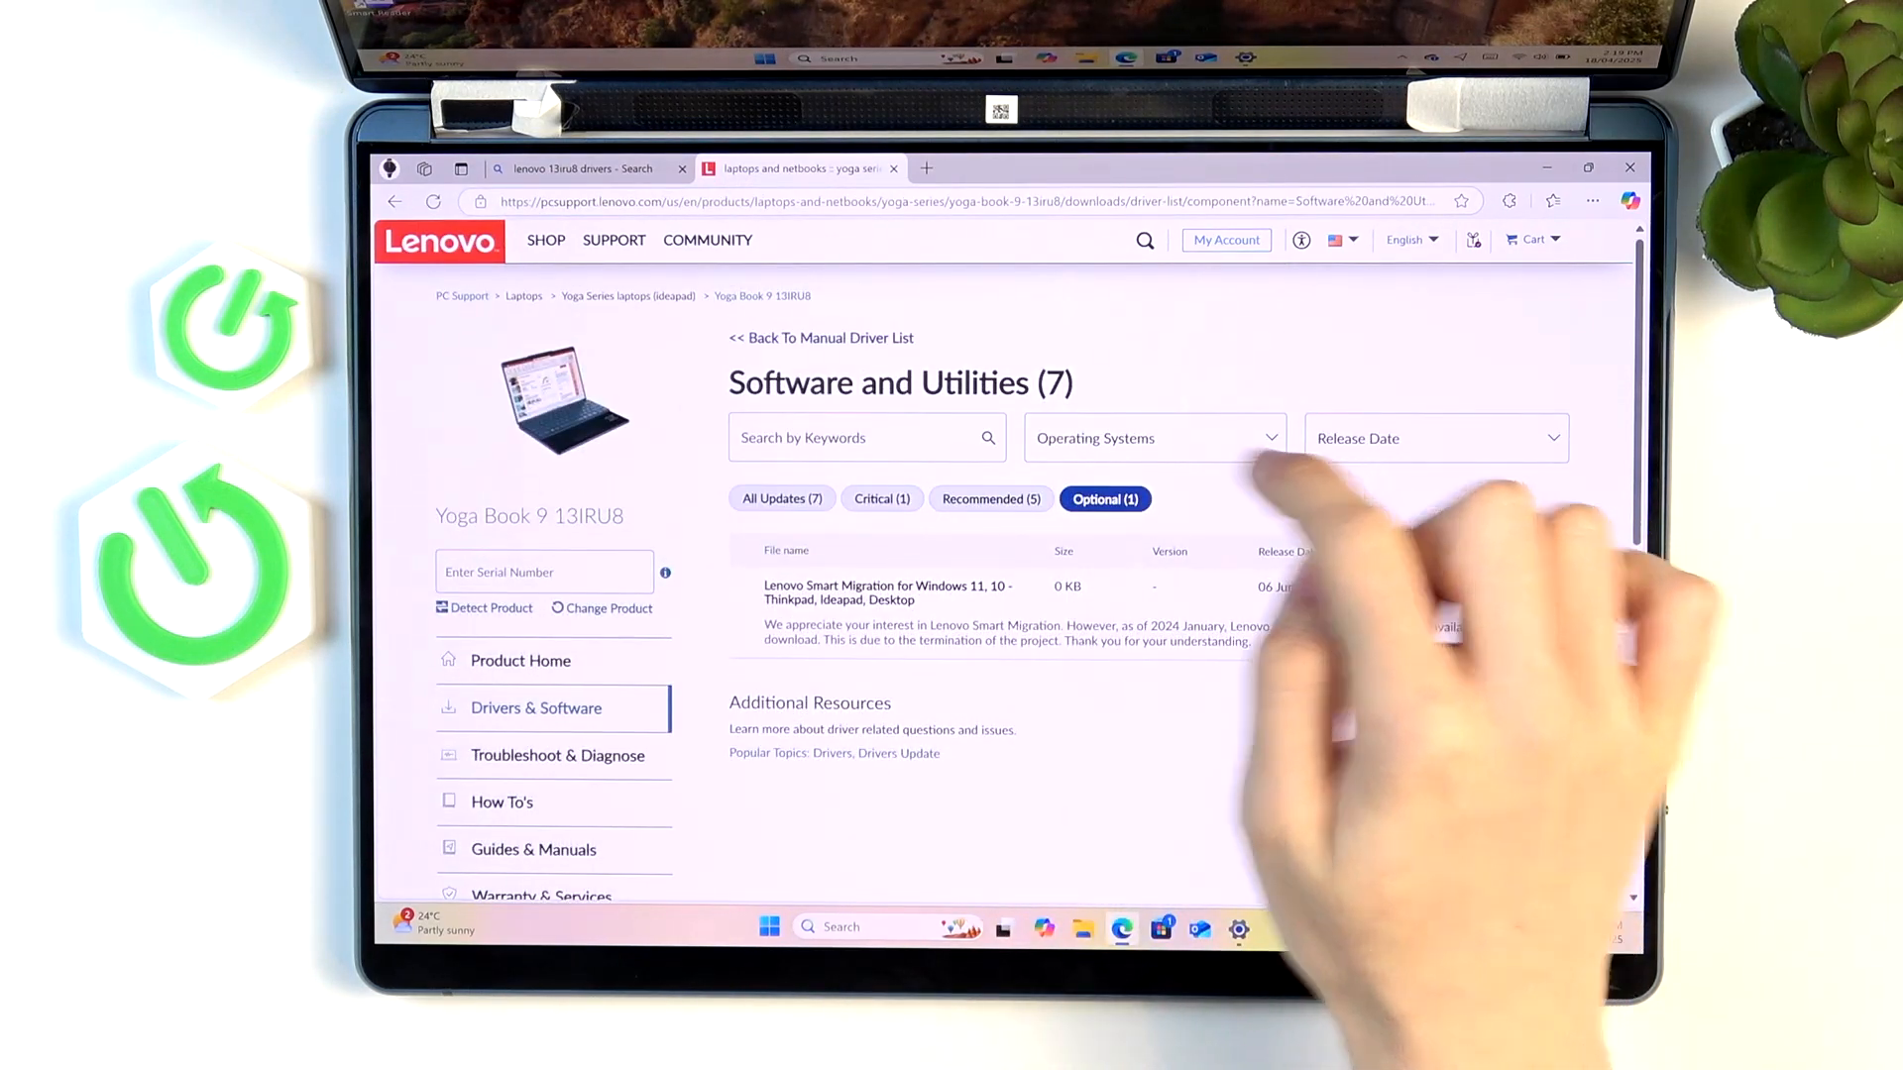
{"action": "left_click", "coordinate": [781, 499]}
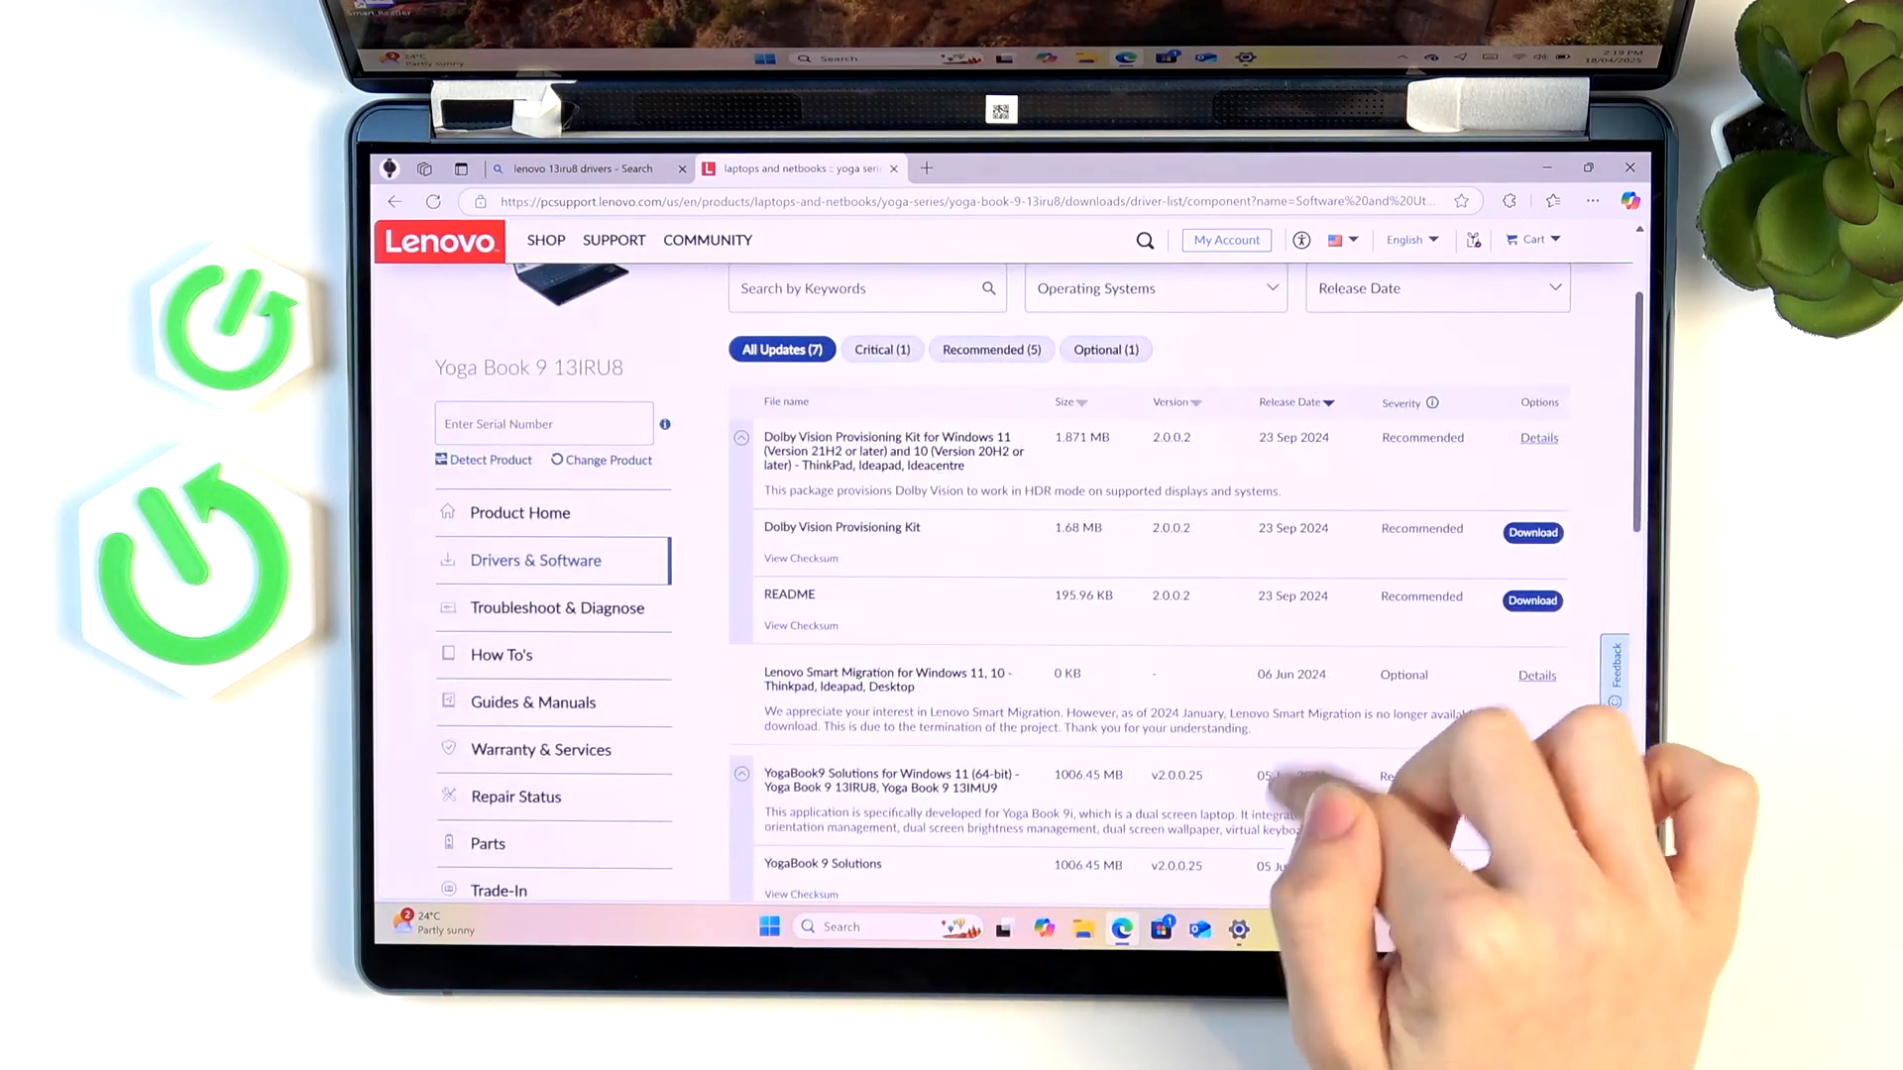
{"action": "scroll", "scroll_direction": "down", "scroll_amount": 3}
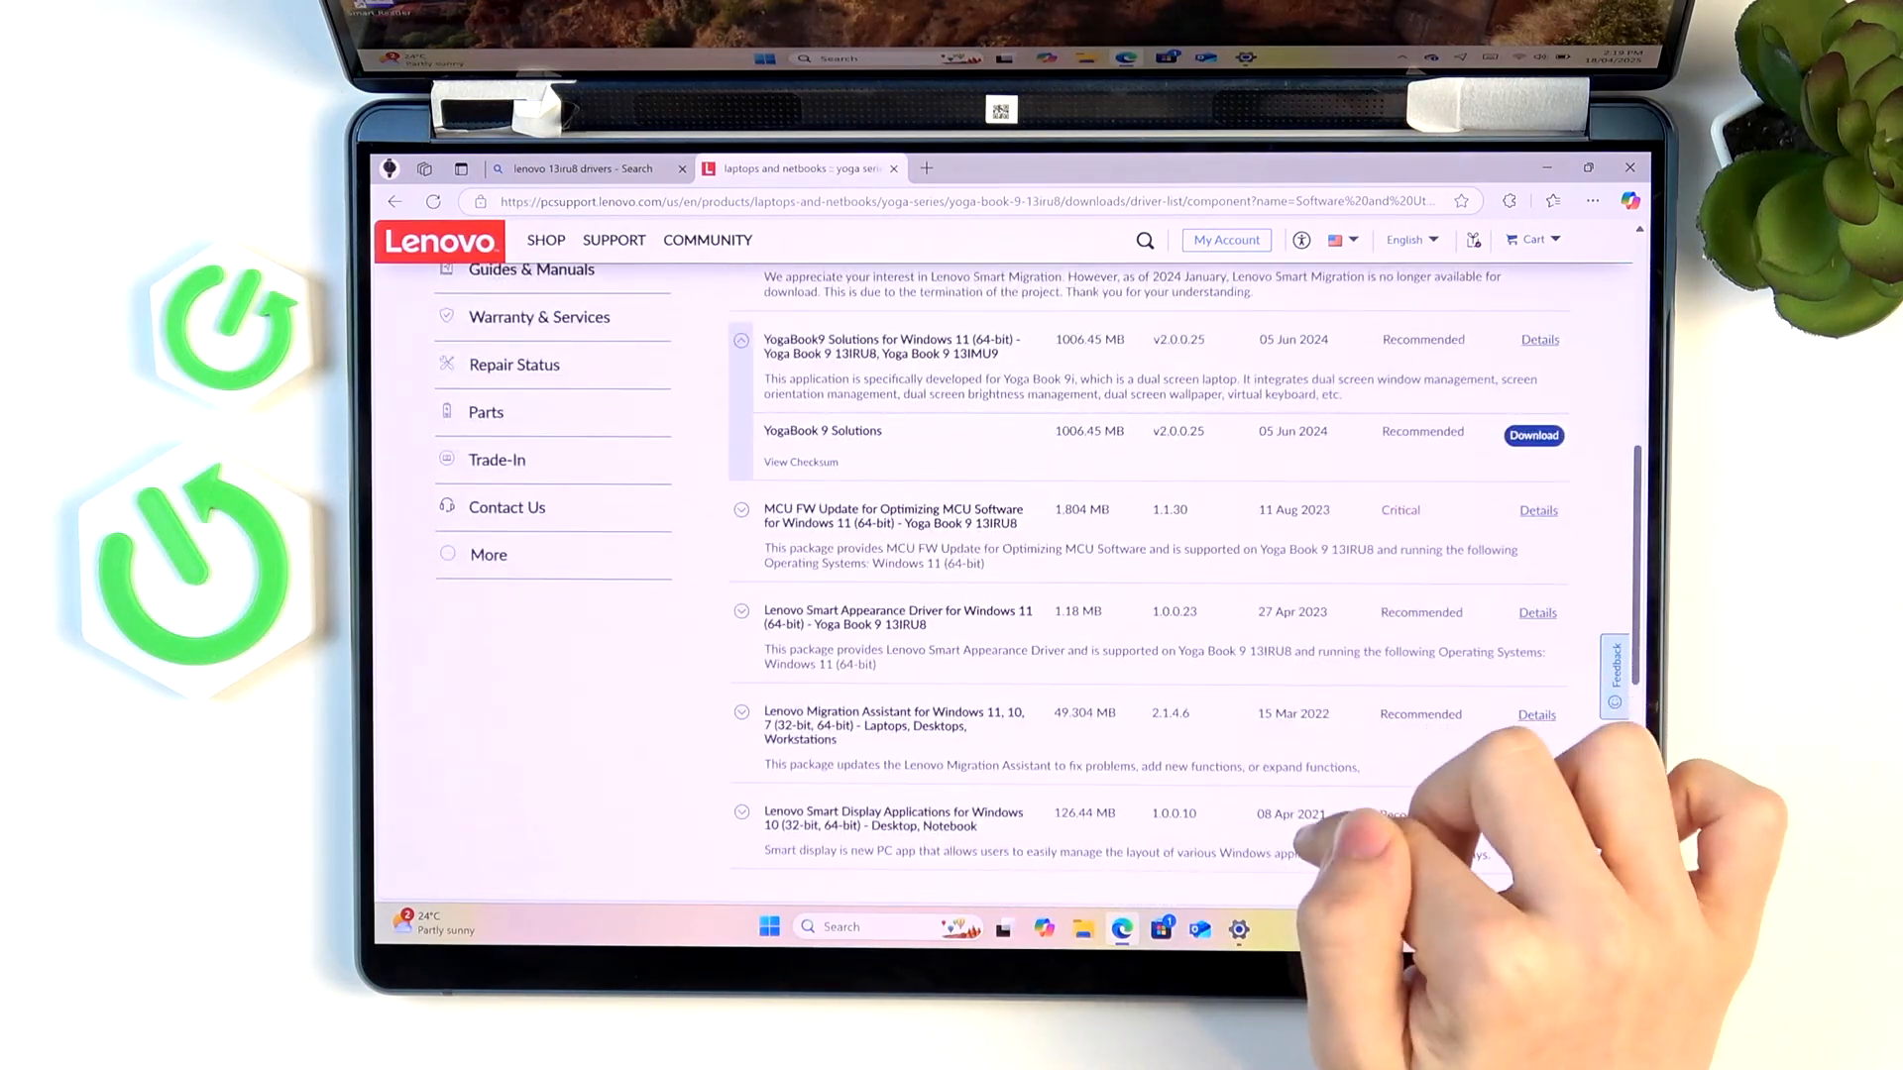
{"action": "scroll", "scroll_direction": "down", "scroll_amount": 3}
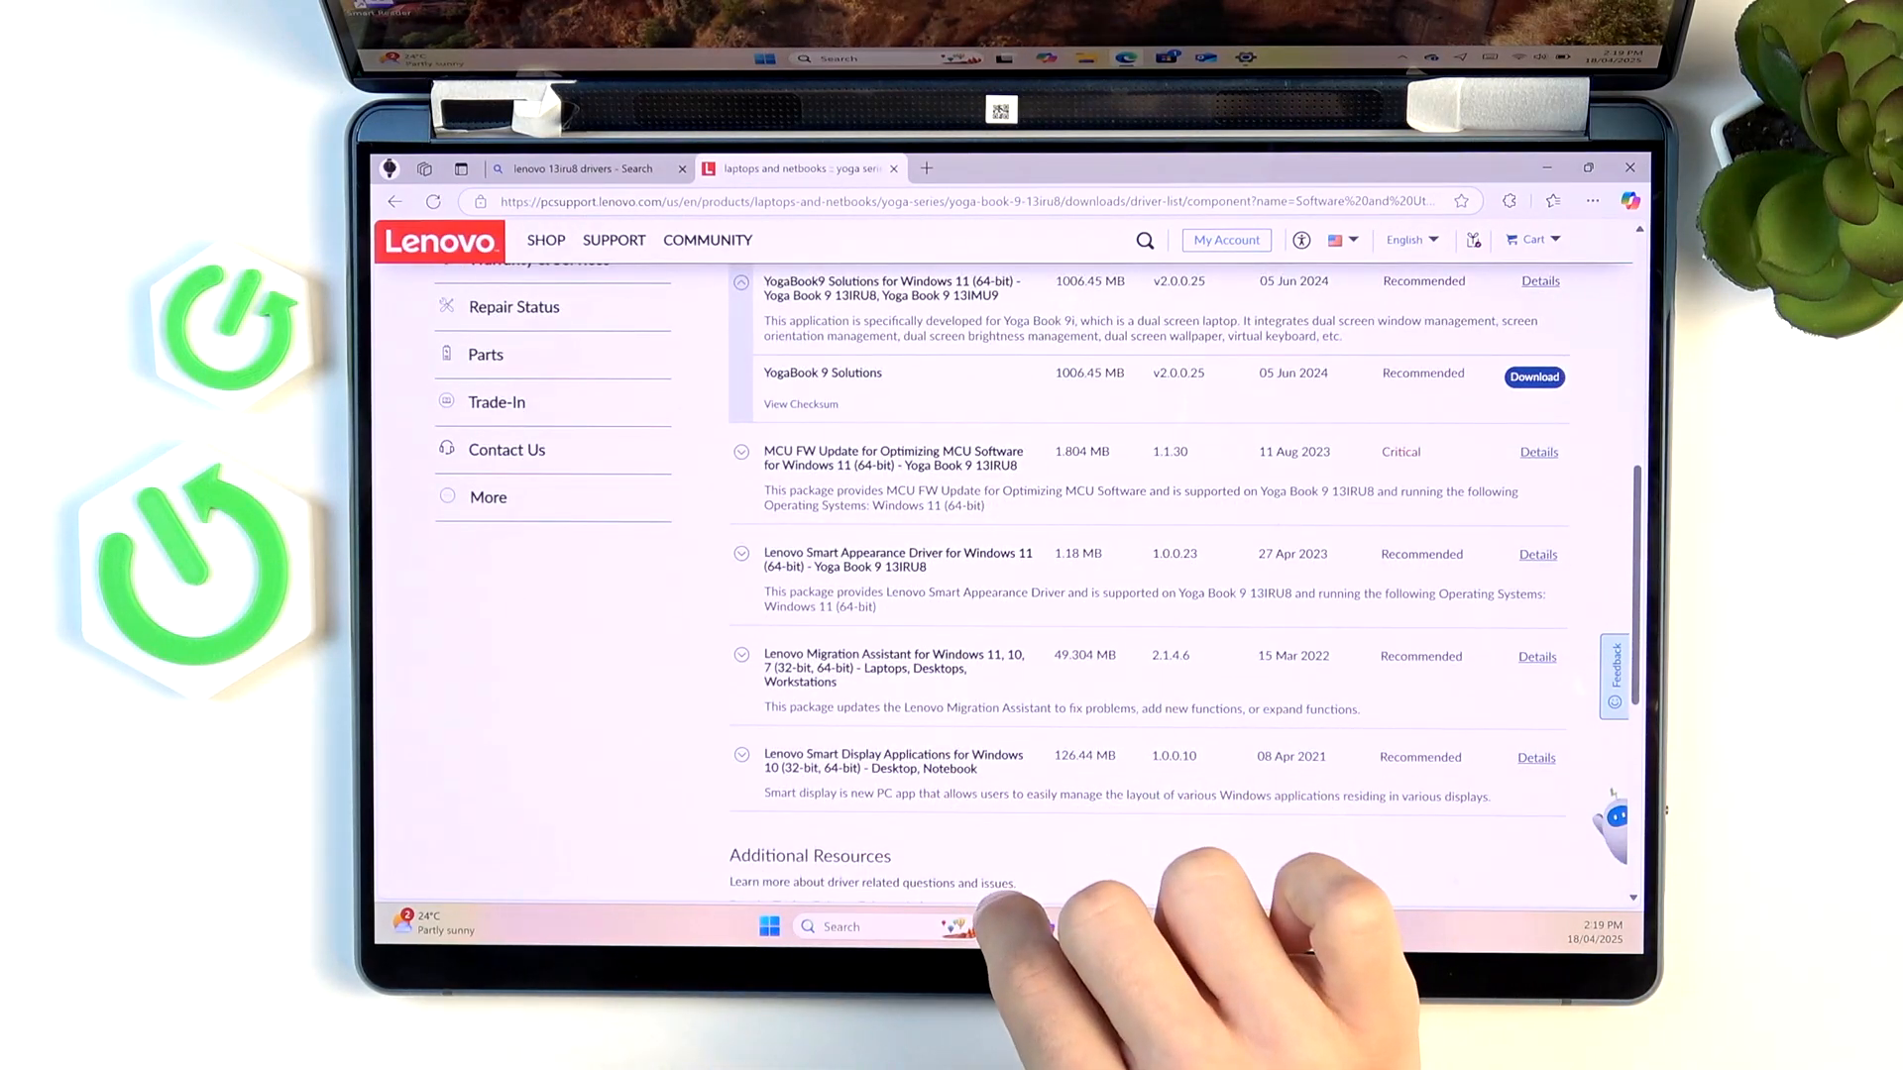
Launch the newly installed Smart Displays app from Start's Recommended list.
{"action": "left_click", "coordinate": [769, 926]}
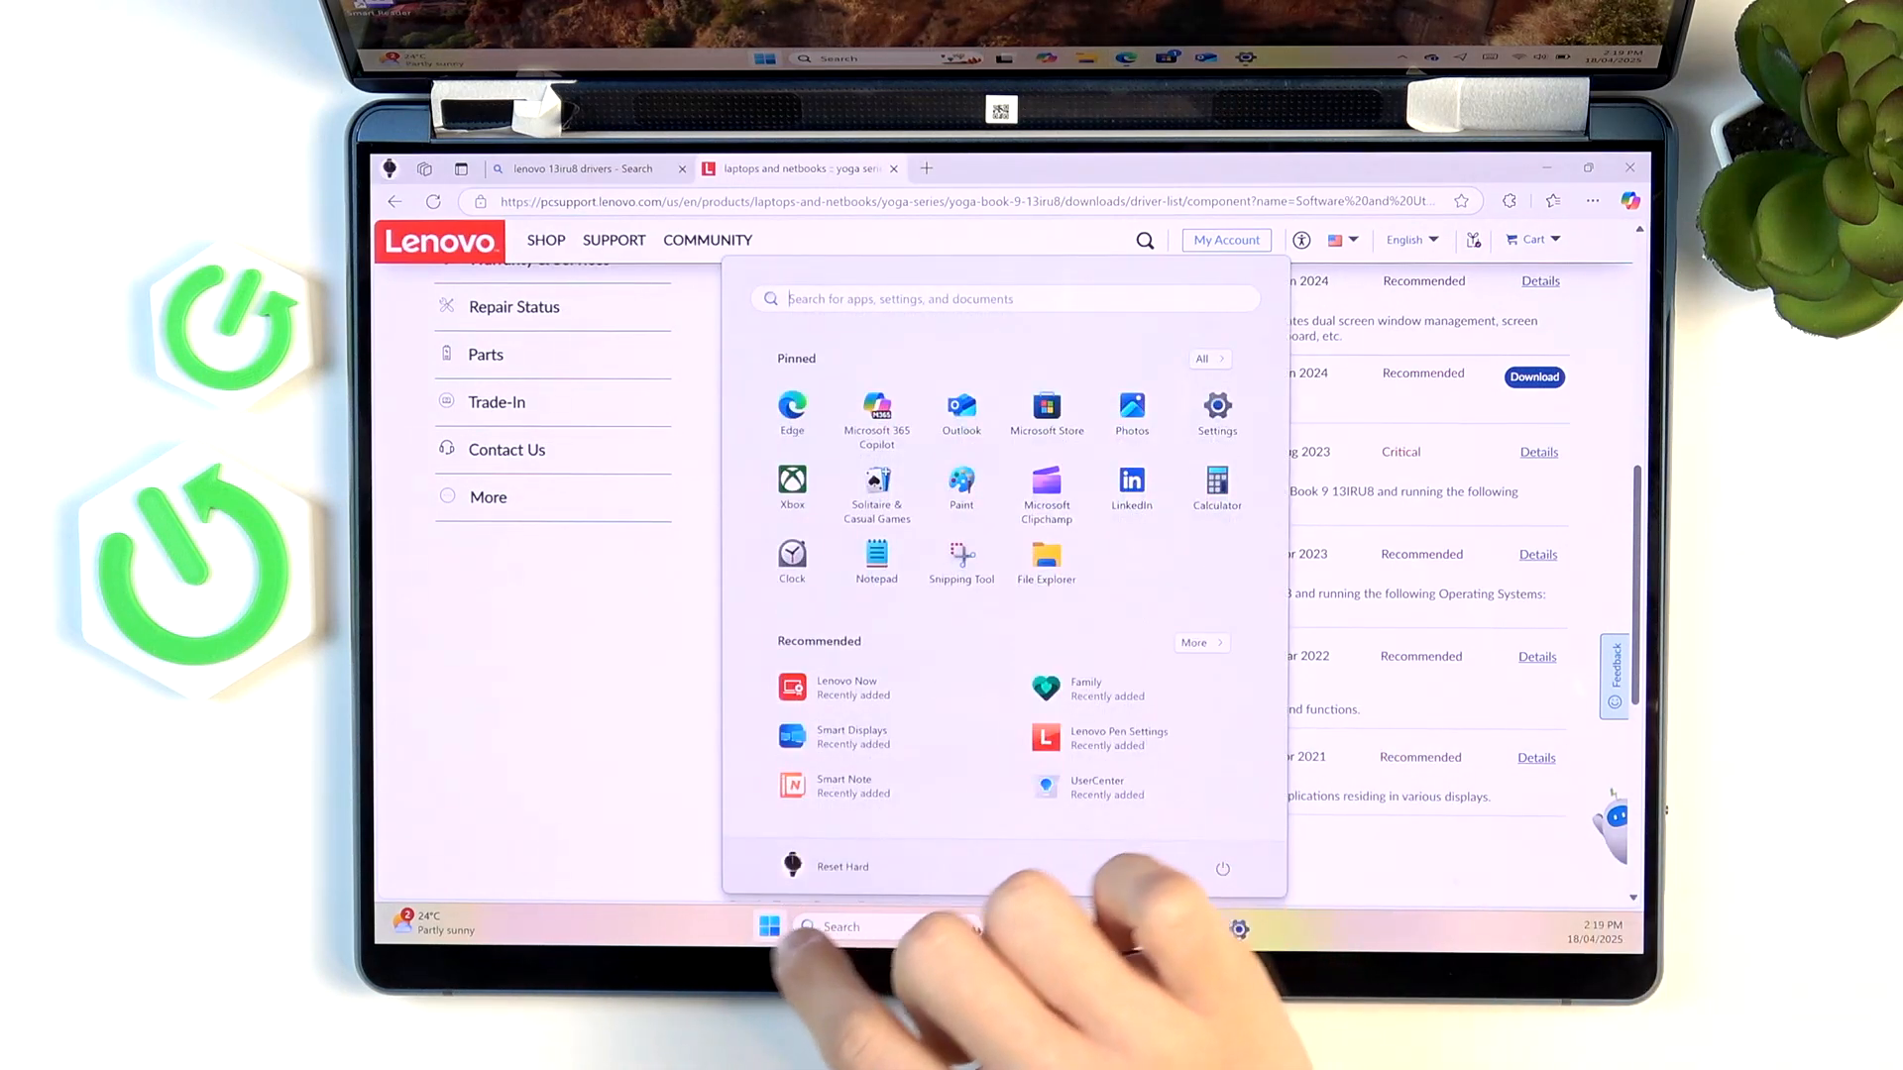
{"action": "left_click", "coordinate": [1193, 642]}
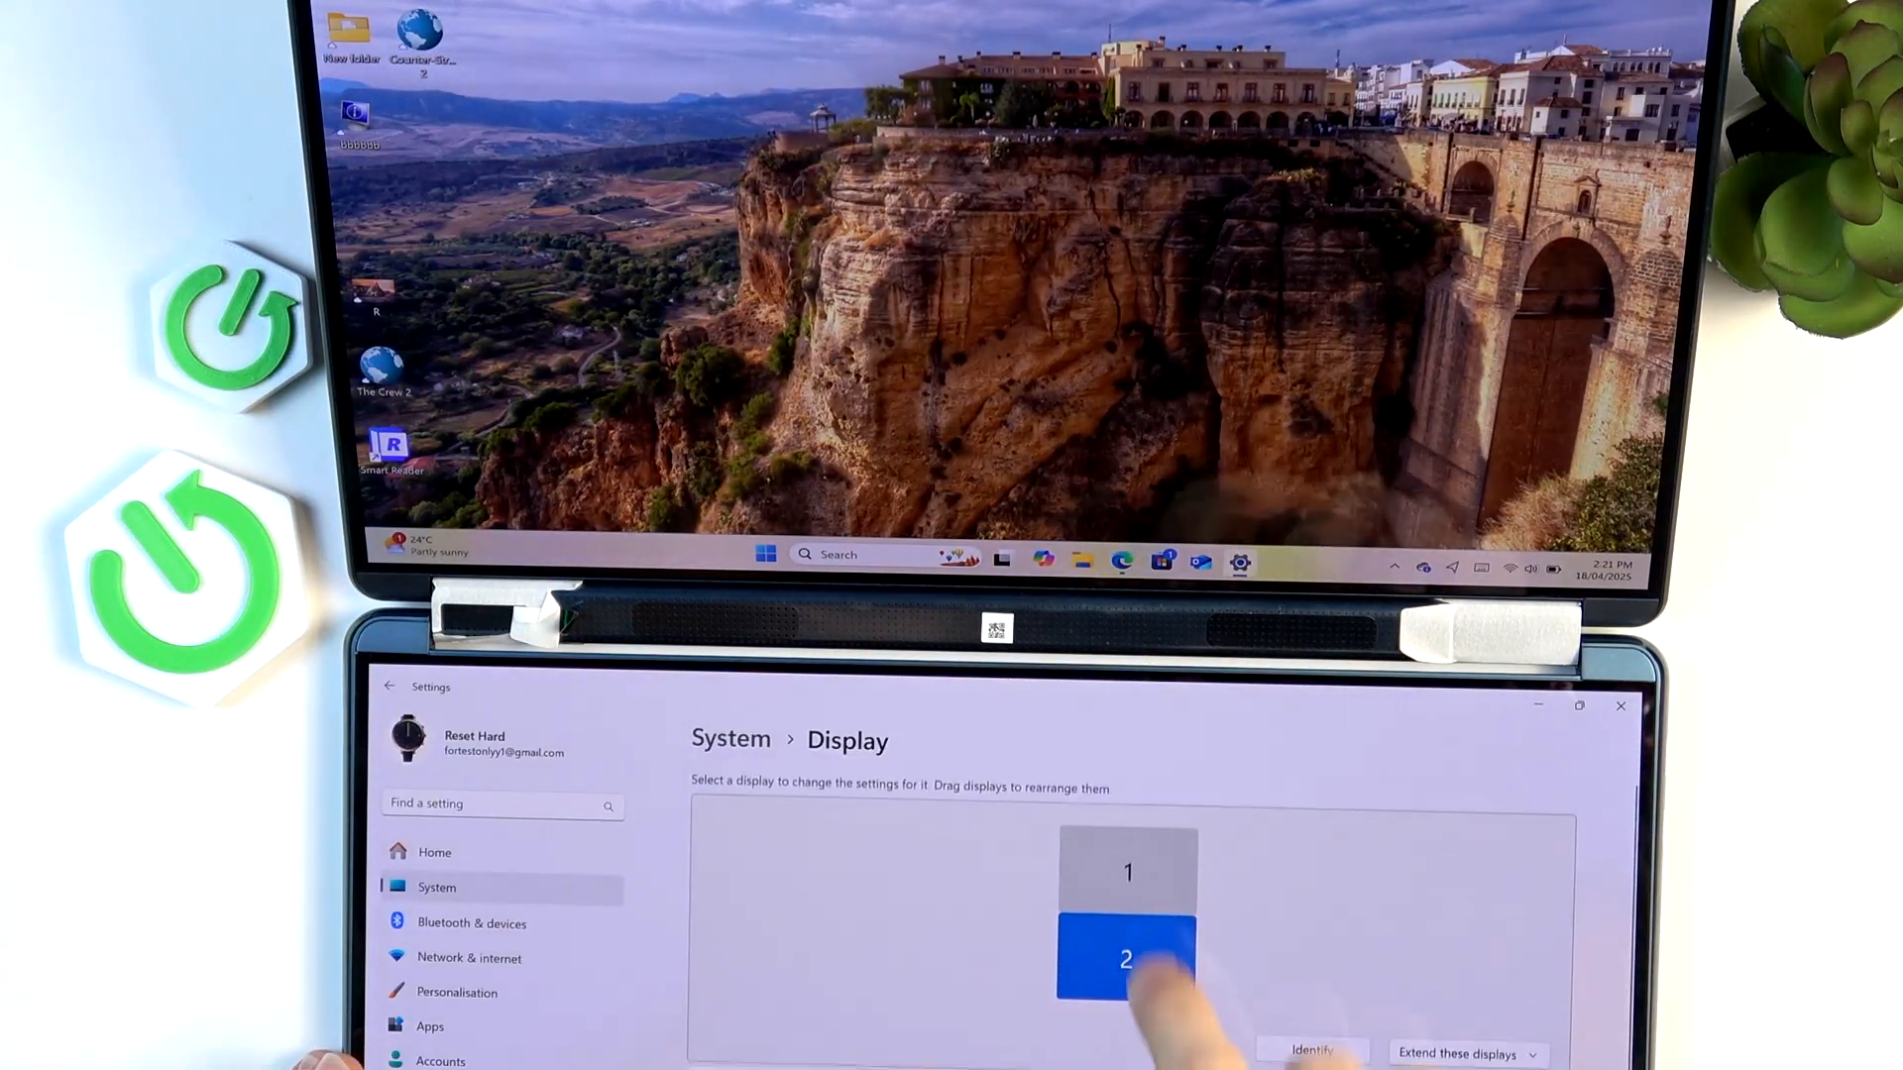
{"action": "scroll", "scroll_direction": "down", "scroll_amount": 3}
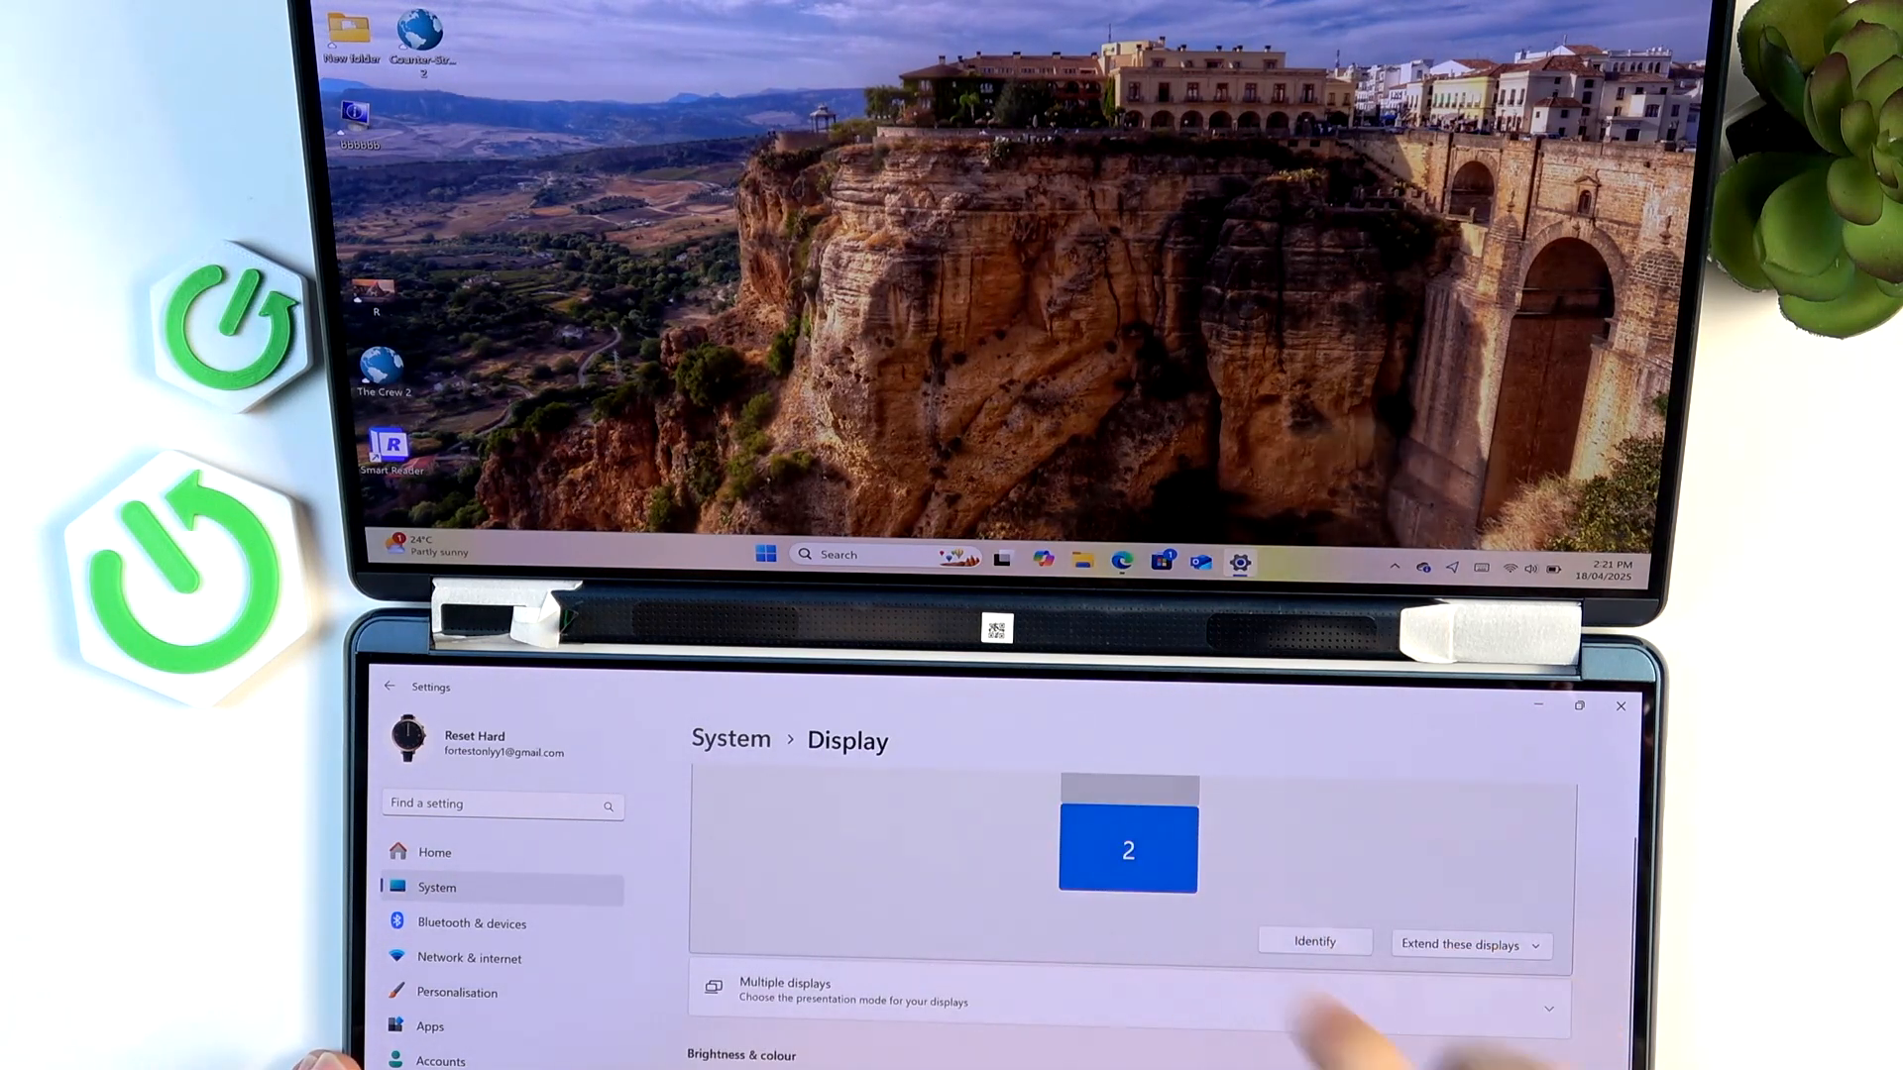
{"action": "scroll", "scroll_direction": "down", "scroll_amount": 3}
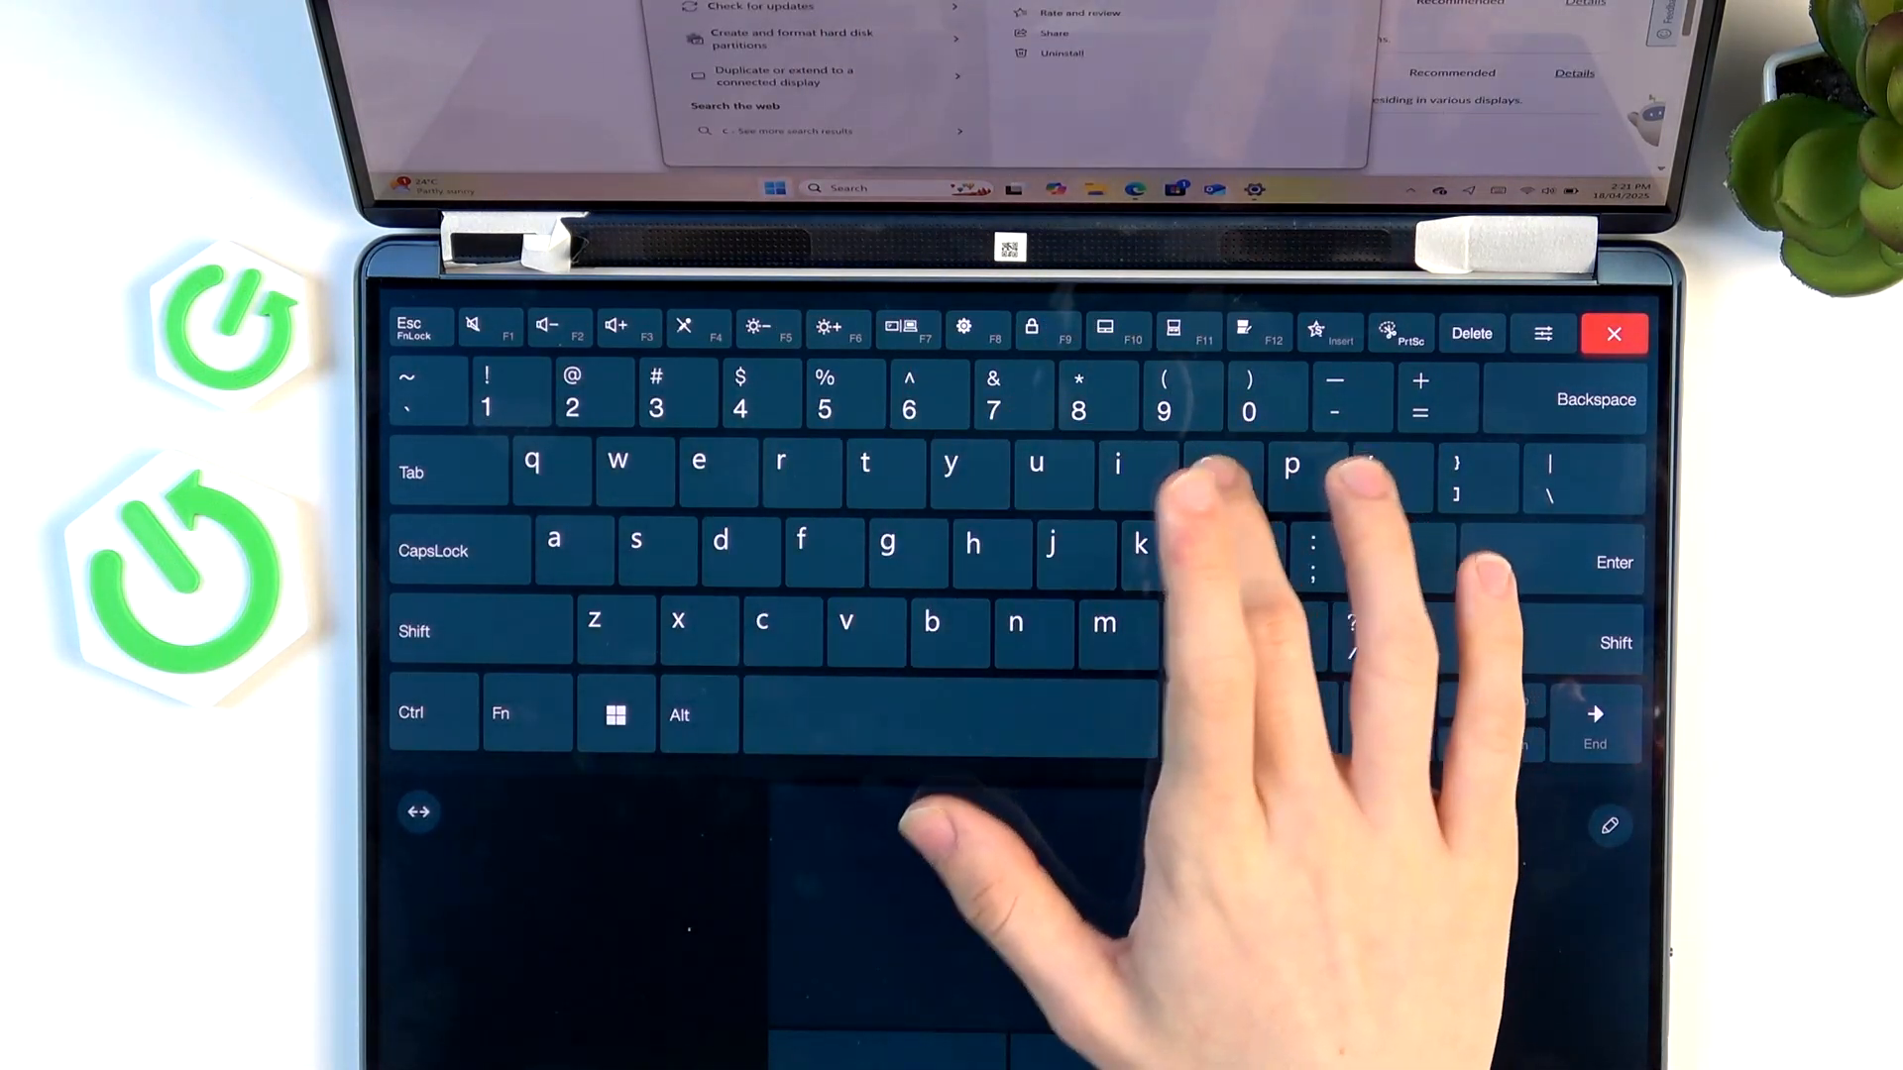
Search for Control Panel and reach its Programs section.
{"action": "left_click", "coordinate": [1614, 333]}
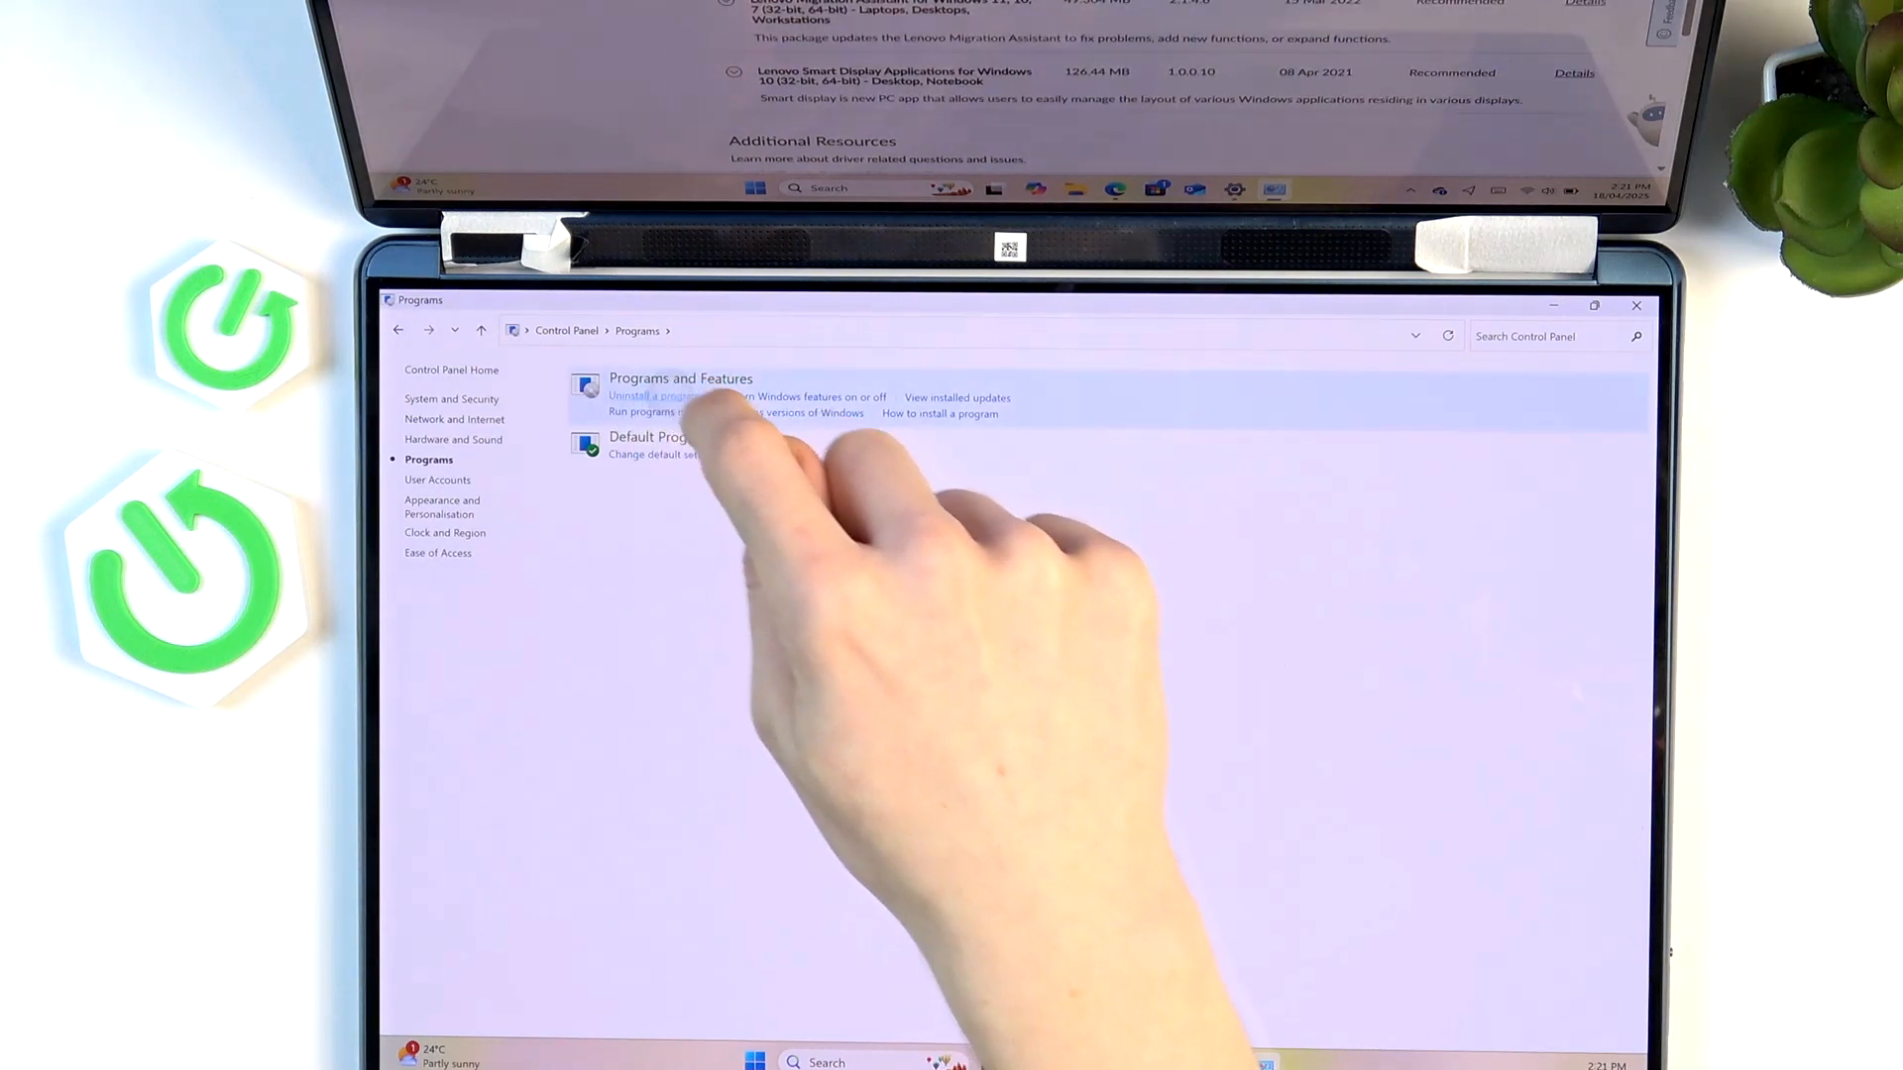
Show the Programs and Features list of 8 installed programs.
{"action": "left_click", "coordinate": [656, 396]}
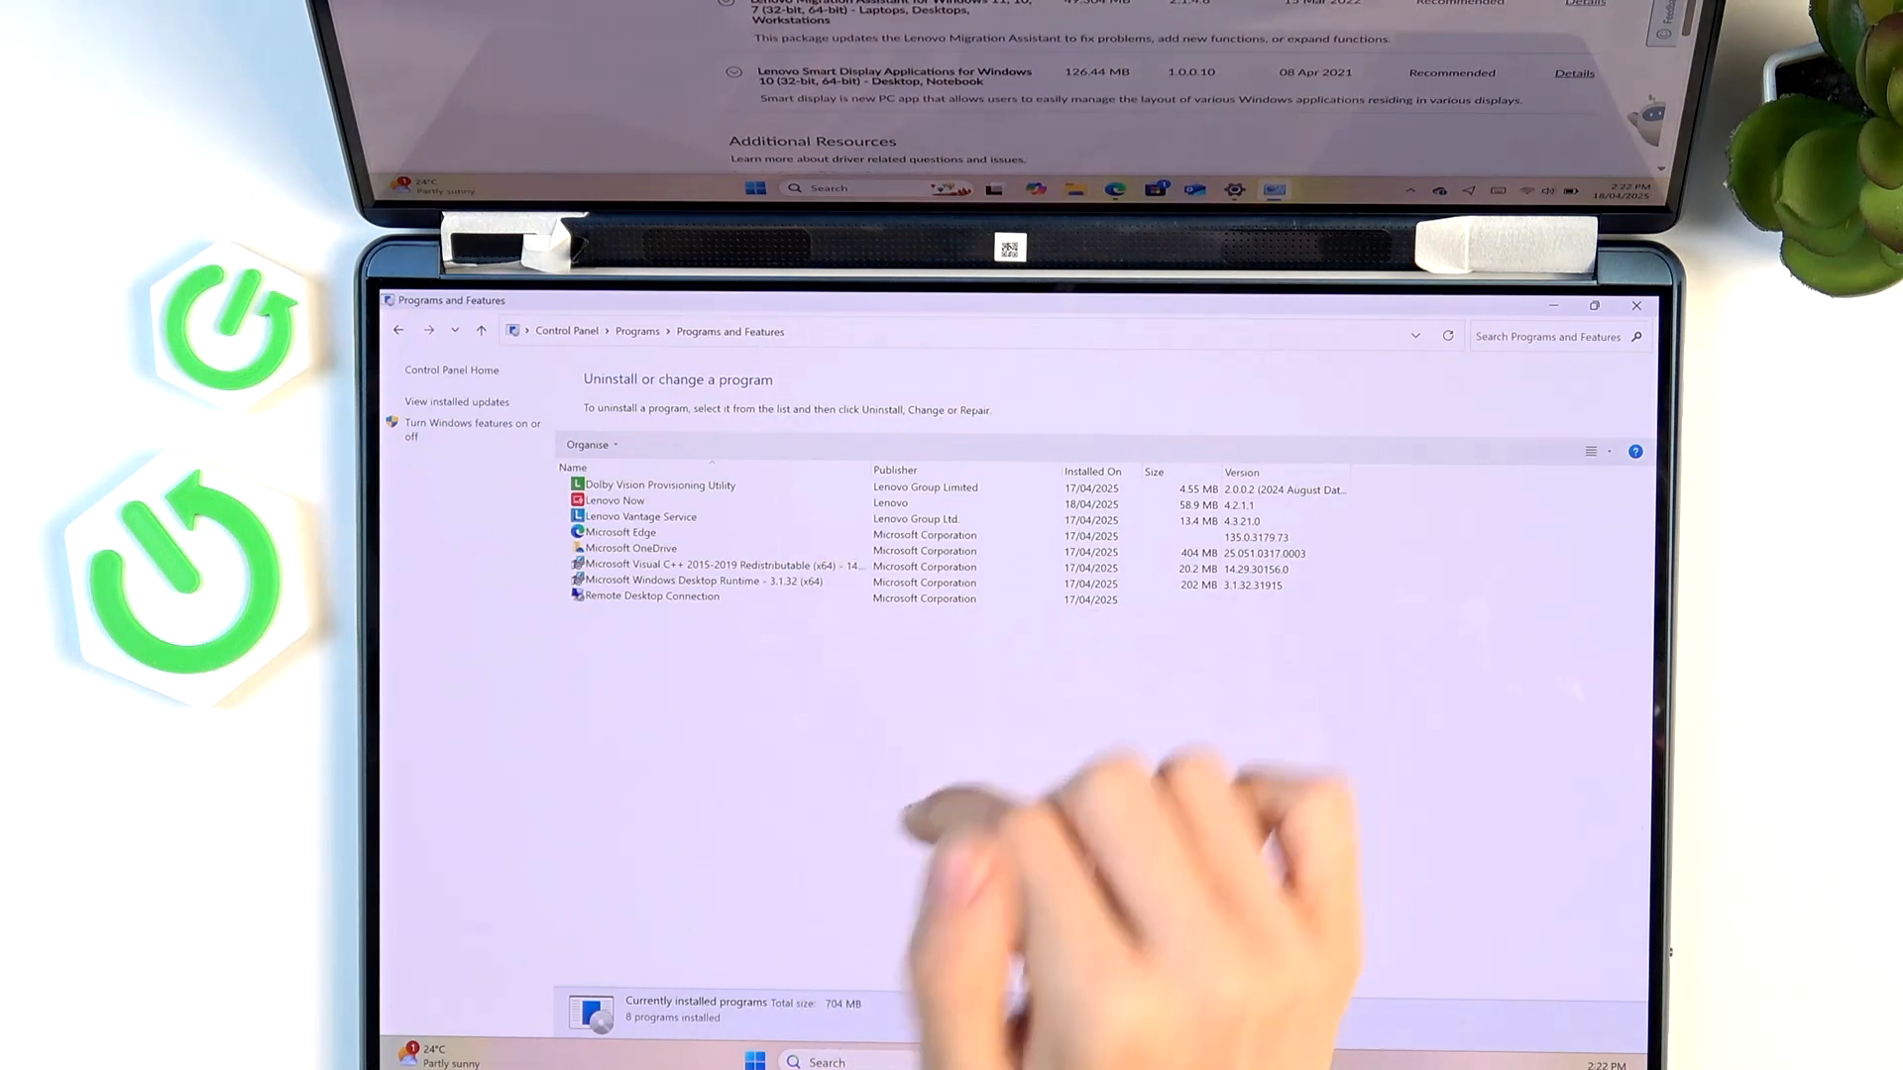
{"action": "left_click", "coordinate": [754, 1062]}
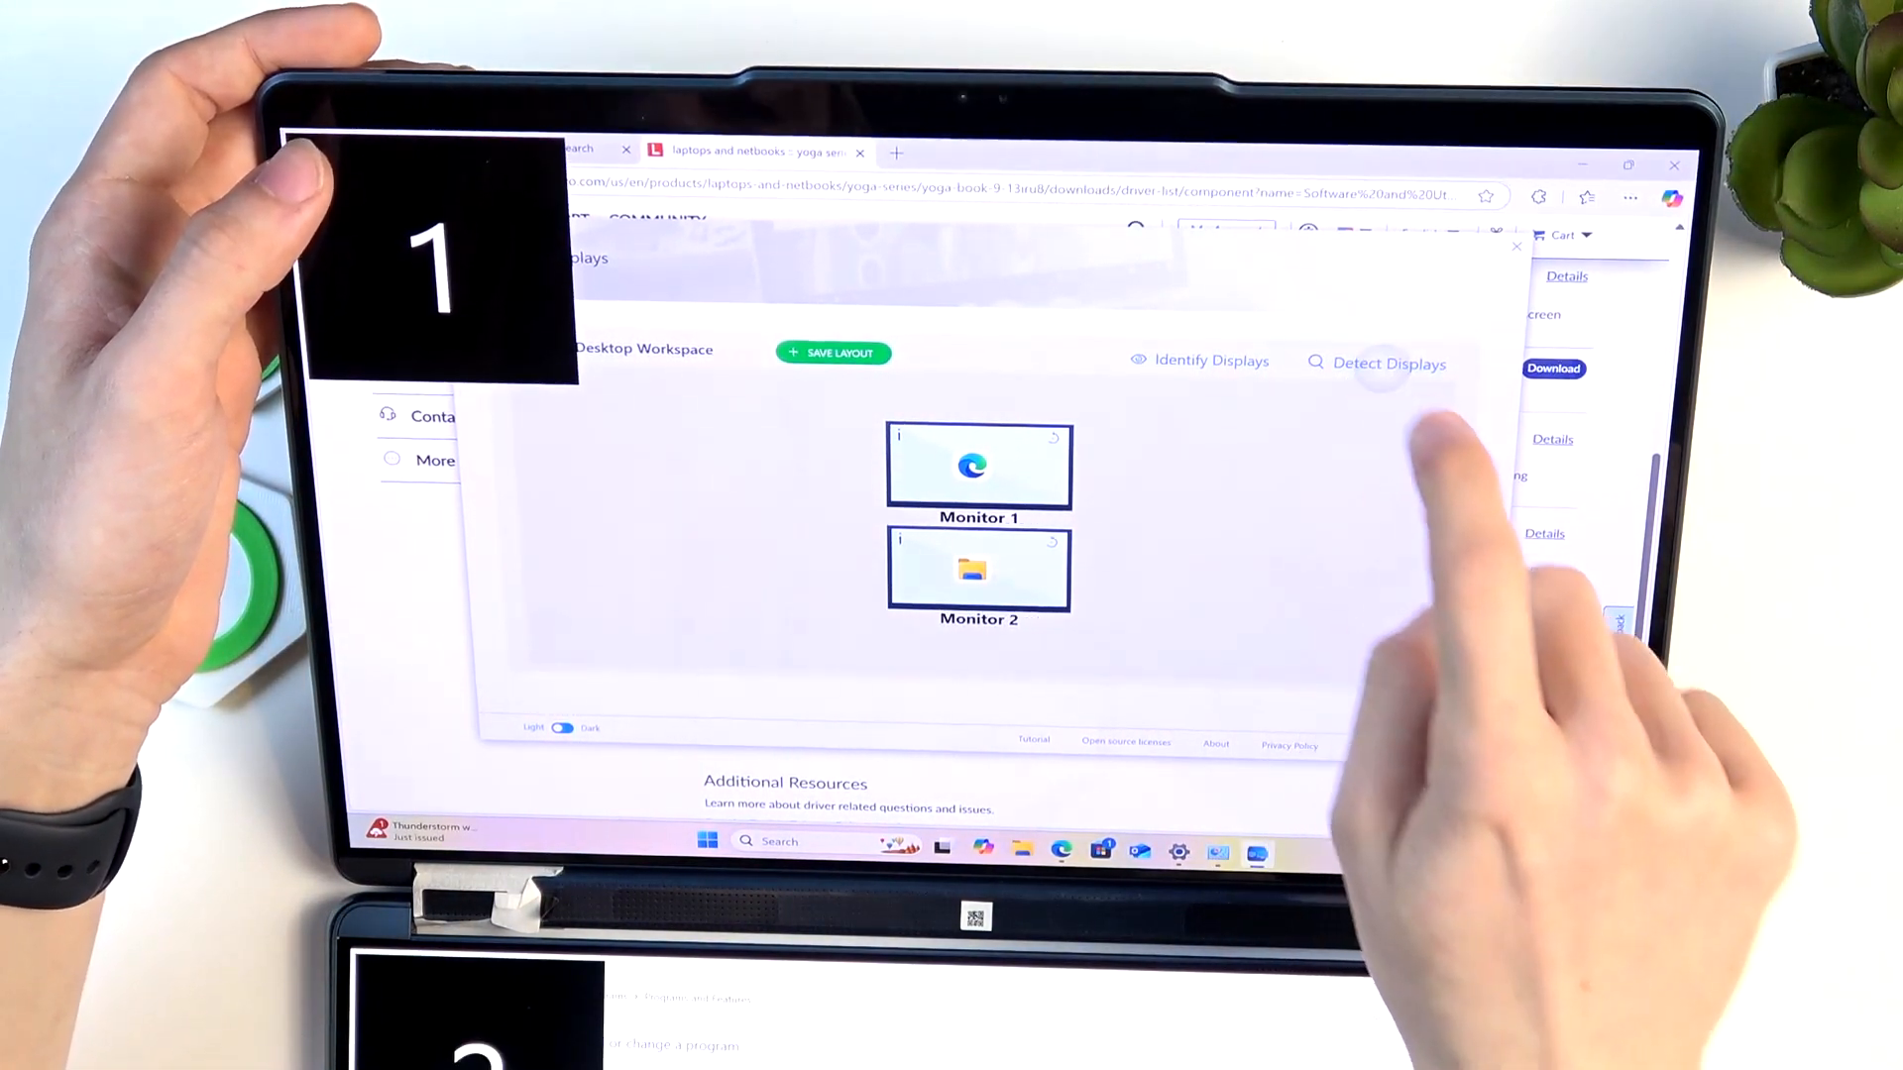
Detect both monitors in Smart Displays, then close it to return to the Lenovo support page.
{"action": "left_click", "coordinate": [1378, 363]}
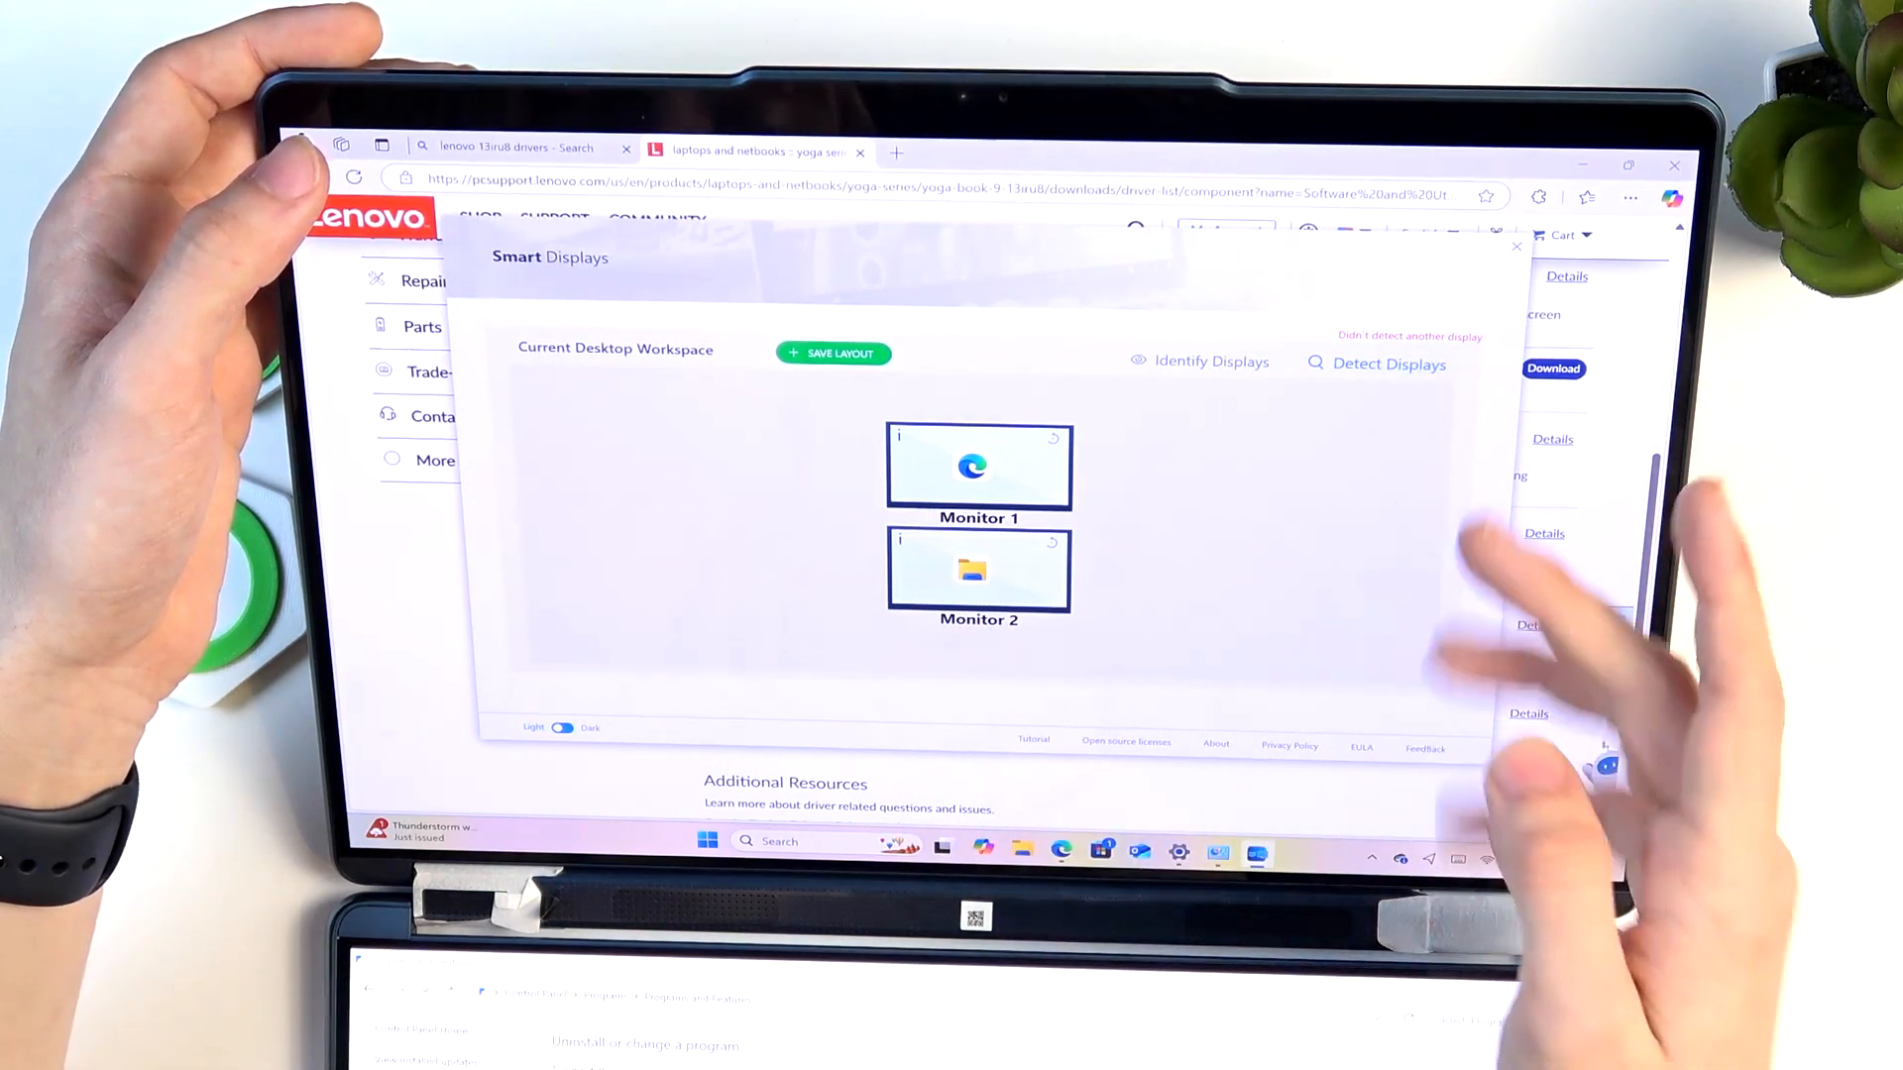
{"action": "left_click", "coordinate": [1517, 245]}
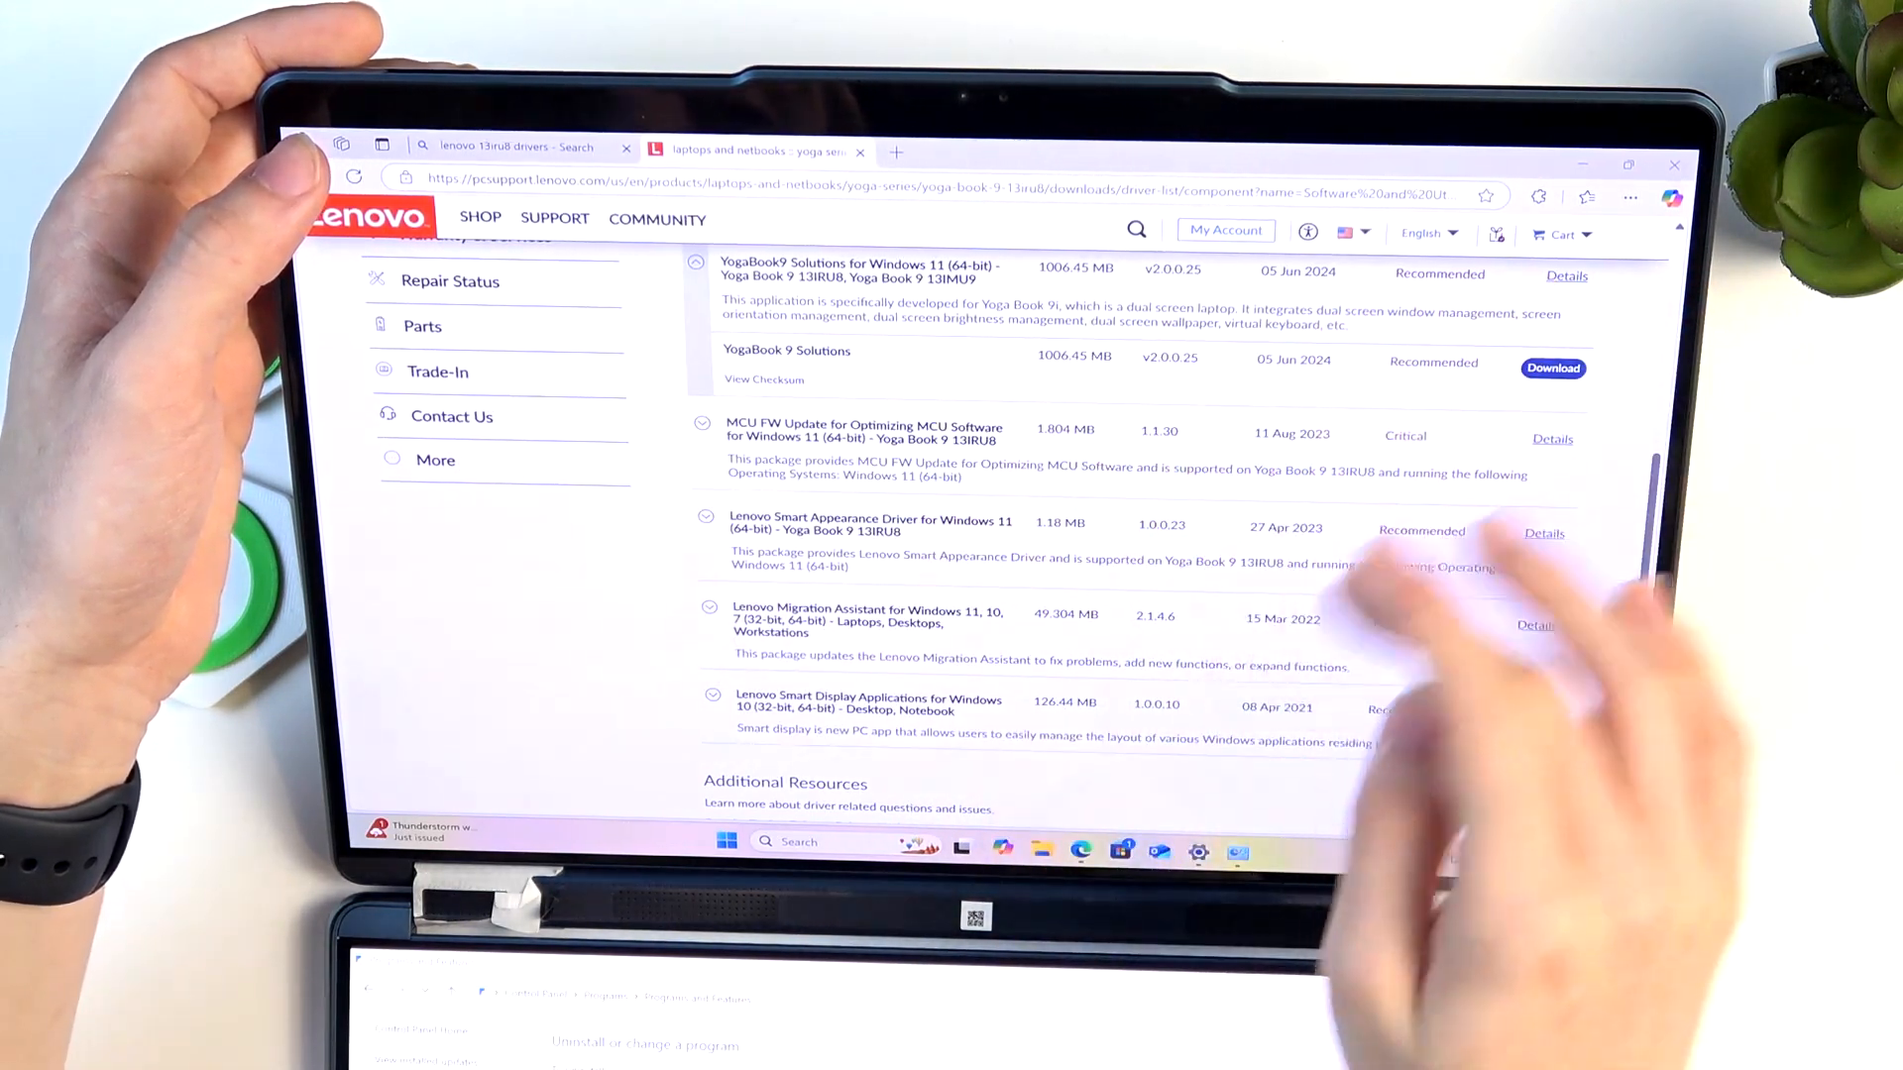